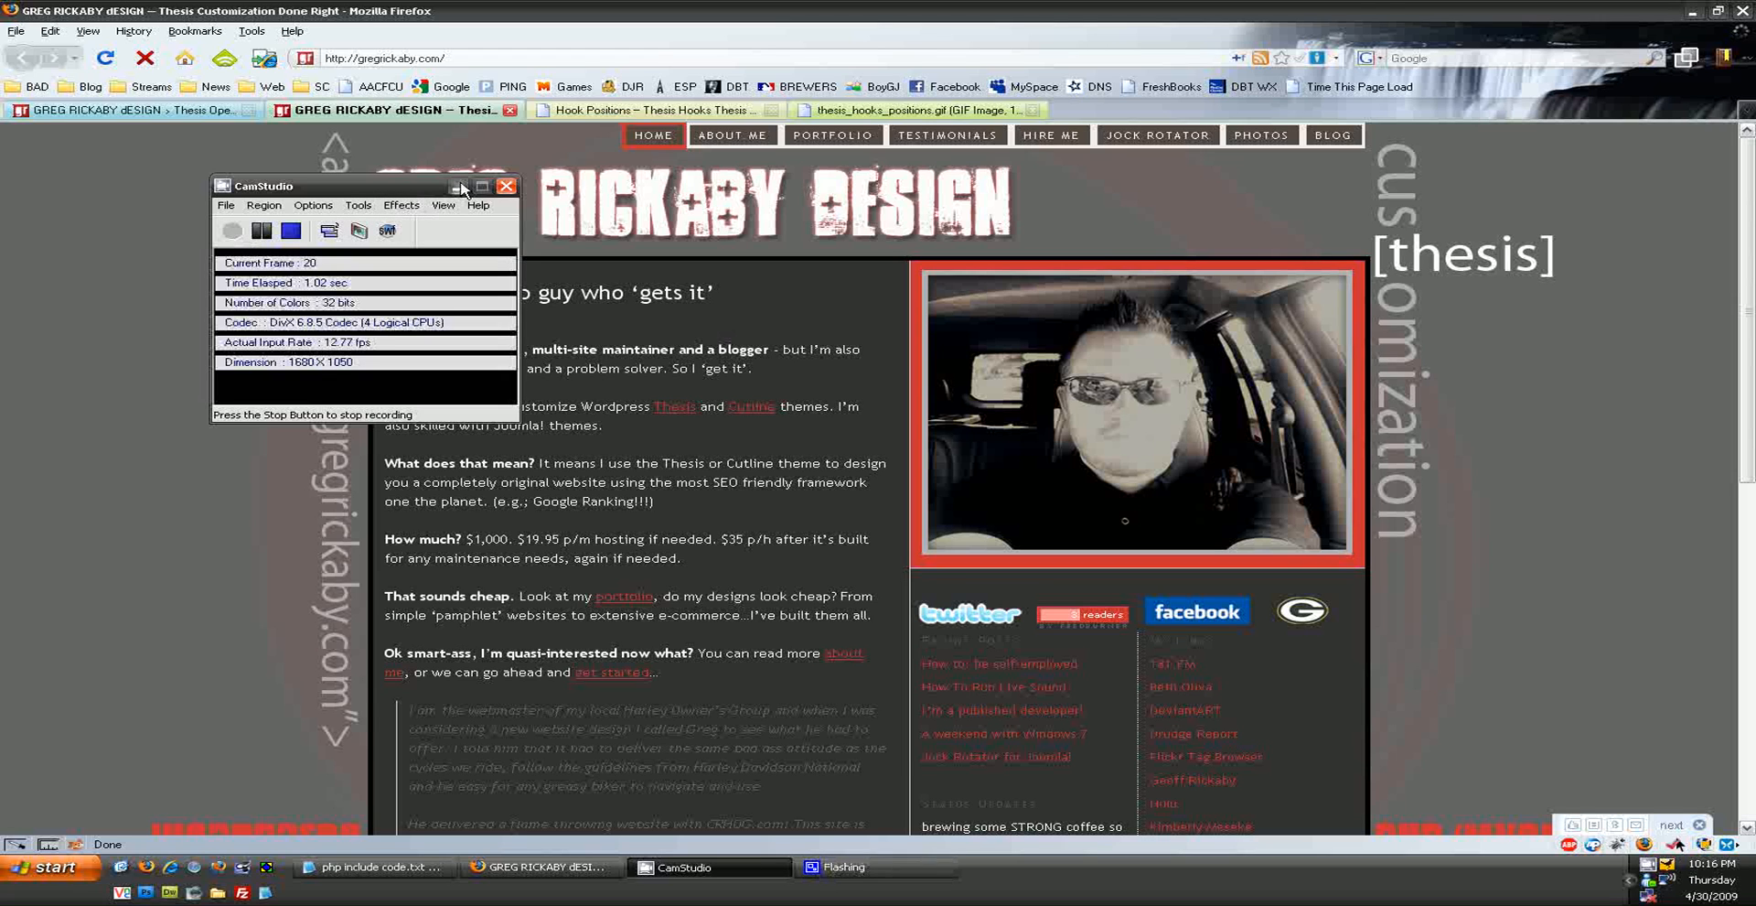
- View the thesis_hooks_positions.gif diagram, checking the Hook Positions page in between
{"action": "left_click", "coordinate": [505, 187]}
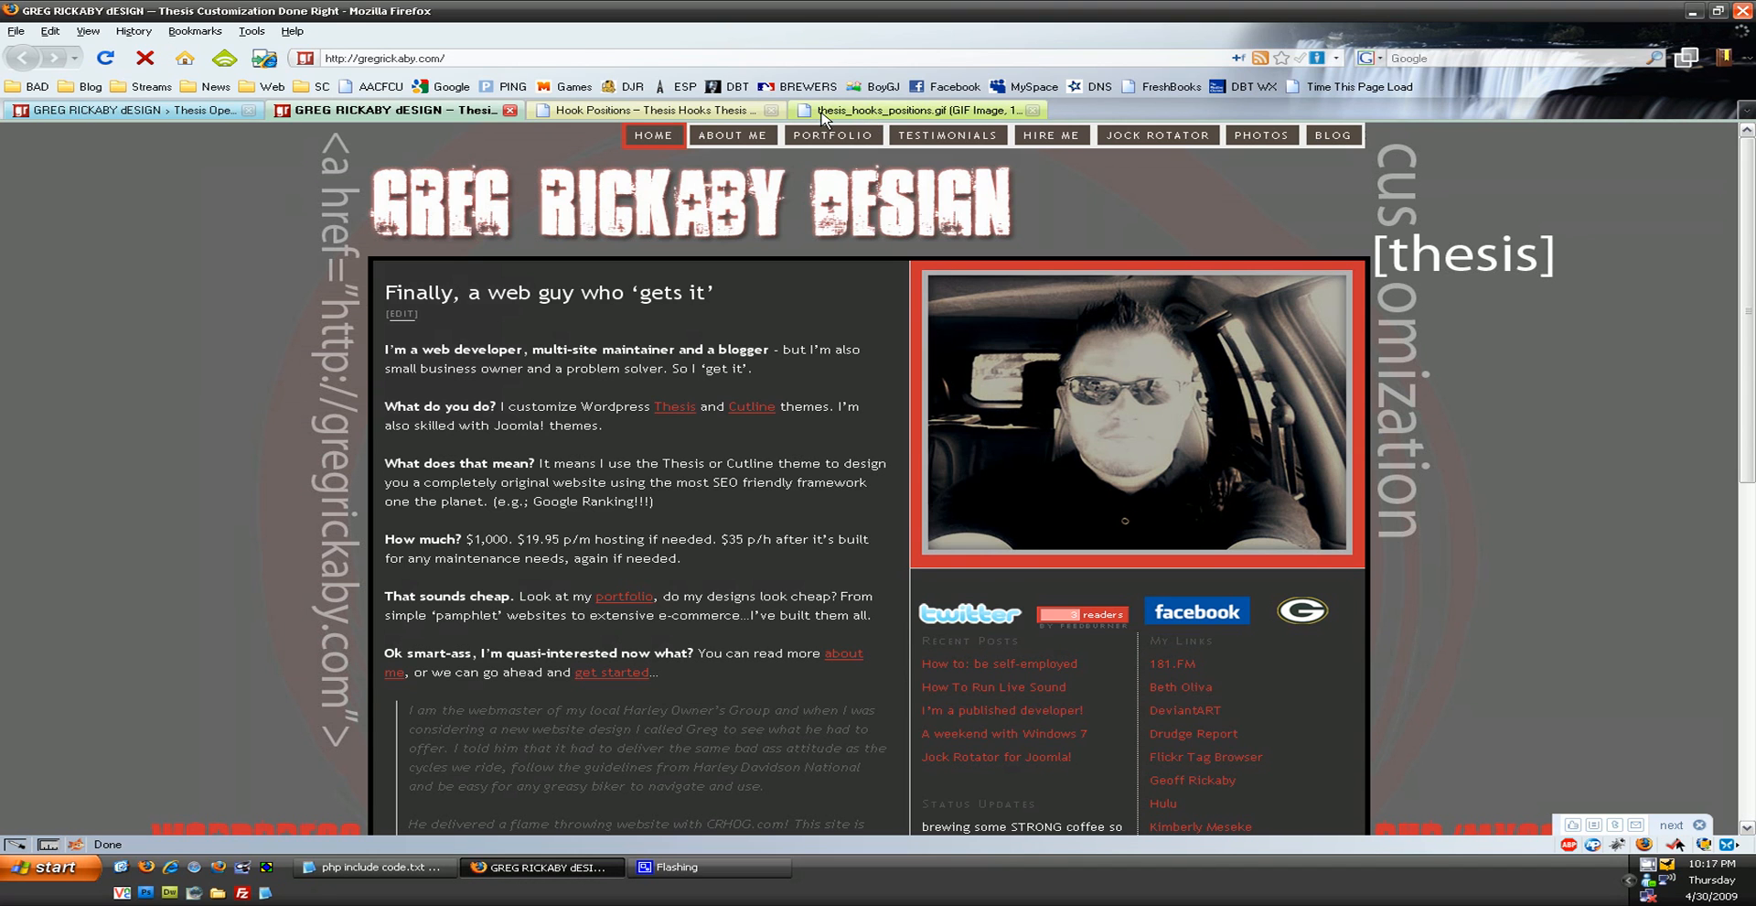
{"action": "left_click", "coordinate": [896, 109]}
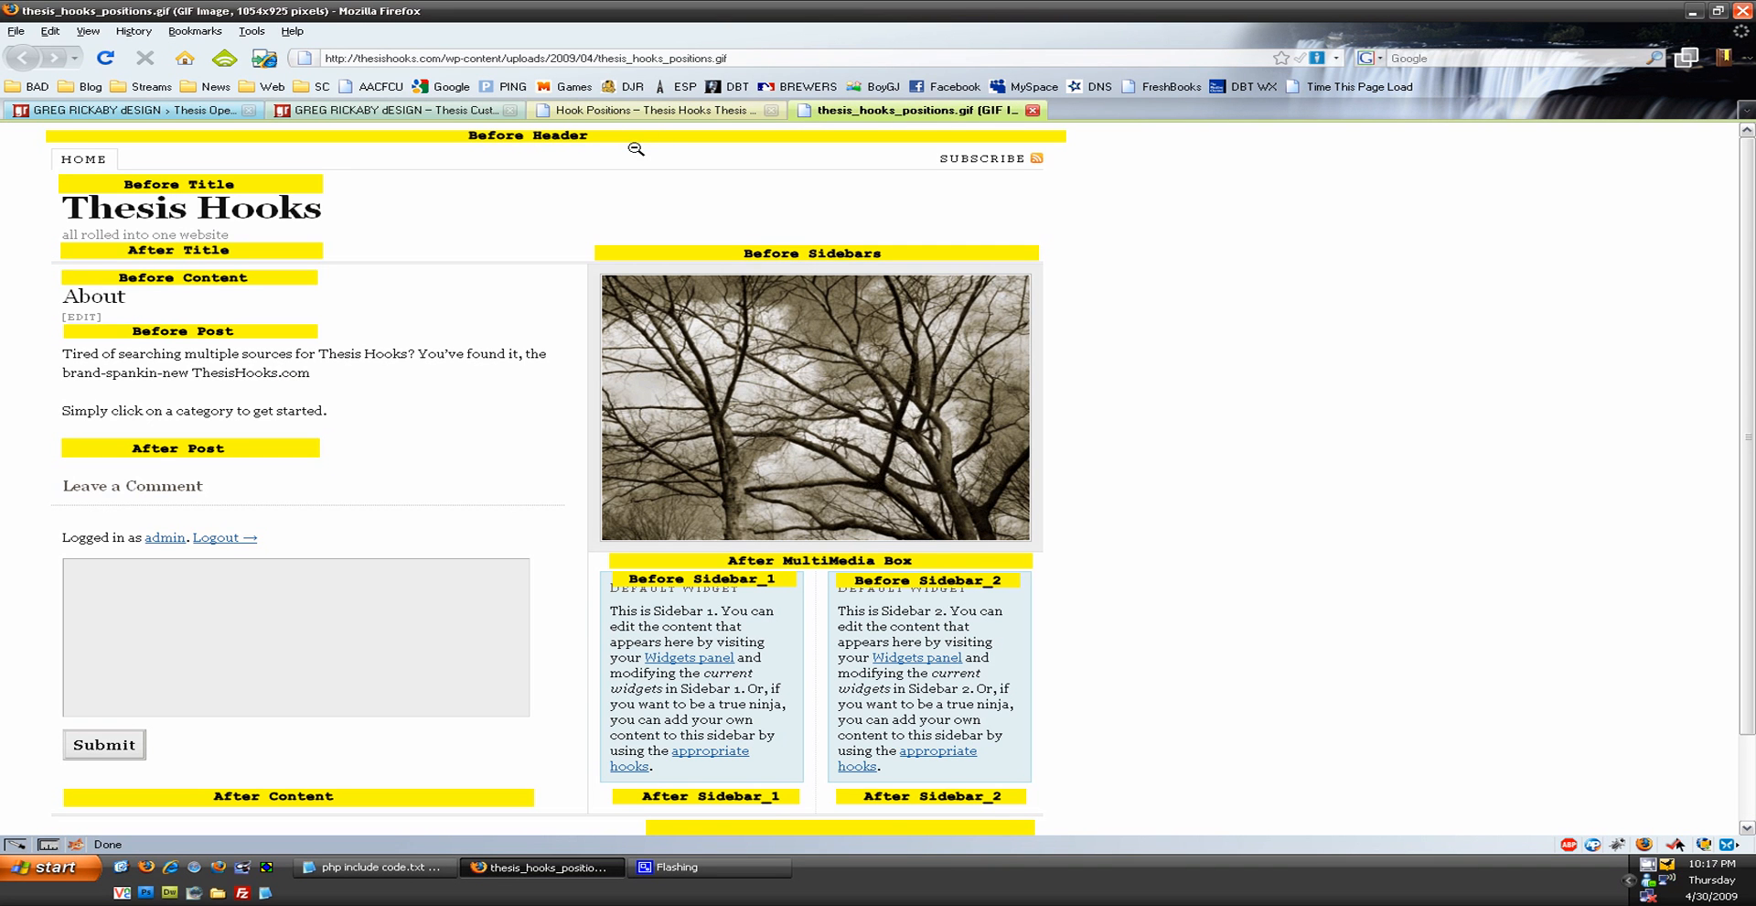
{"action": "left_click", "coordinate": [515, 135]}
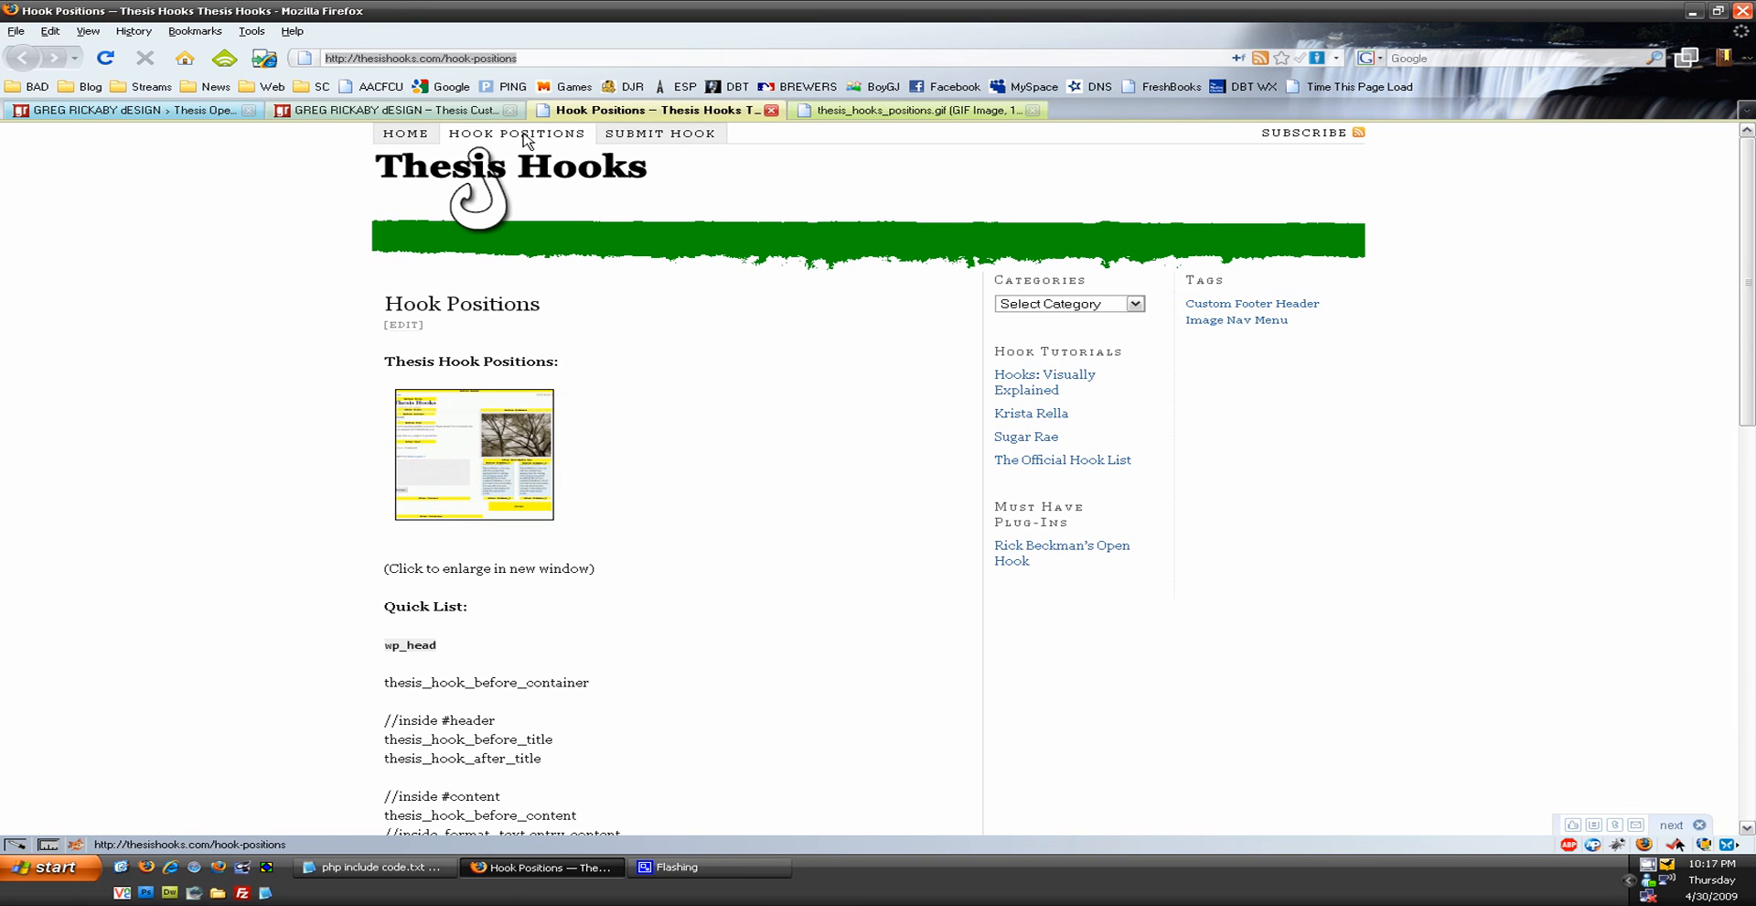
{"action": "left_click", "coordinate": [913, 110]}
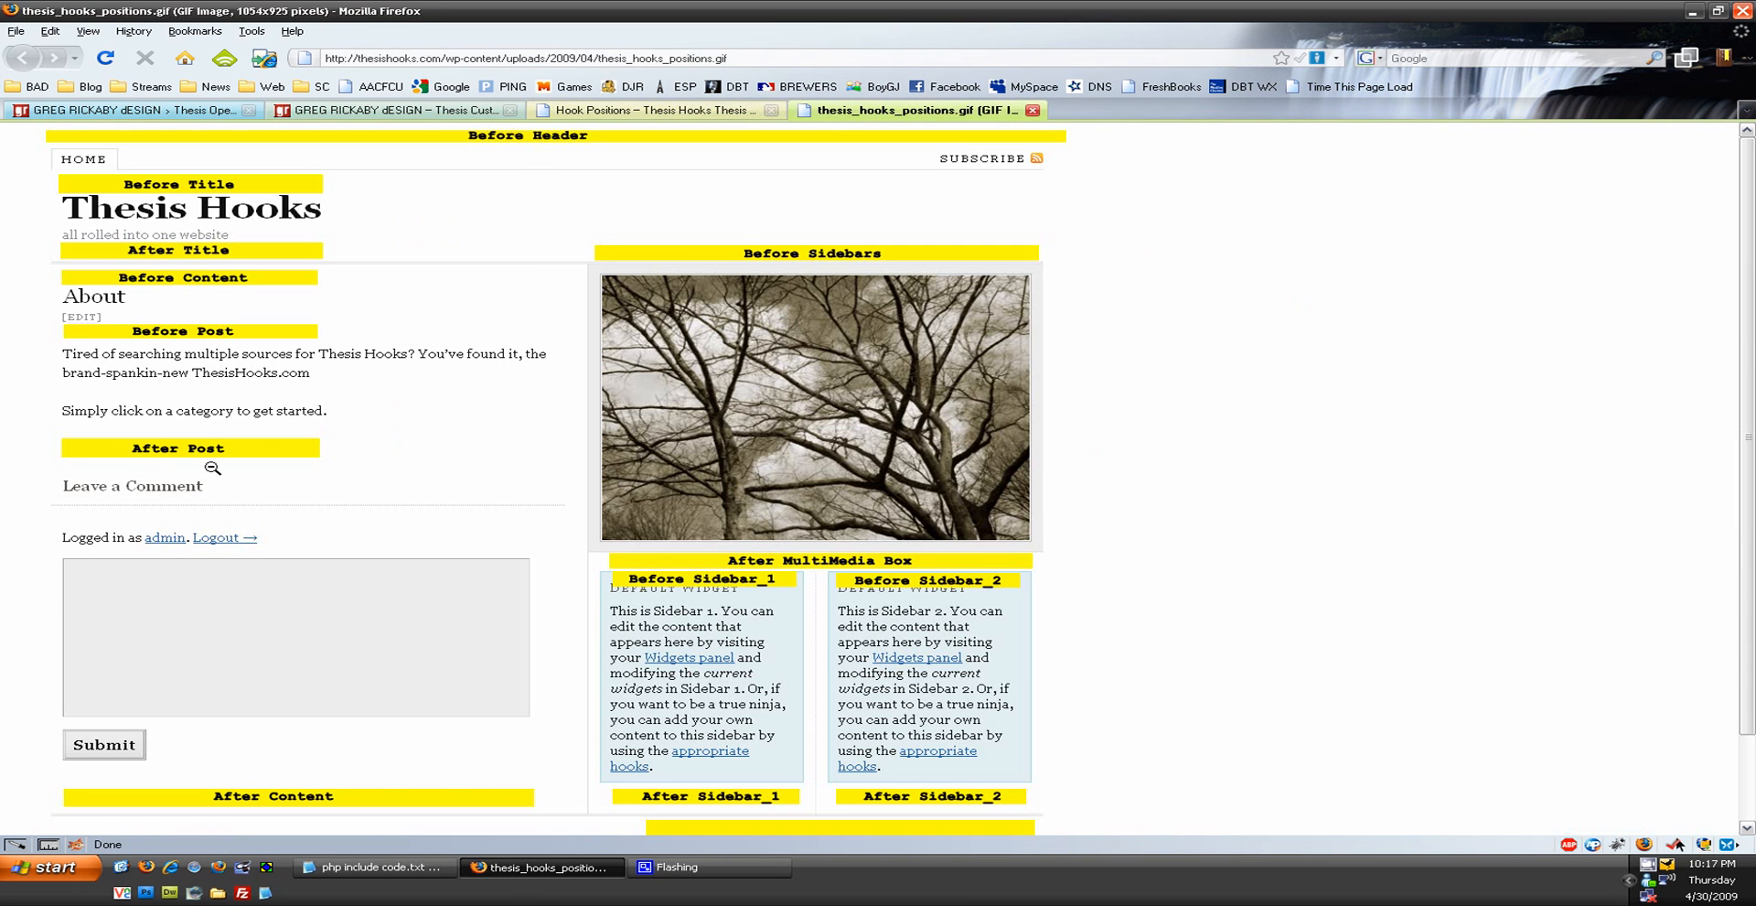
{"action": "mouse_move", "coordinate": [697, 238]}
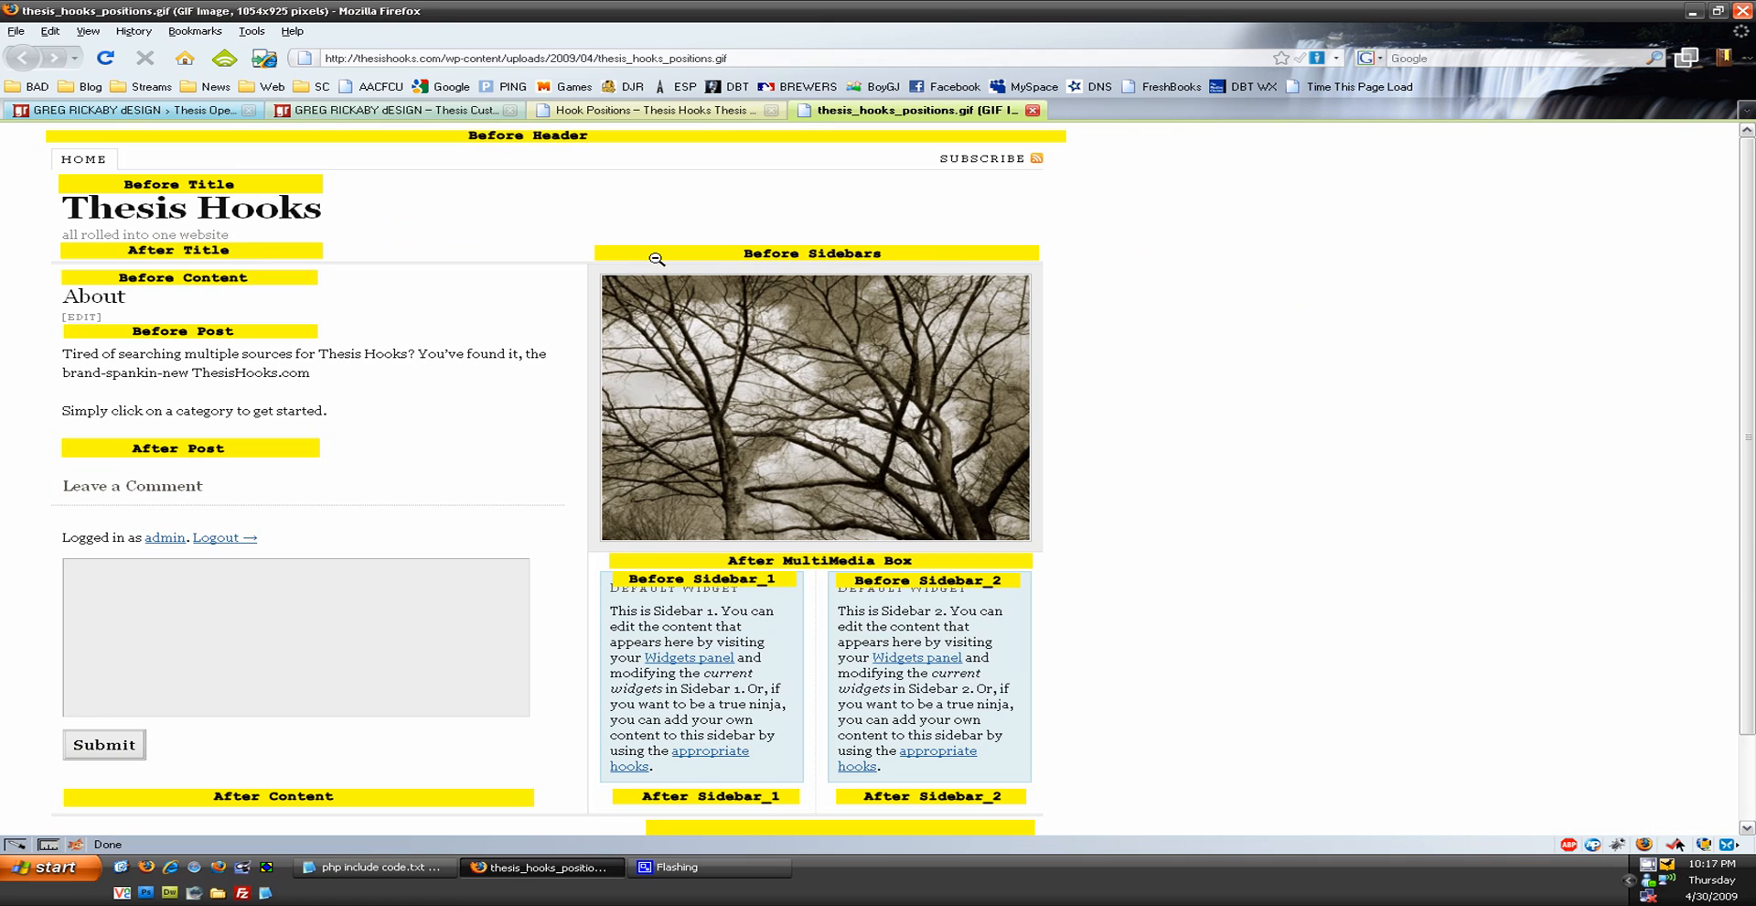
{"action": "mouse_move", "coordinate": [432, 613]}
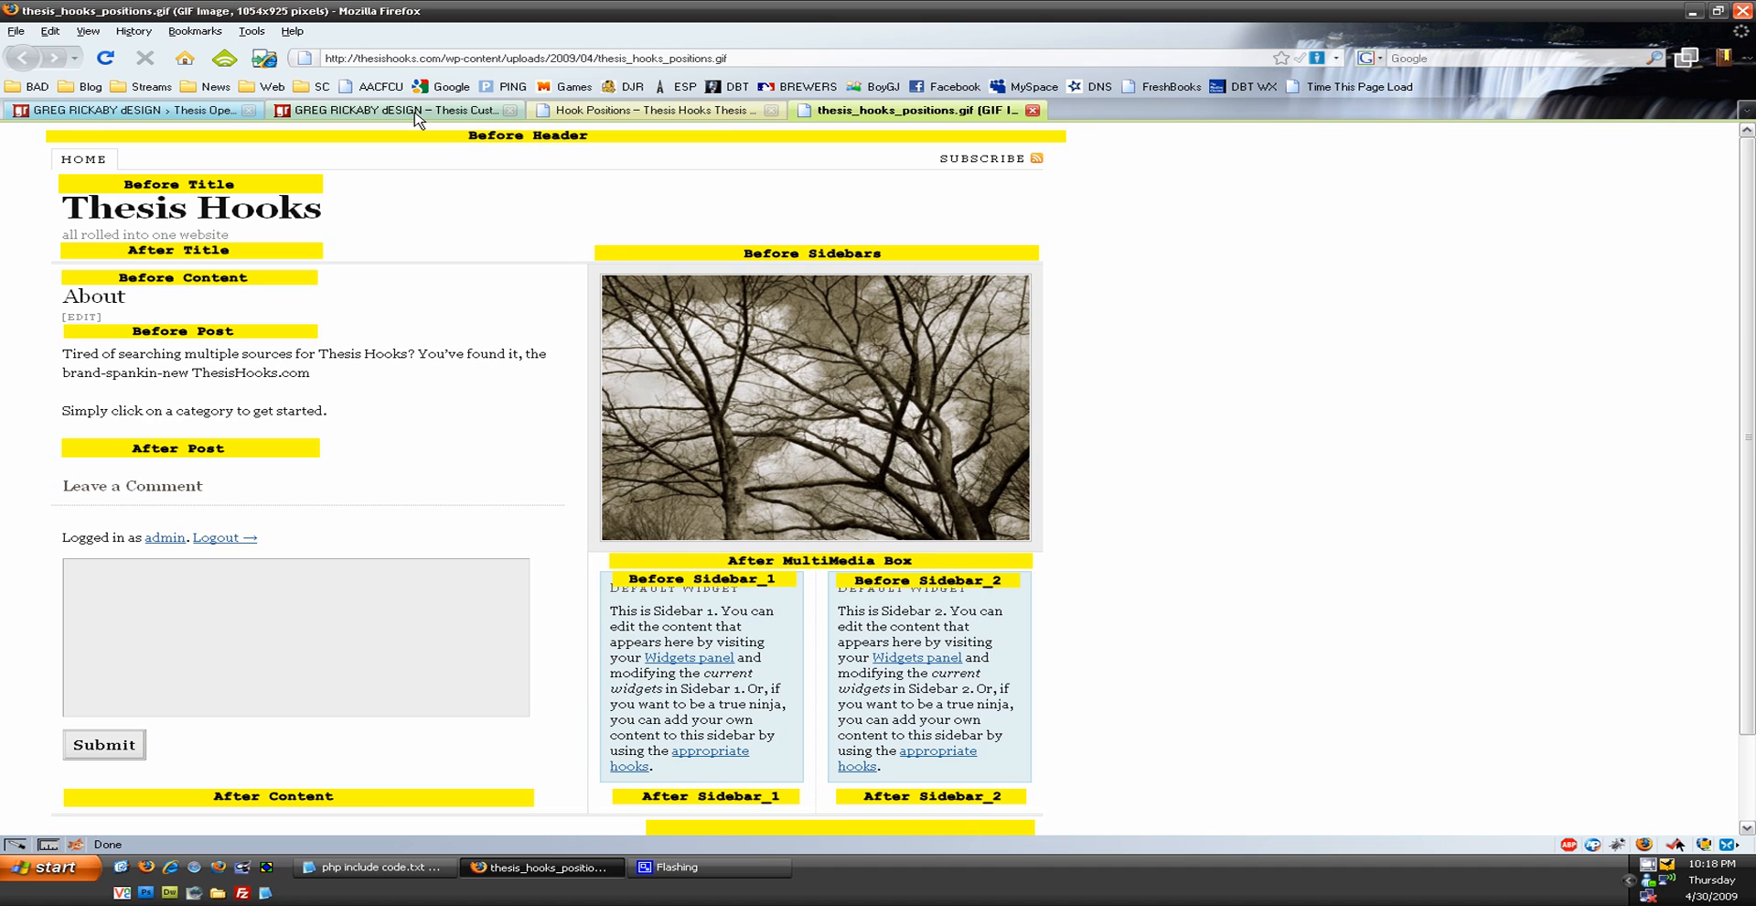
- Switch to the WordPress admin and scroll to the Custom Stylesheet and Before HTML hook fields
{"action": "left_click", "coordinate": [391, 110]}
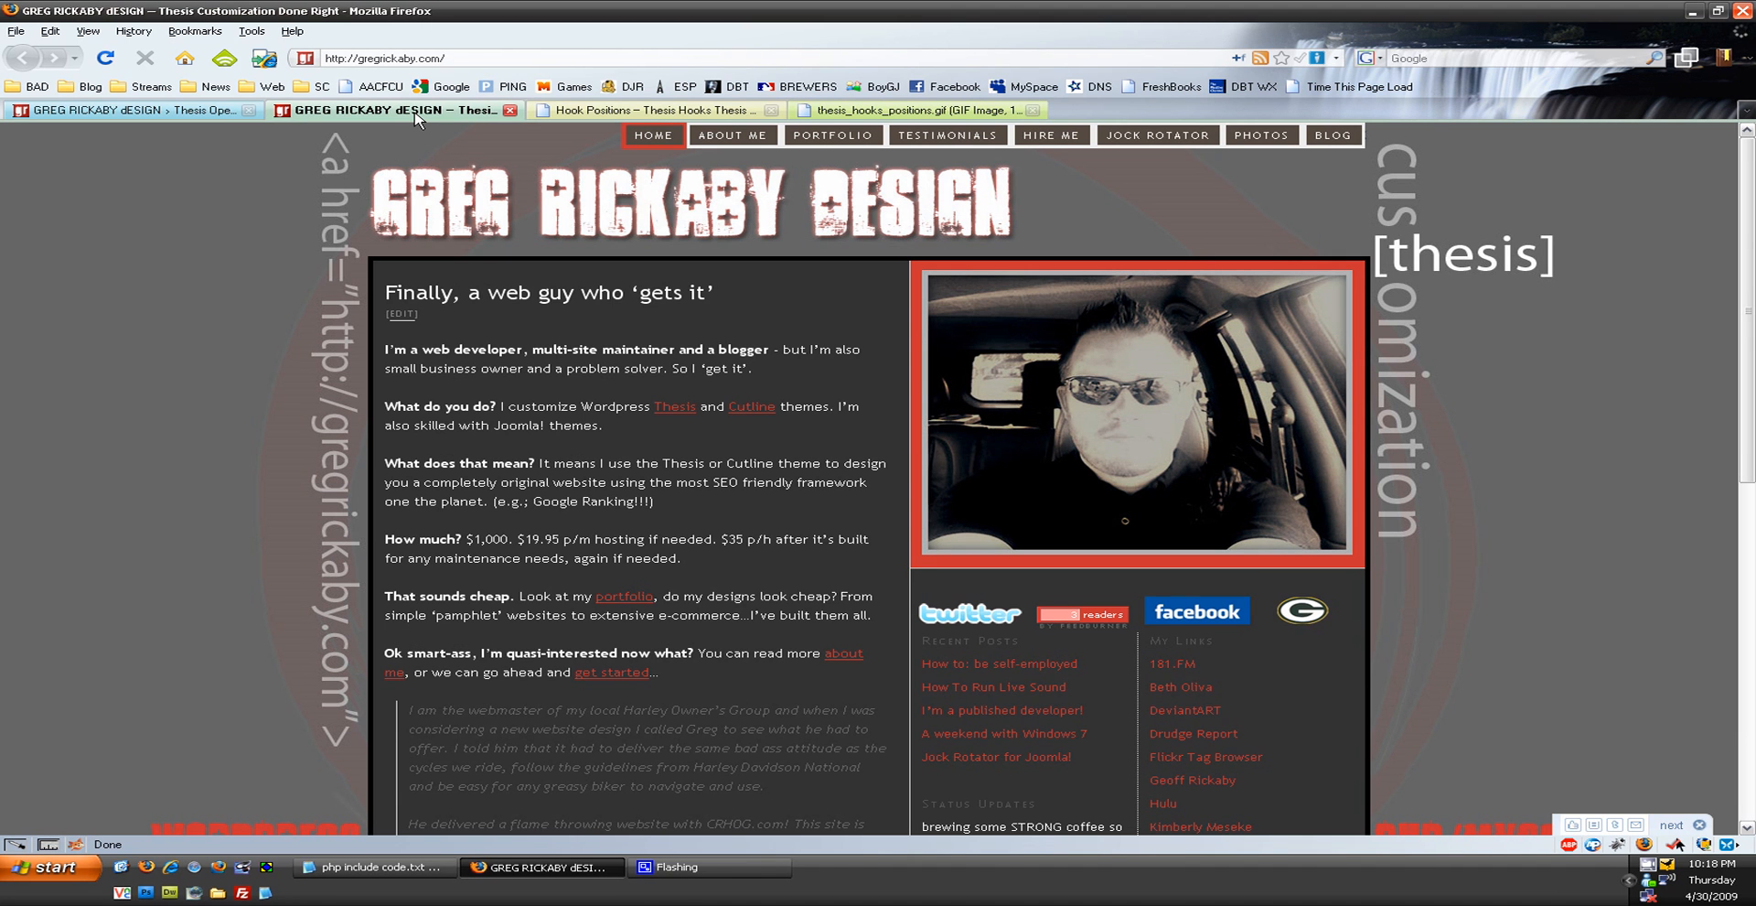
{"action": "mouse_move", "coordinate": [415, 121]}
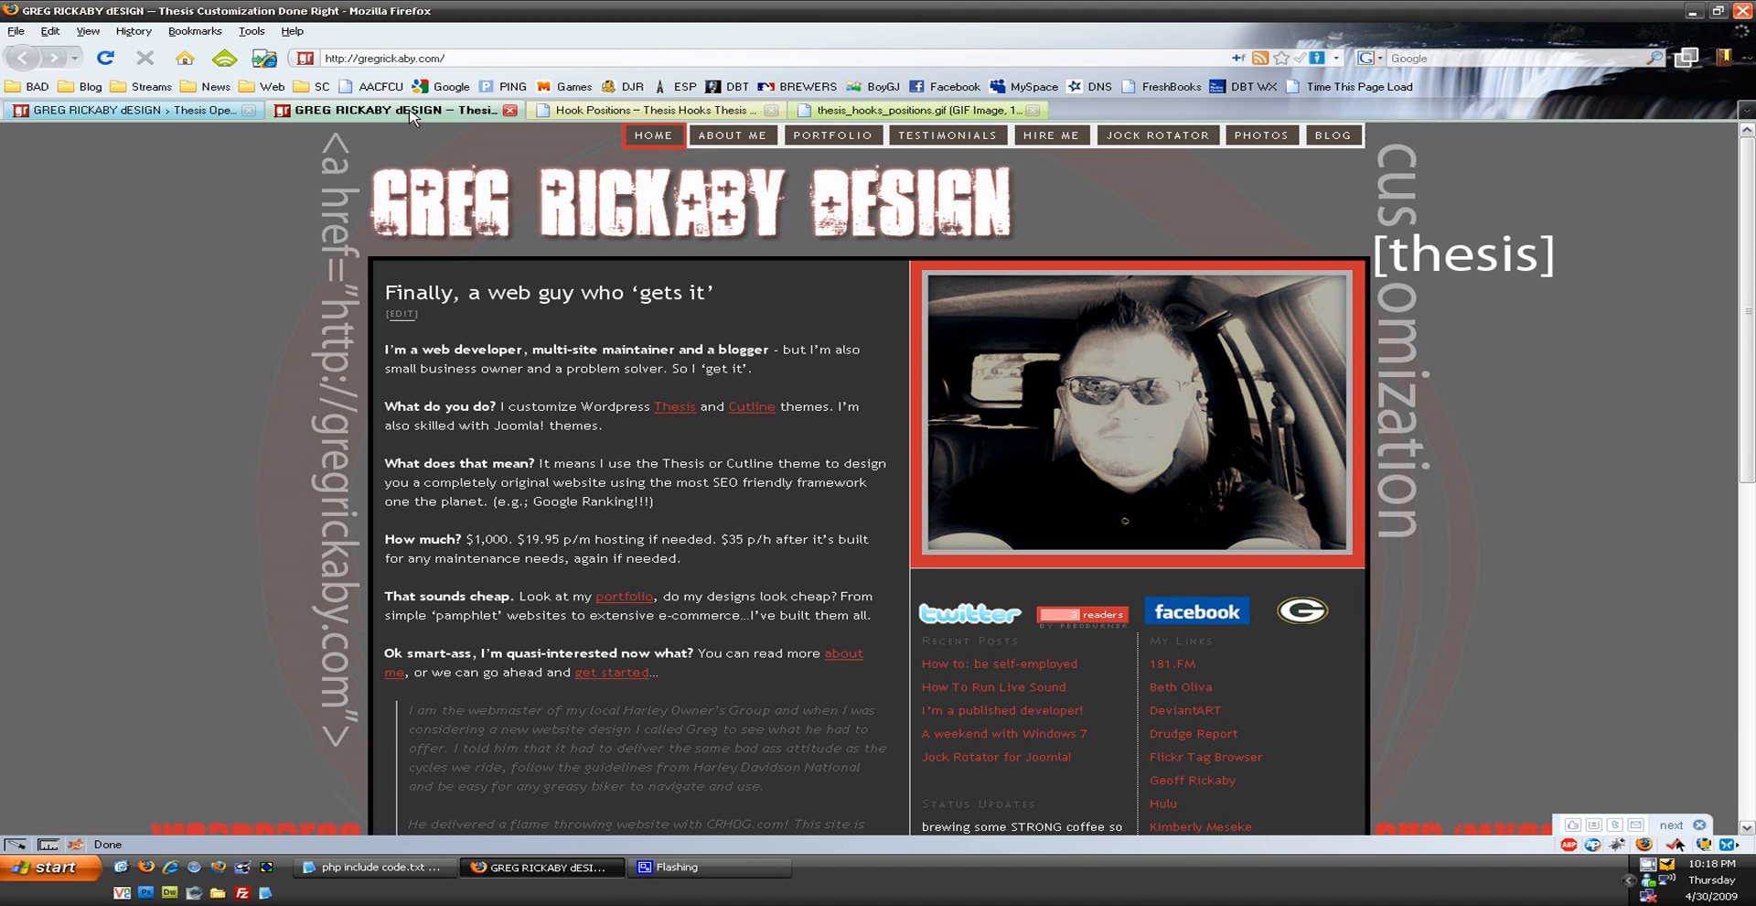
{"action": "mouse_move", "coordinate": [794, 306]}
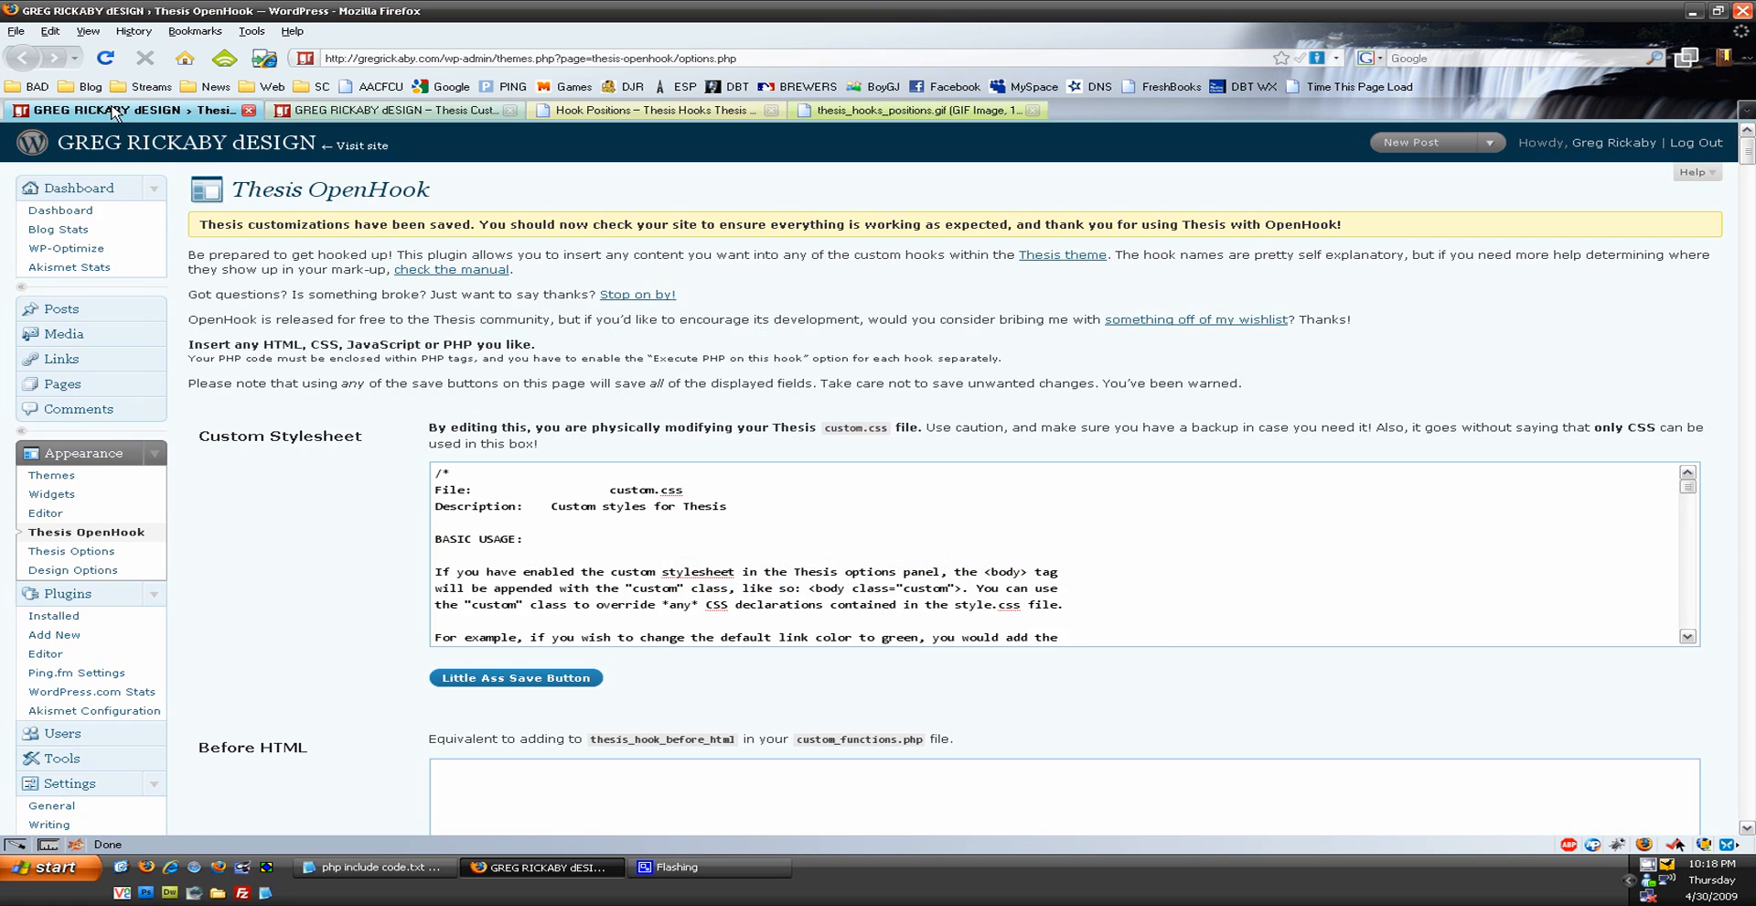
{"action": "scroll", "scroll_direction": "down", "scroll_amount": 3}
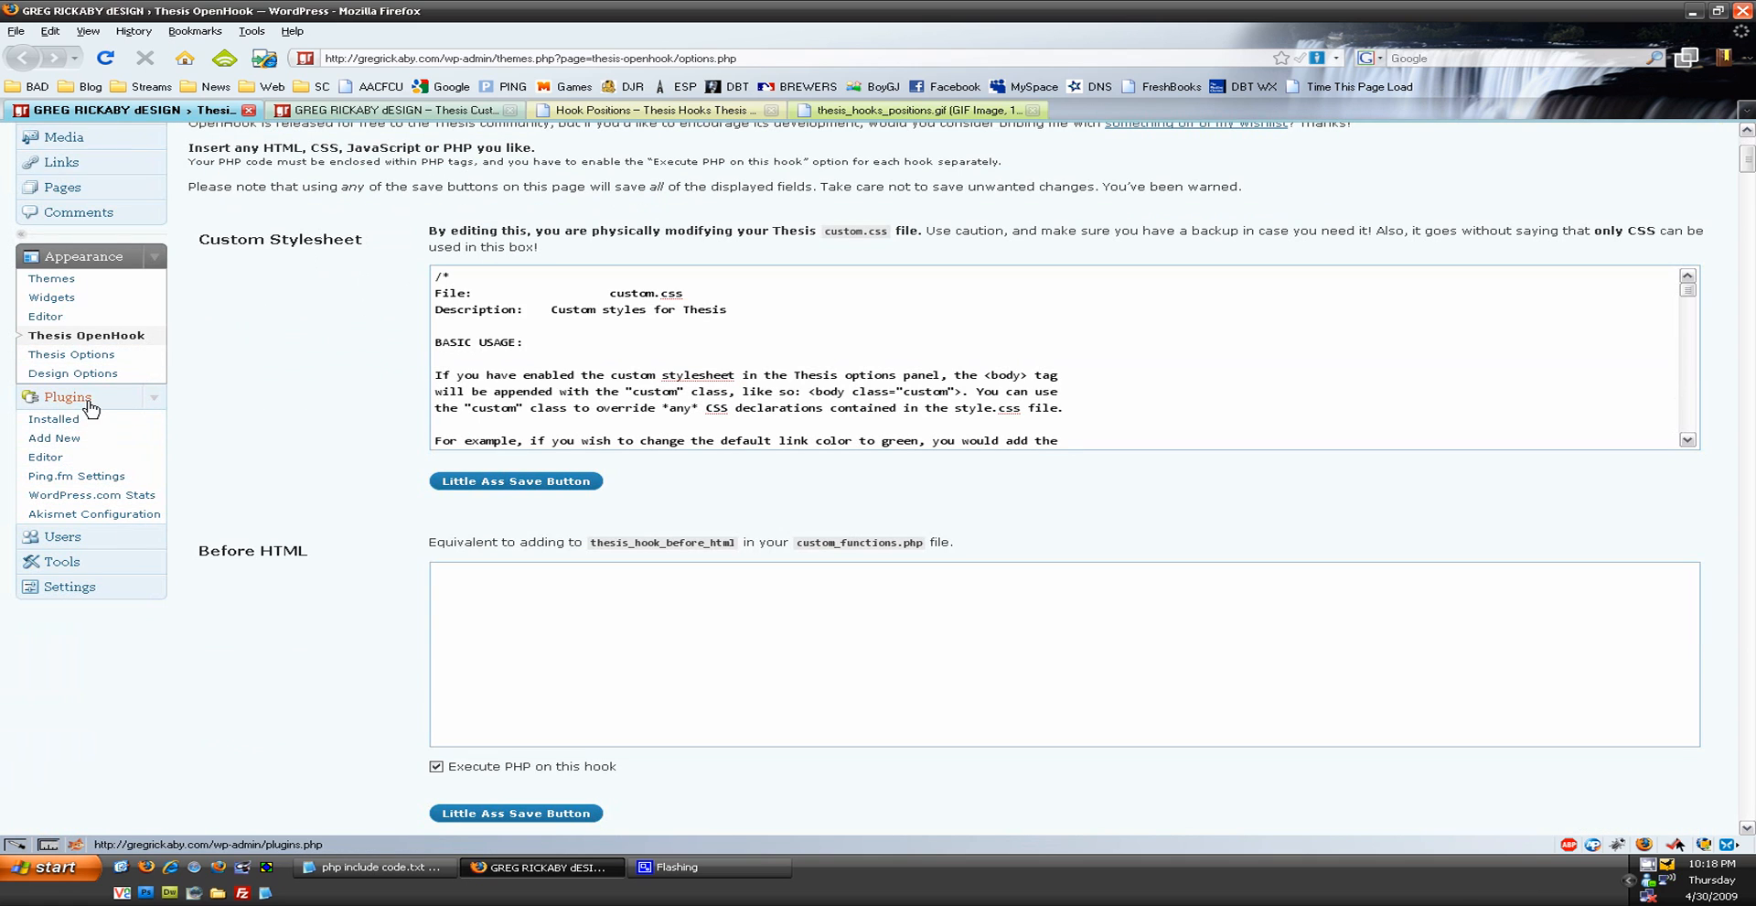
- Search Add New plugins for 'thesis open hooks' and review the Thesis OpenHook 2.0.2 details
{"action": "left_click", "coordinate": [66, 397]}
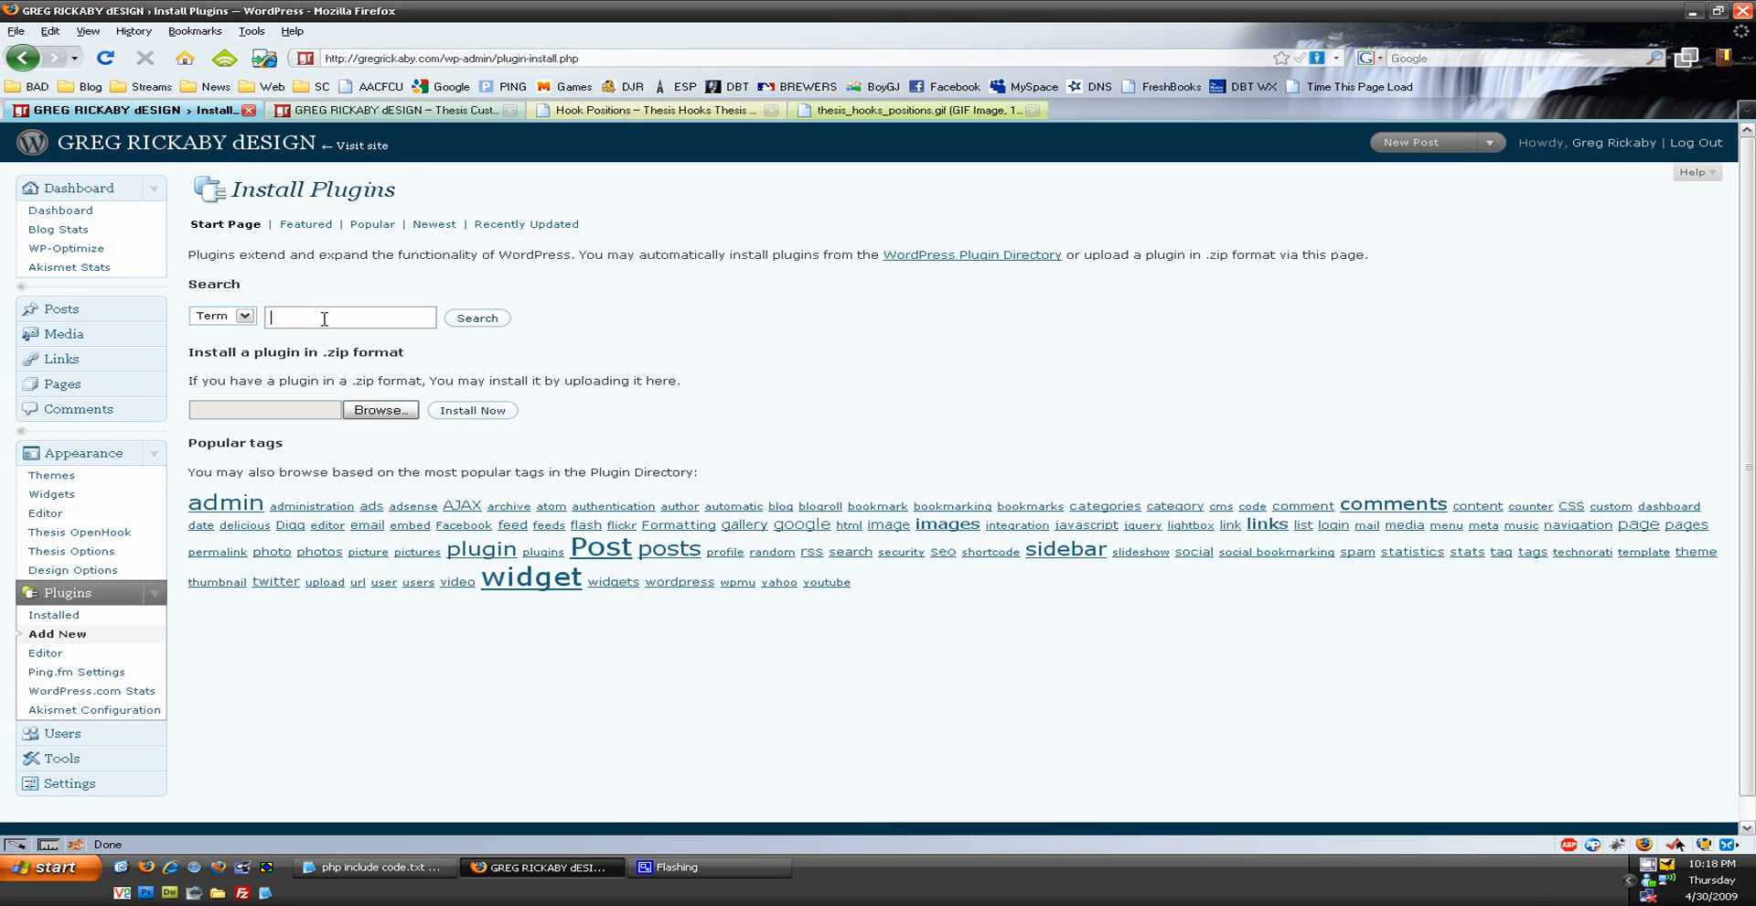
{"action": "type", "text": "thesis op"}
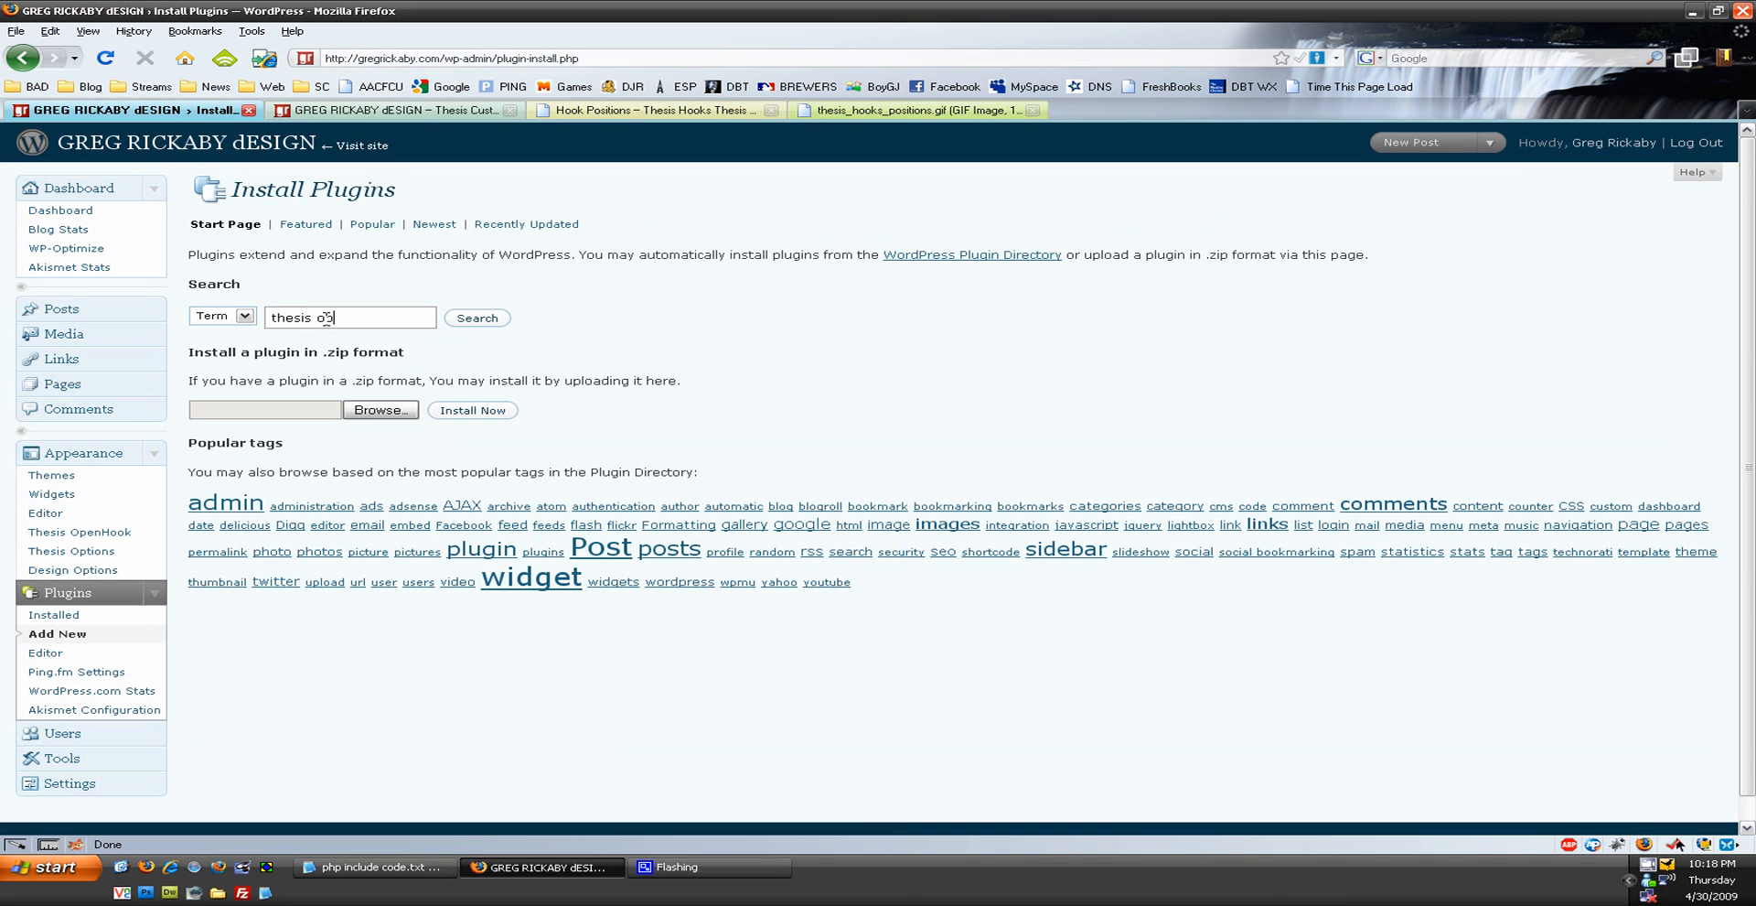
{"action": "key", "text": "BackSpace"}
{"action": "type", "text": "pen hooks"}
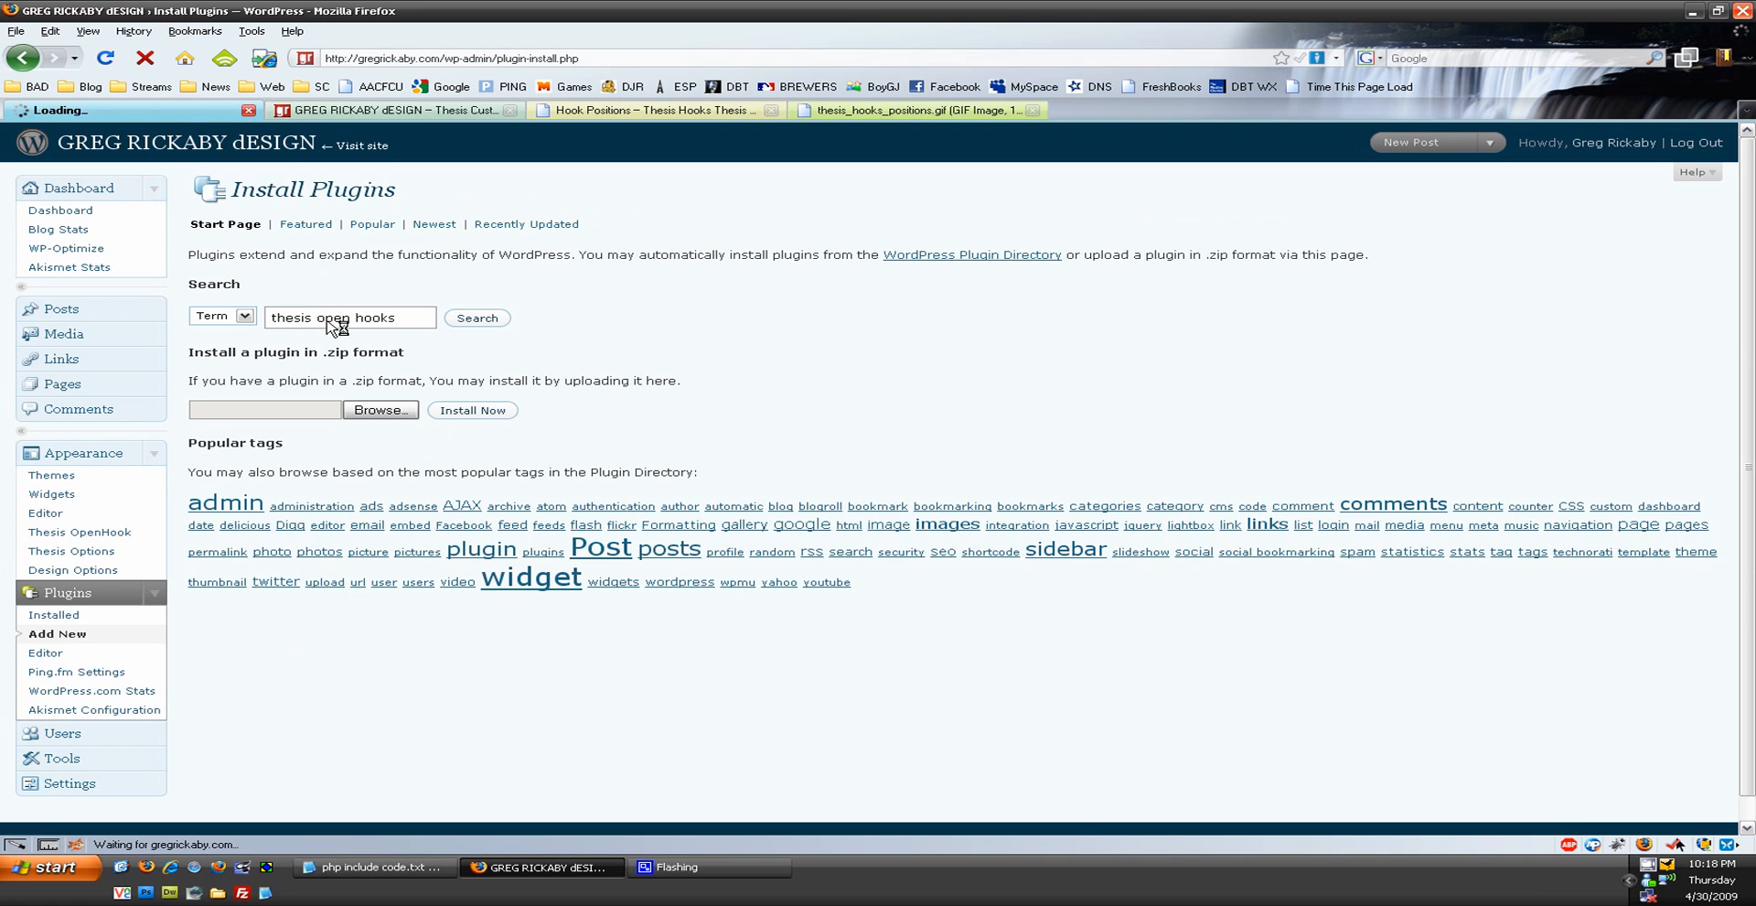
{"action": "left_click", "coordinate": [475, 317]}
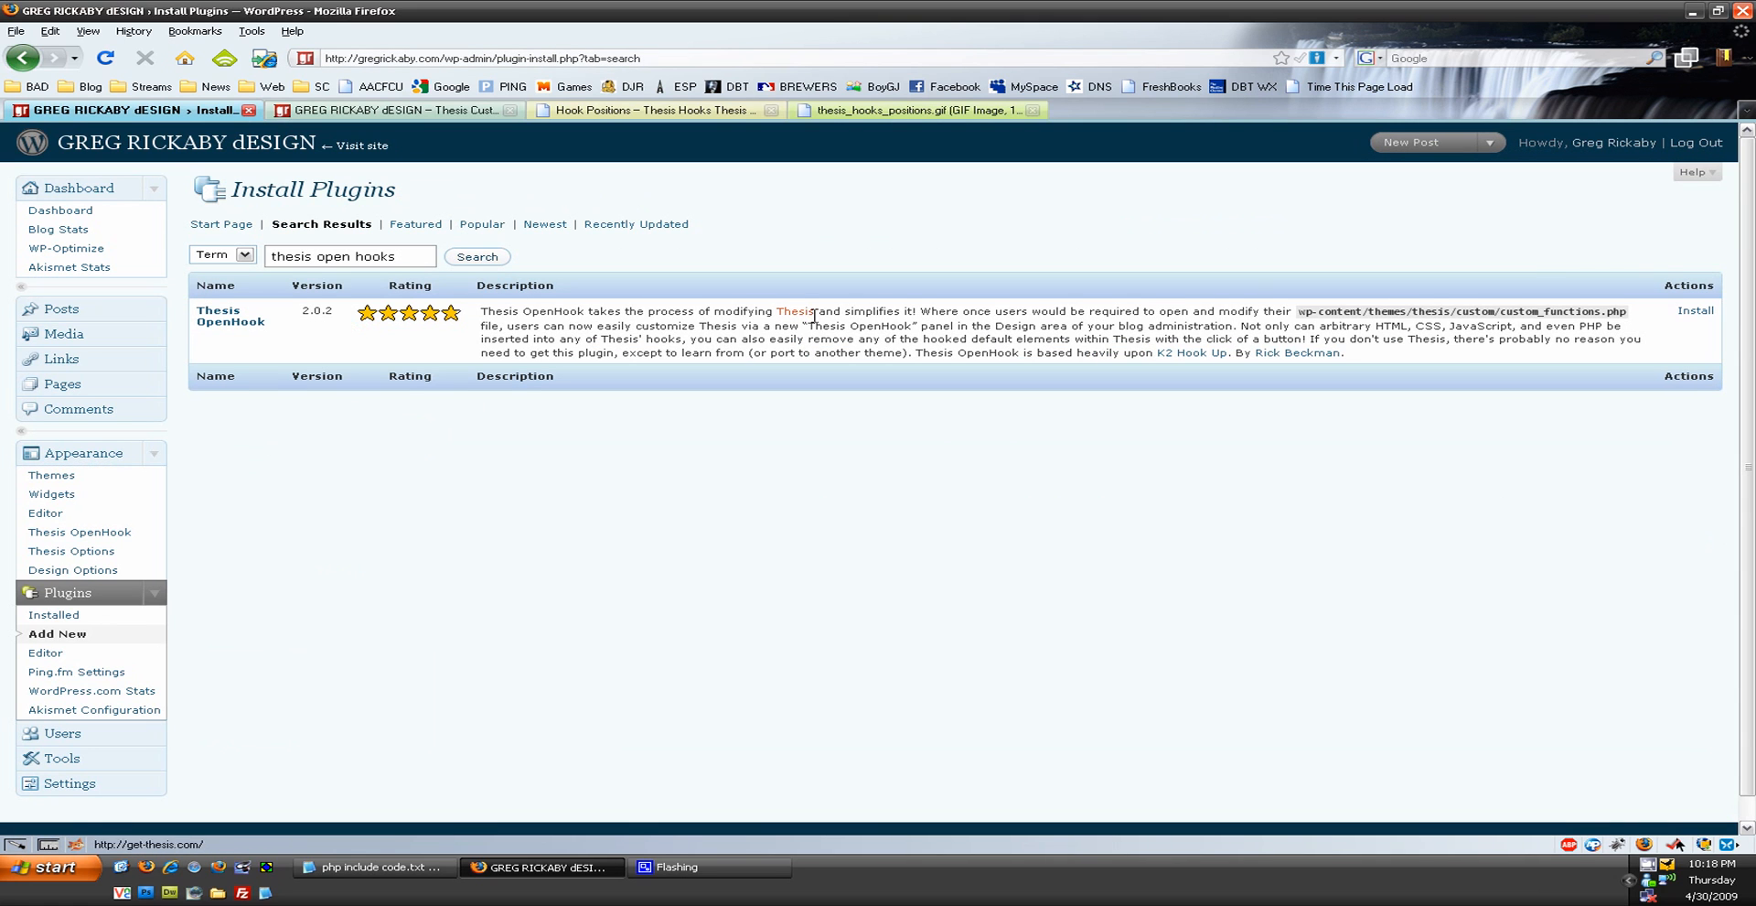
{"action": "left_click", "coordinate": [231, 317]}
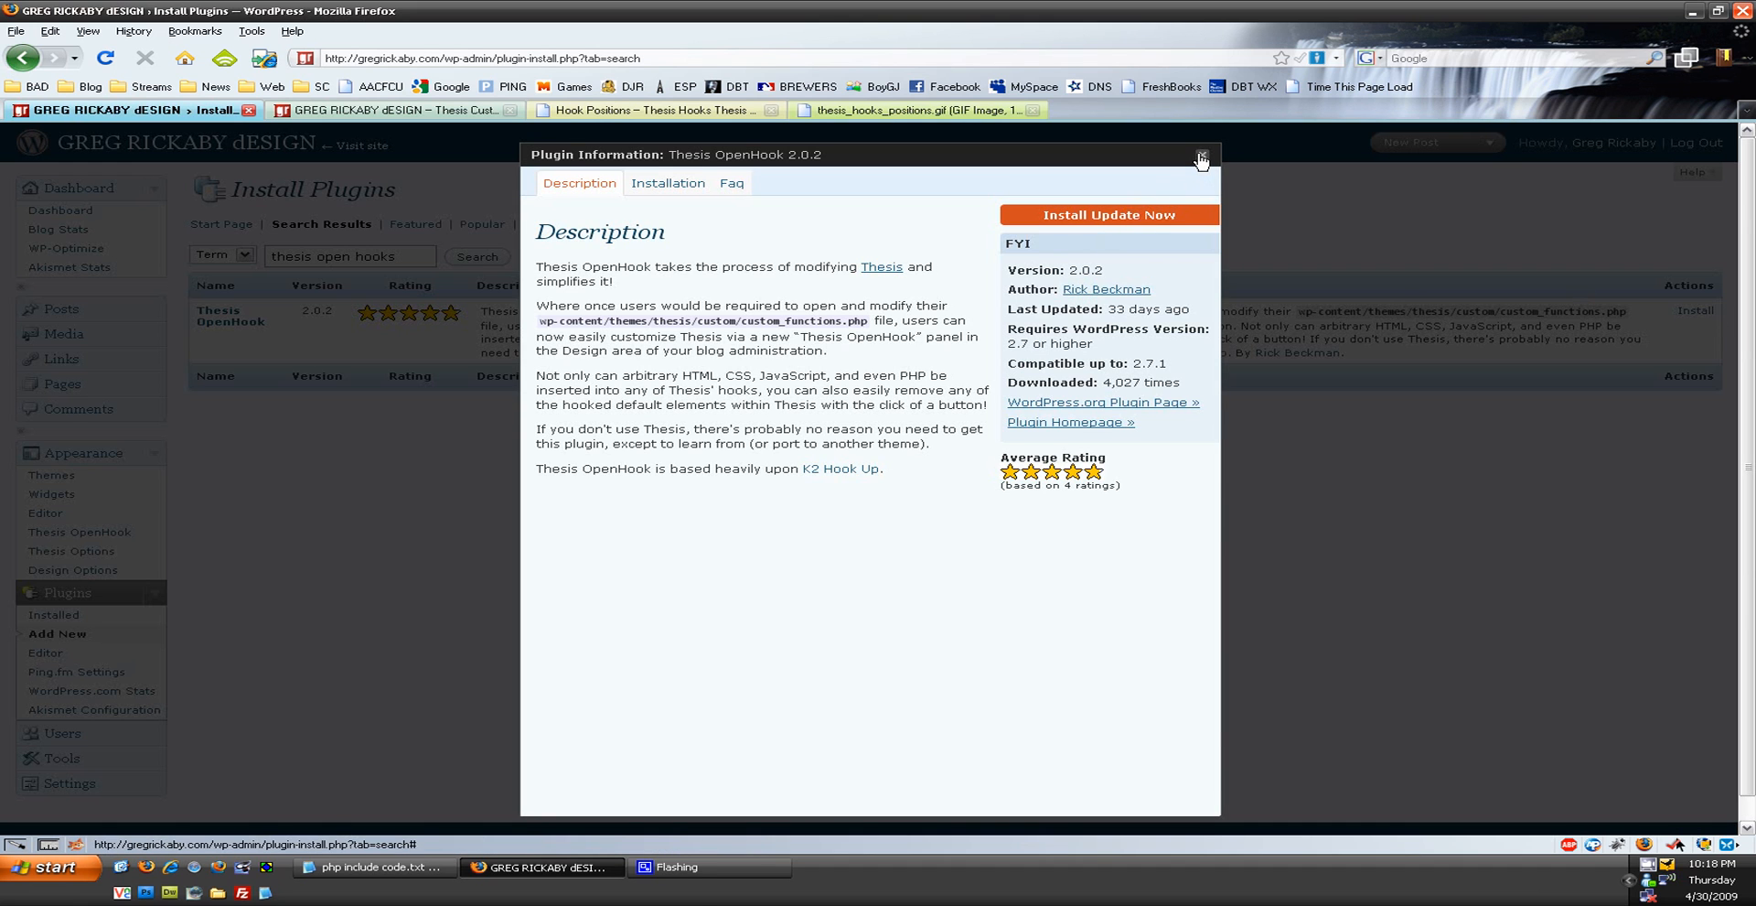
{"action": "left_click", "coordinate": [1201, 155]}
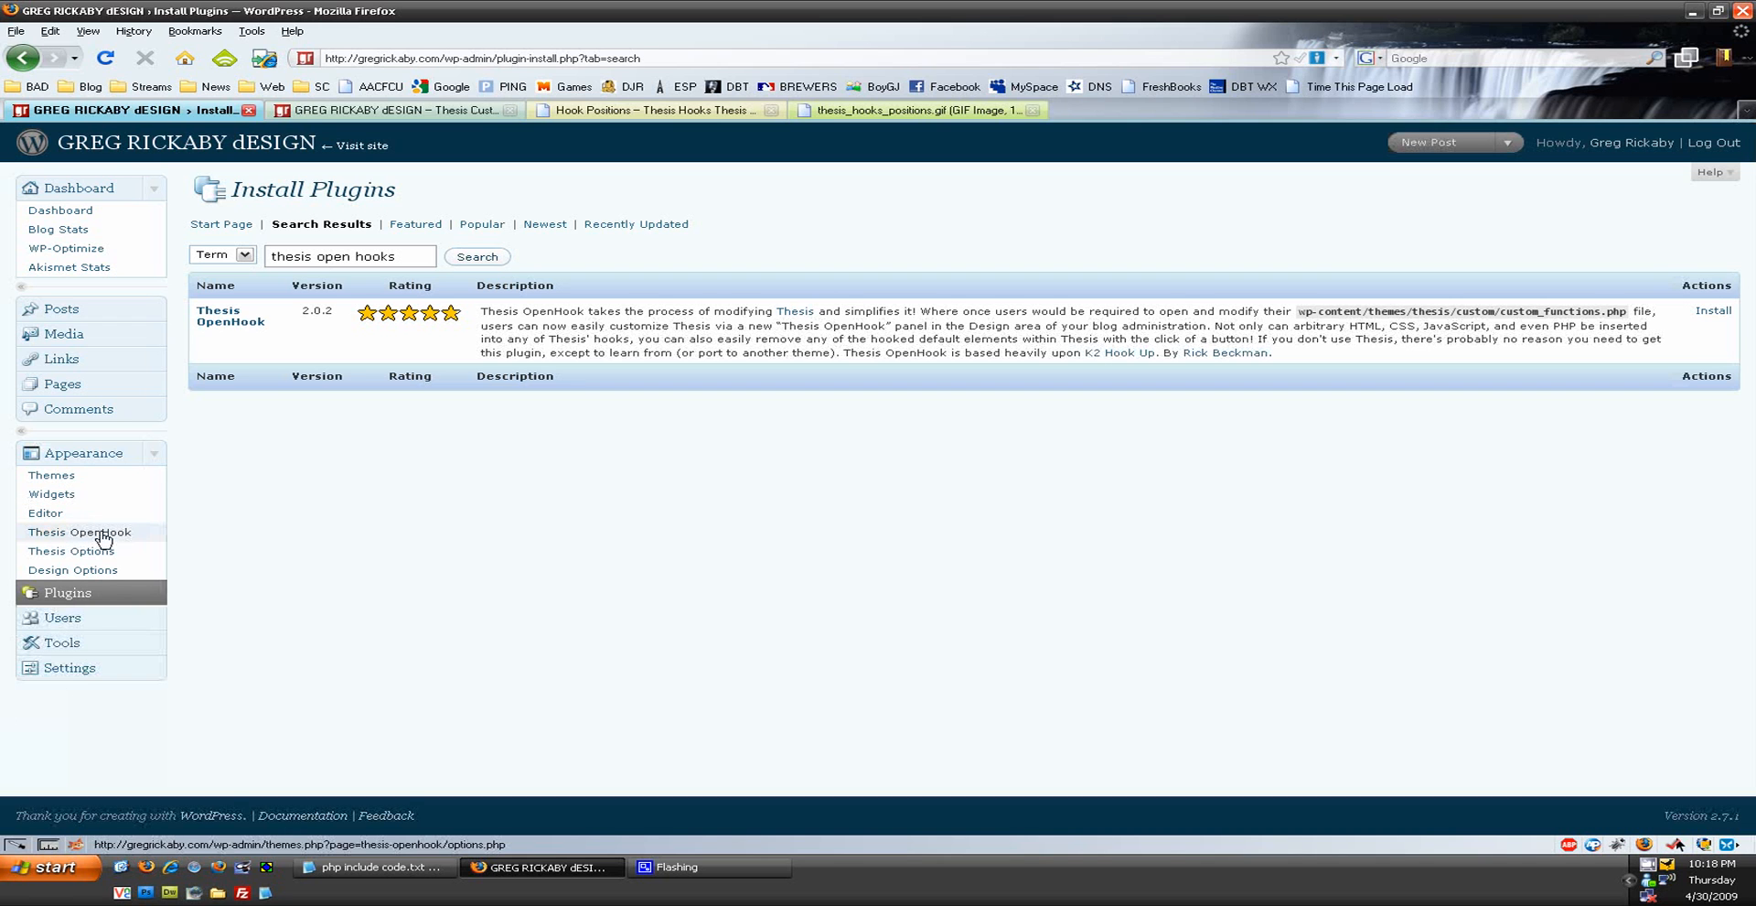
- Reopen Appearance > Thesis OpenHook and scroll through its hook fields
{"action": "left_click", "coordinate": [79, 530]}
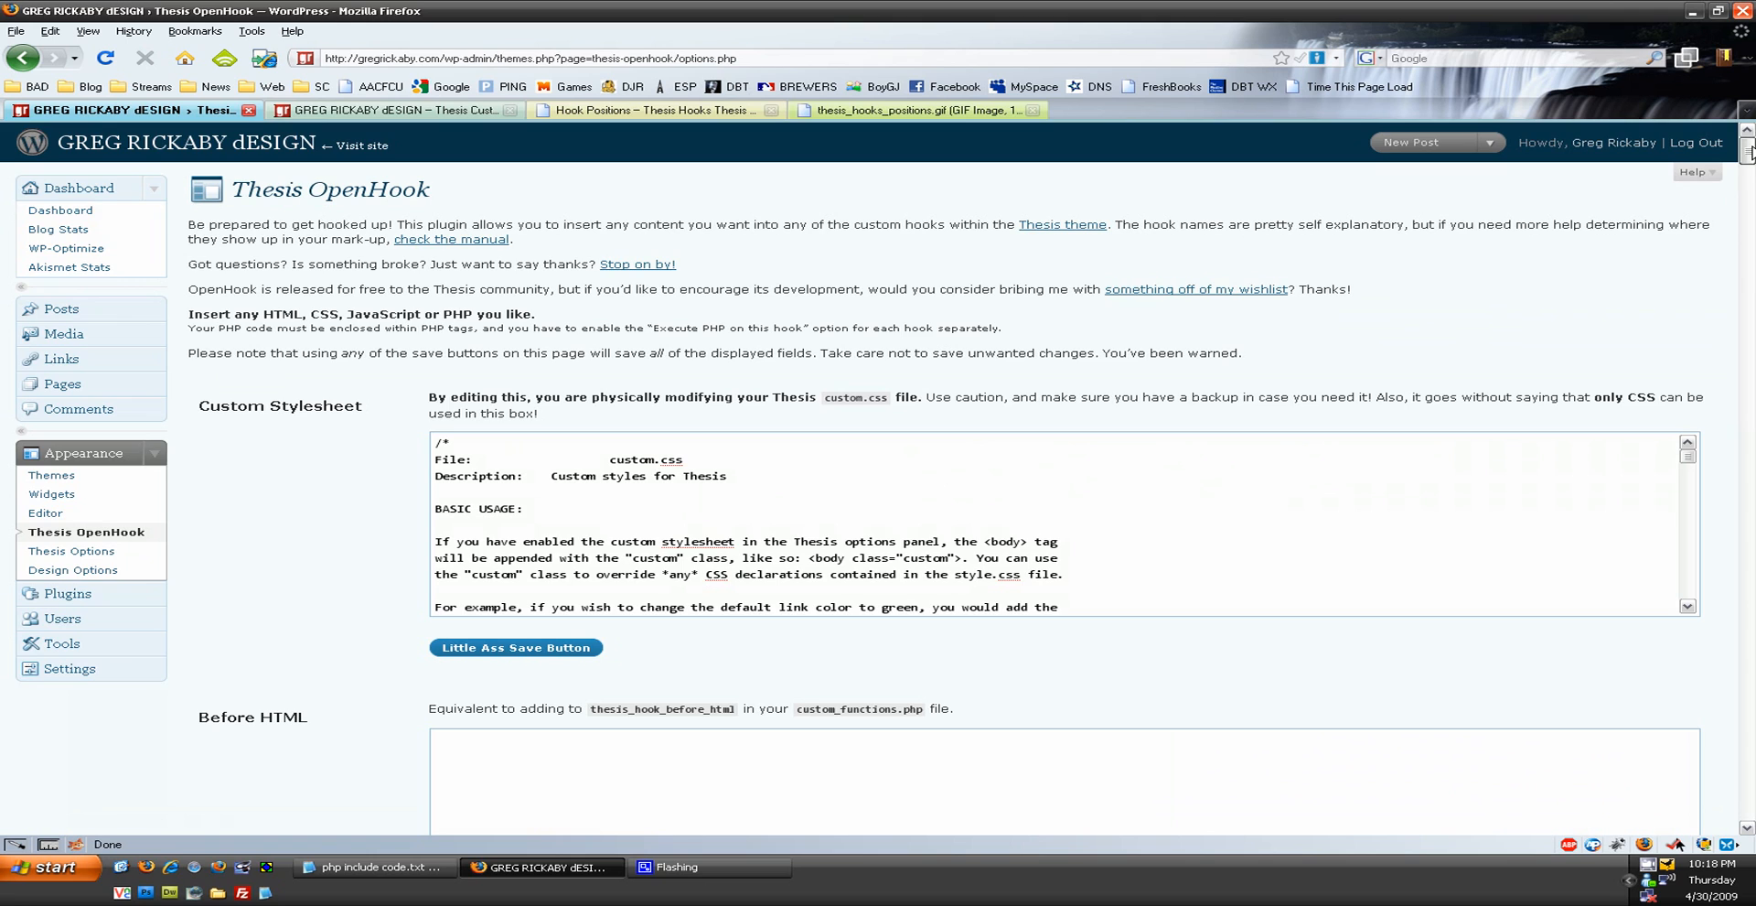
{"action": "scroll", "scroll_direction": "down", "scroll_amount": 3}
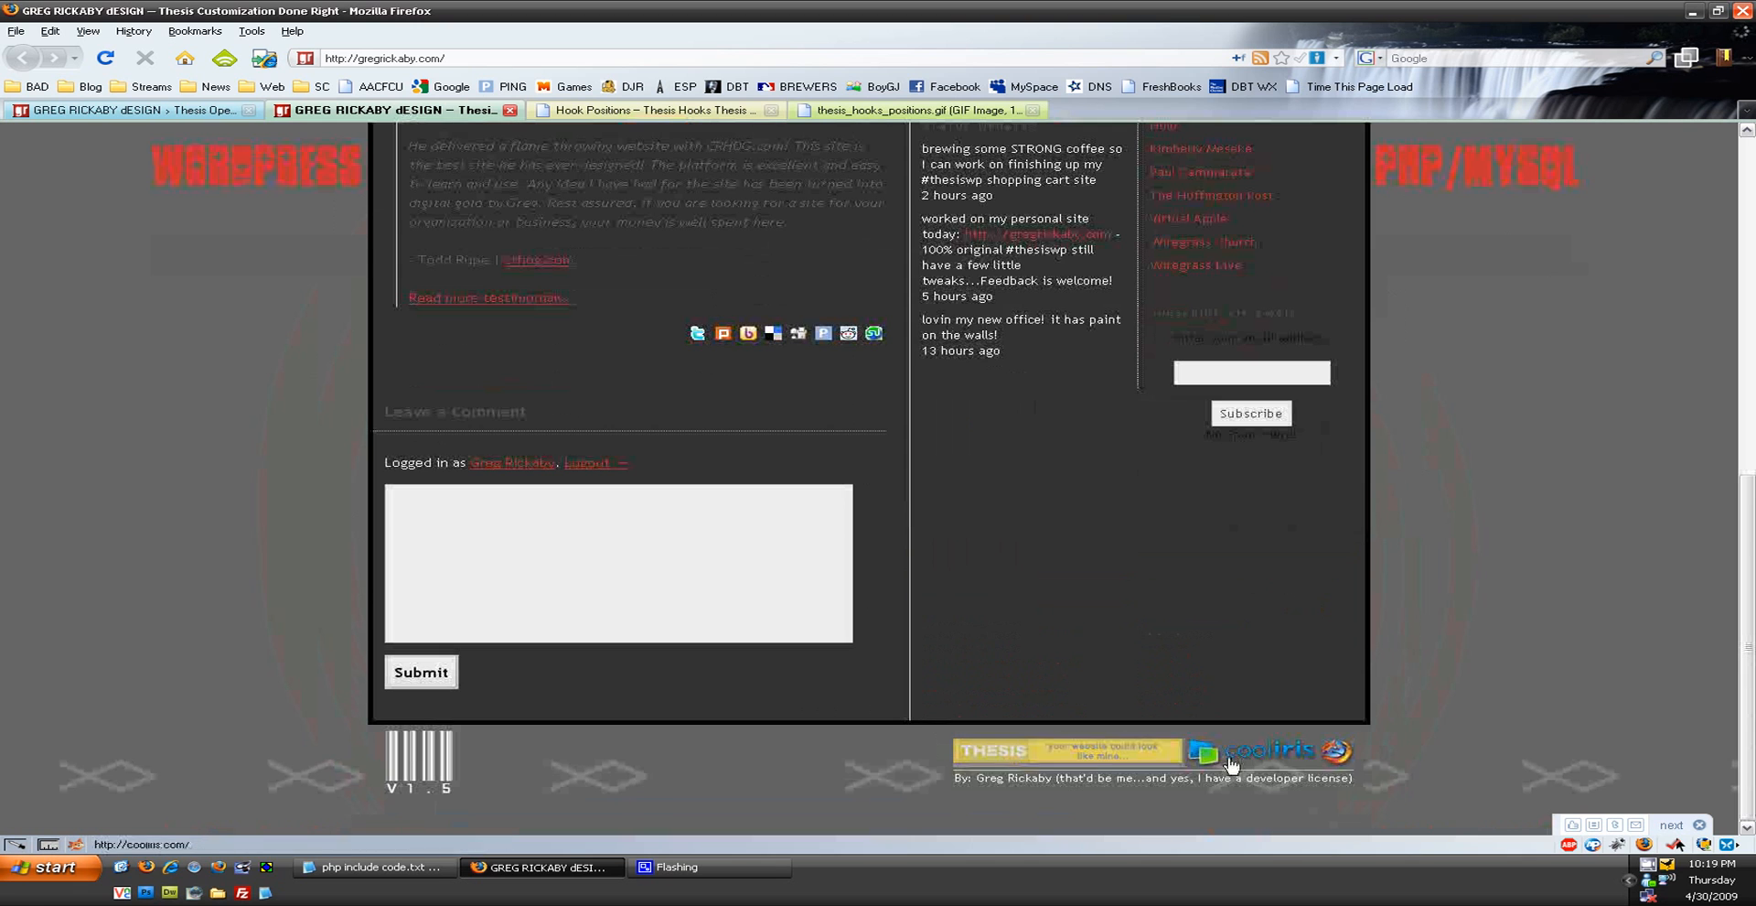
{"action": "left_click", "coordinate": [907, 109]}
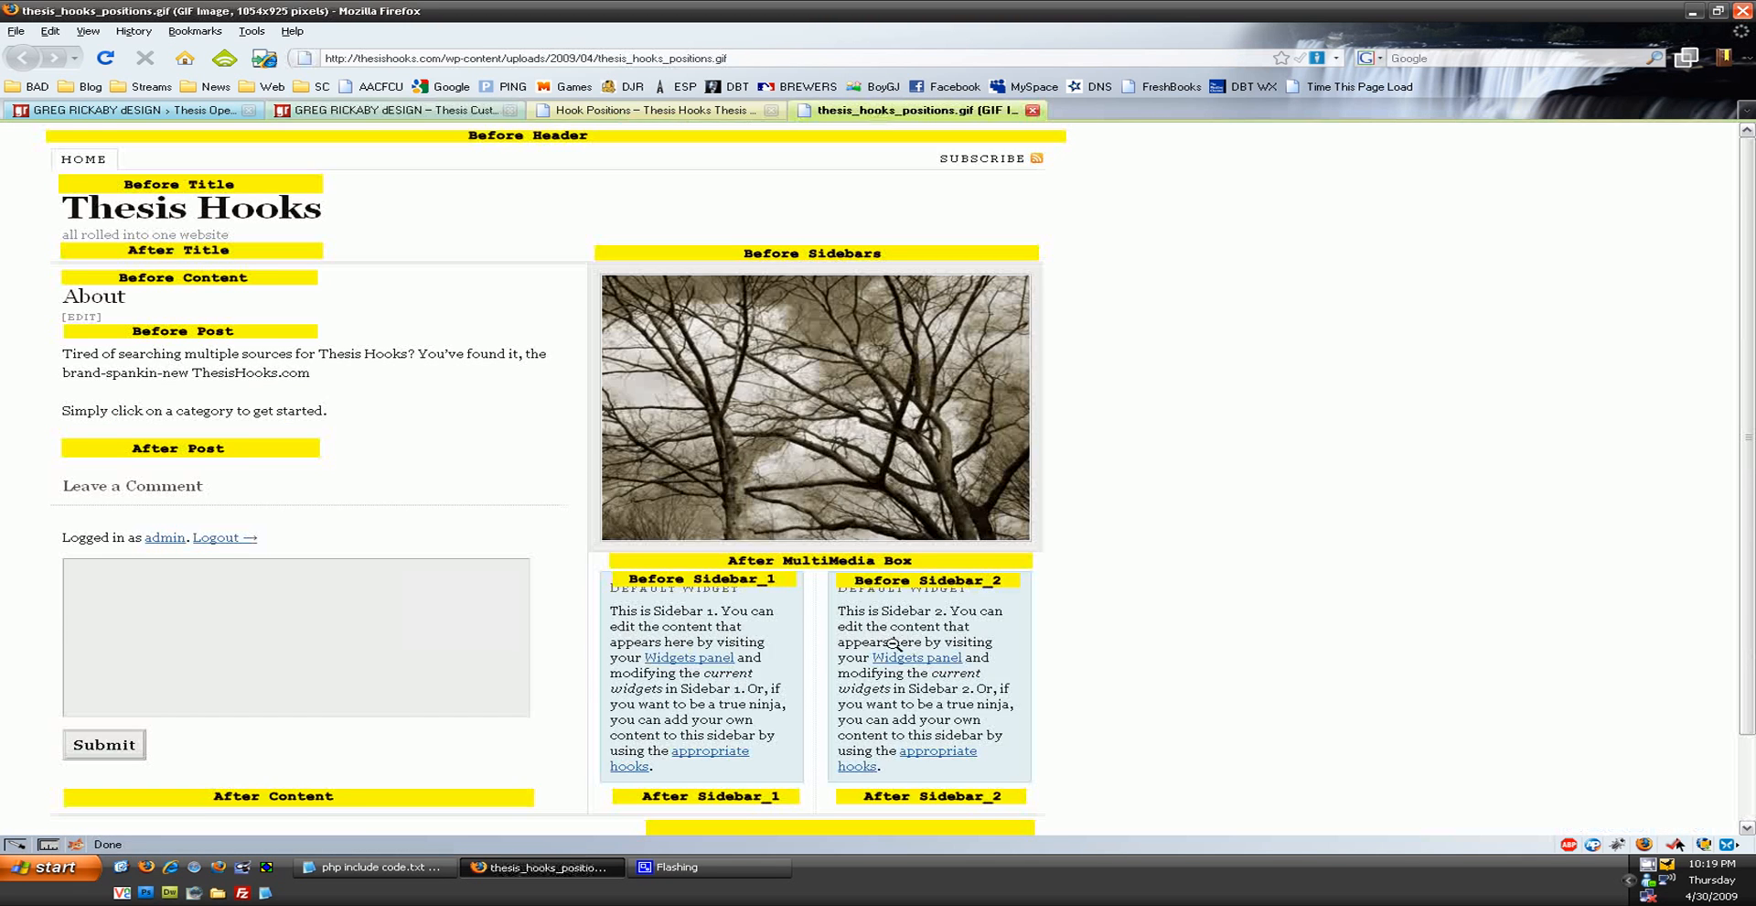
{"action": "scroll", "scroll_direction": "down", "scroll_amount": 3}
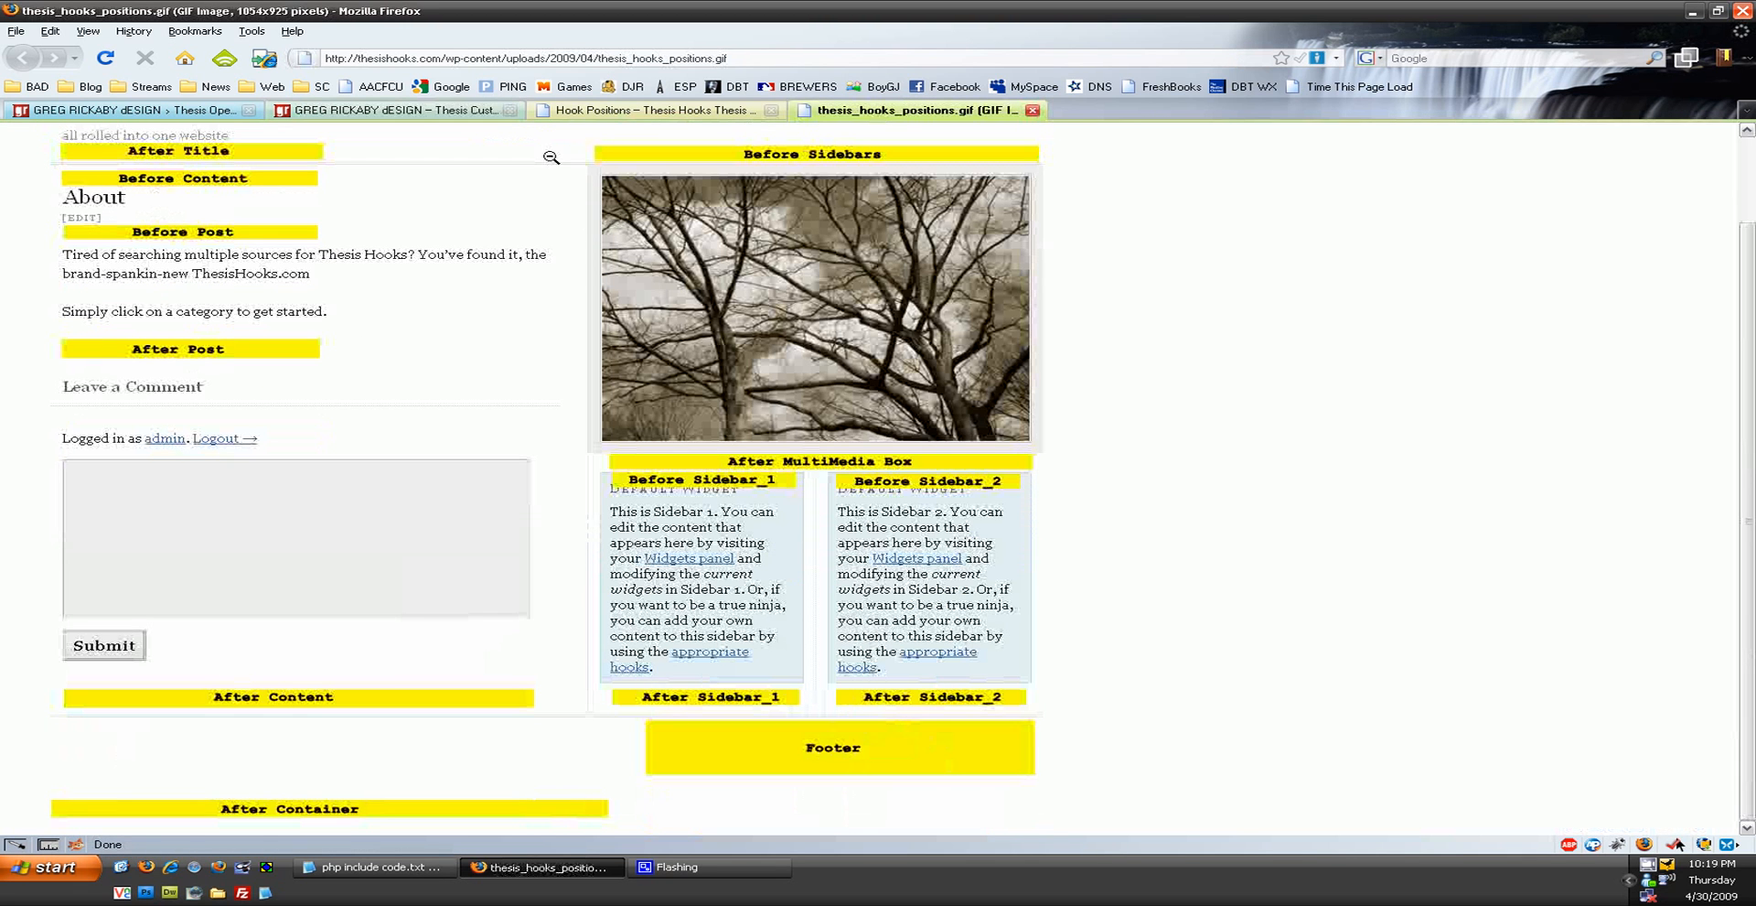
{"action": "left_click", "coordinate": [123, 110]}
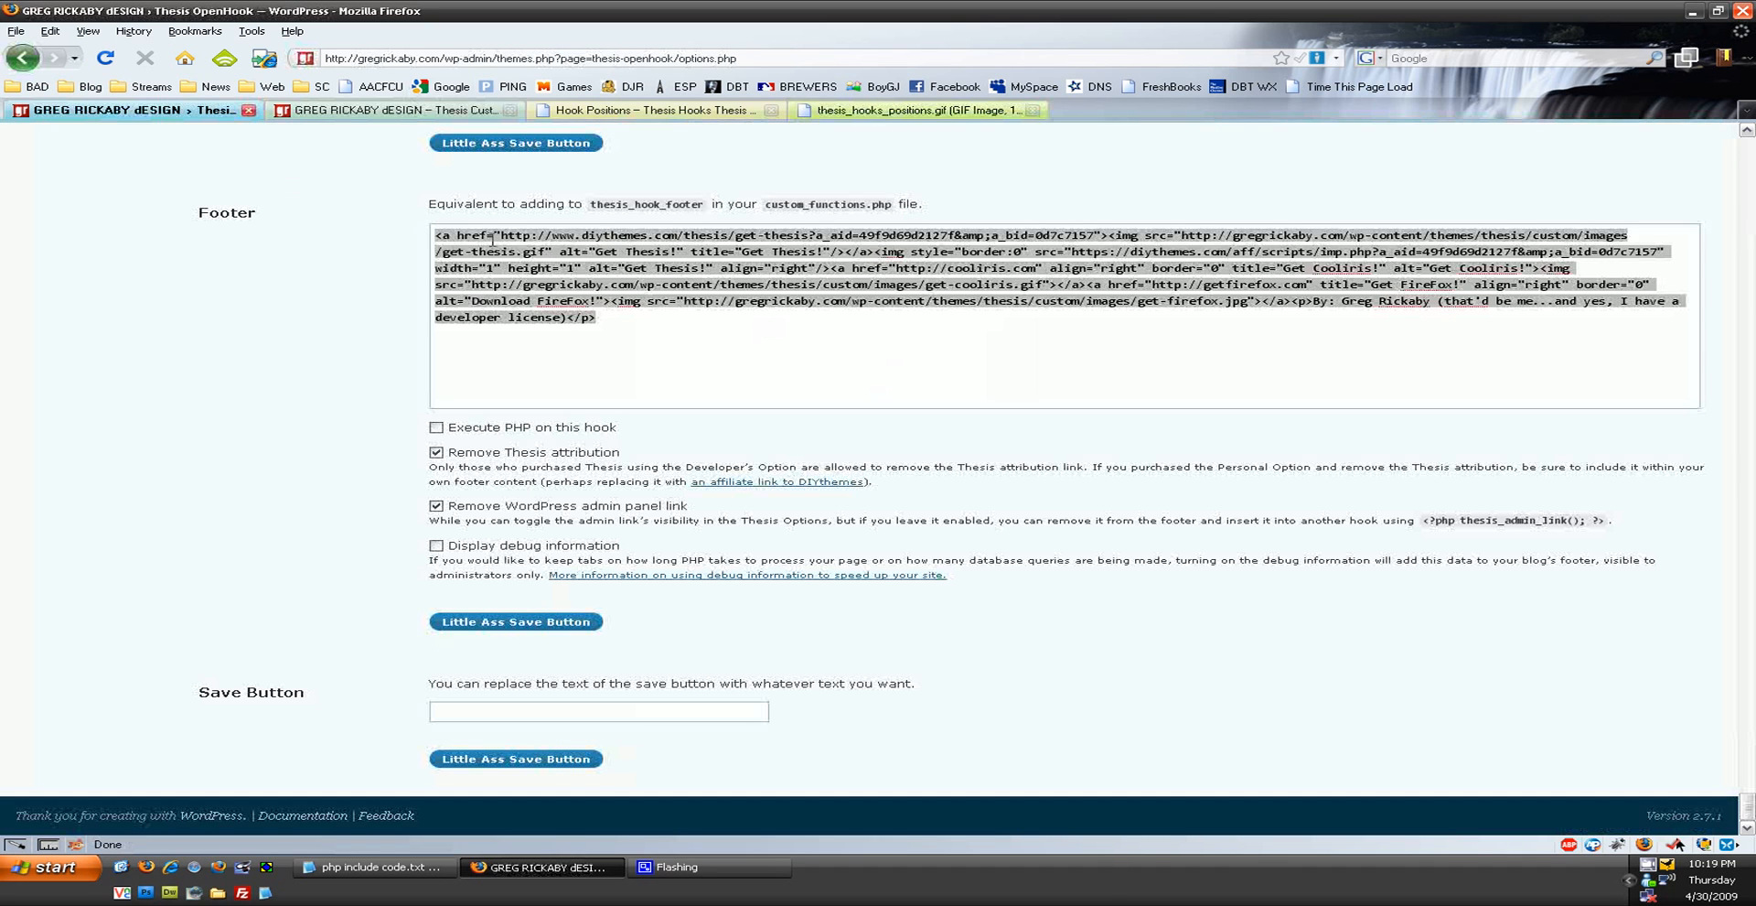
{"action": "mouse_move", "coordinate": [407, 348]}
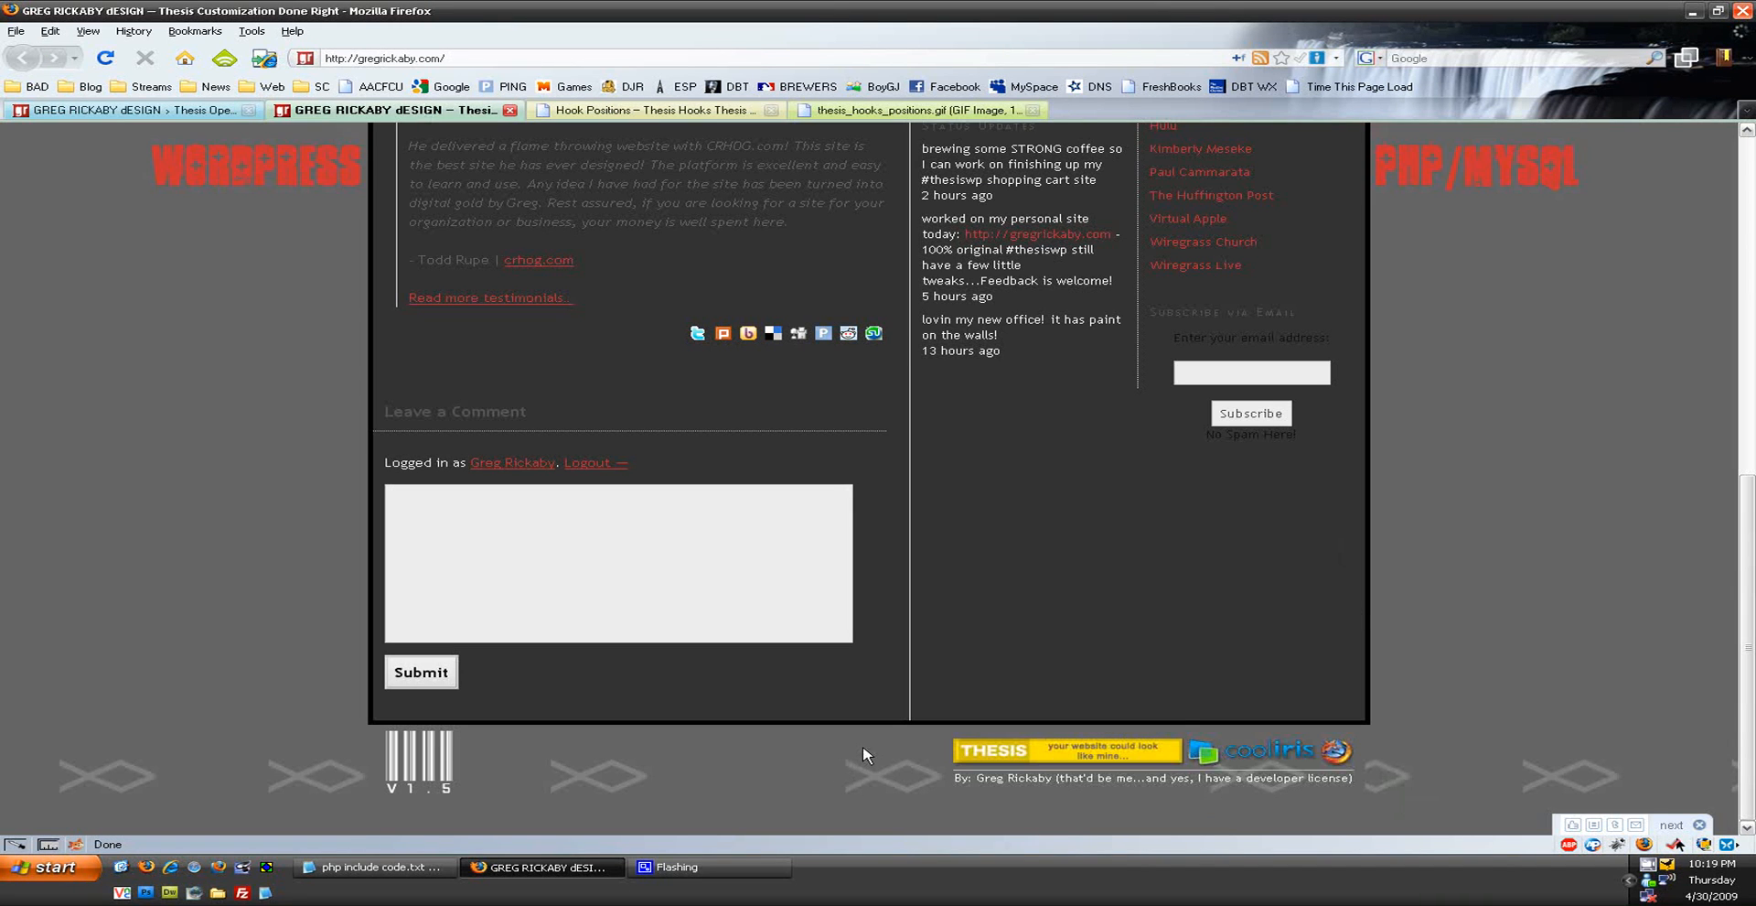
{"action": "left_click", "coordinate": [123, 109]}
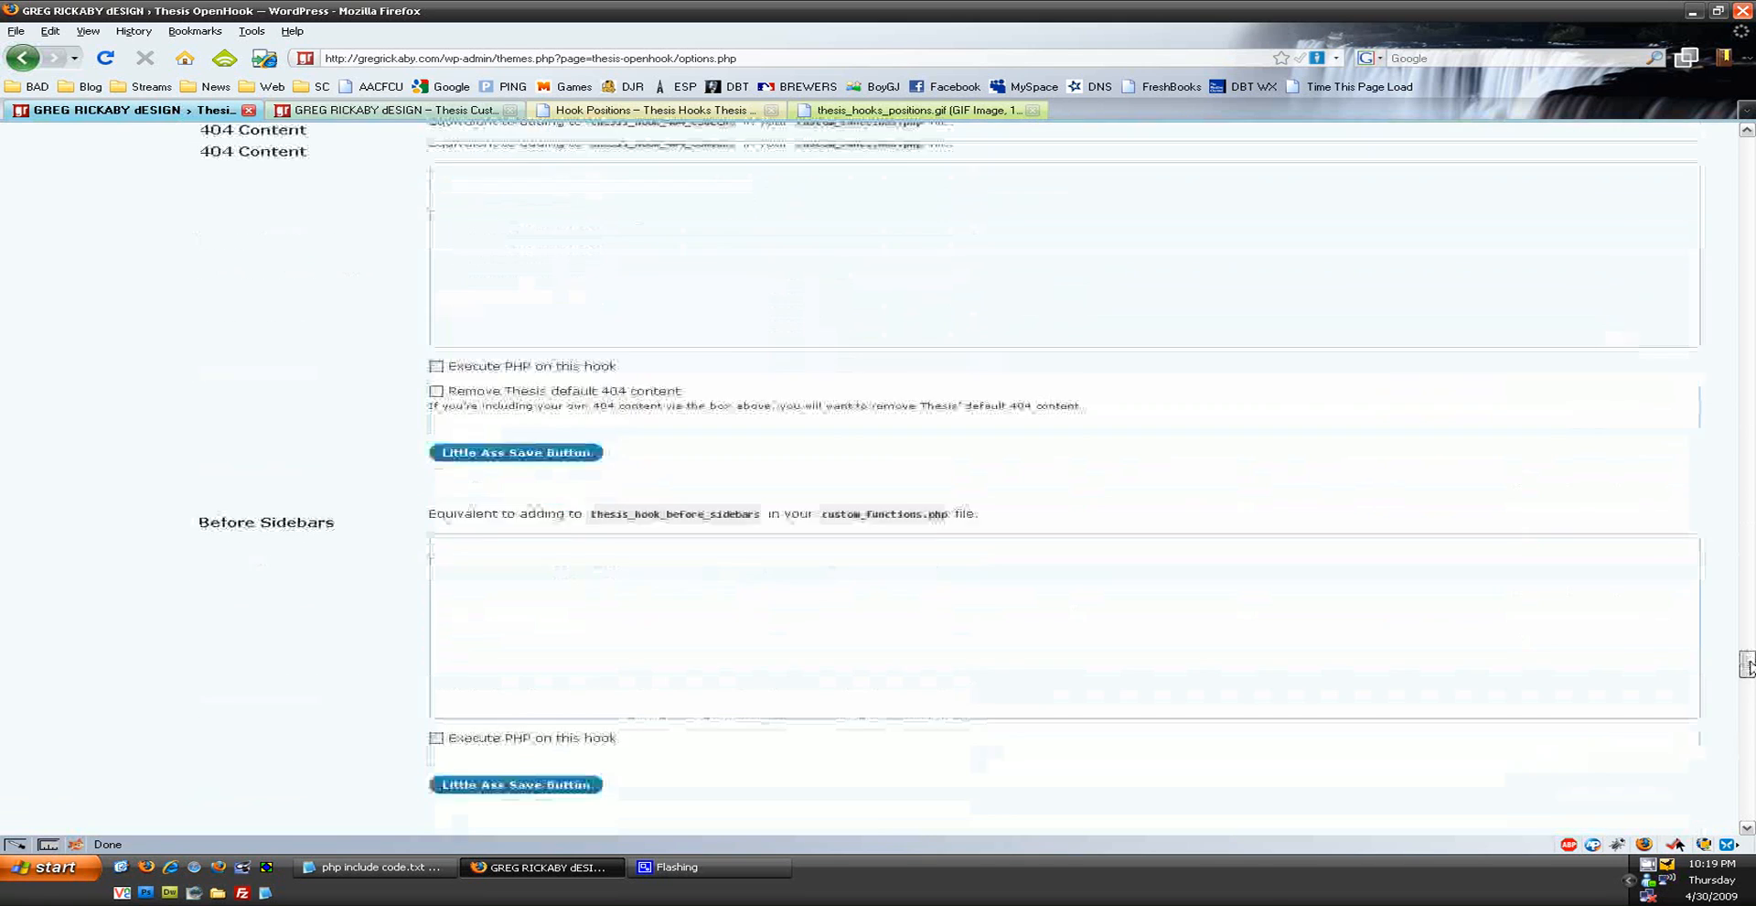
- Save the <h1> 'thanks for reading my post, have a swell evening!' After Post message and reload the site
{"action": "scroll", "scroll_direction": "down", "scroll_amount": 3}
{"action": "type", "text": "<h1>thanks for reading my post,"}
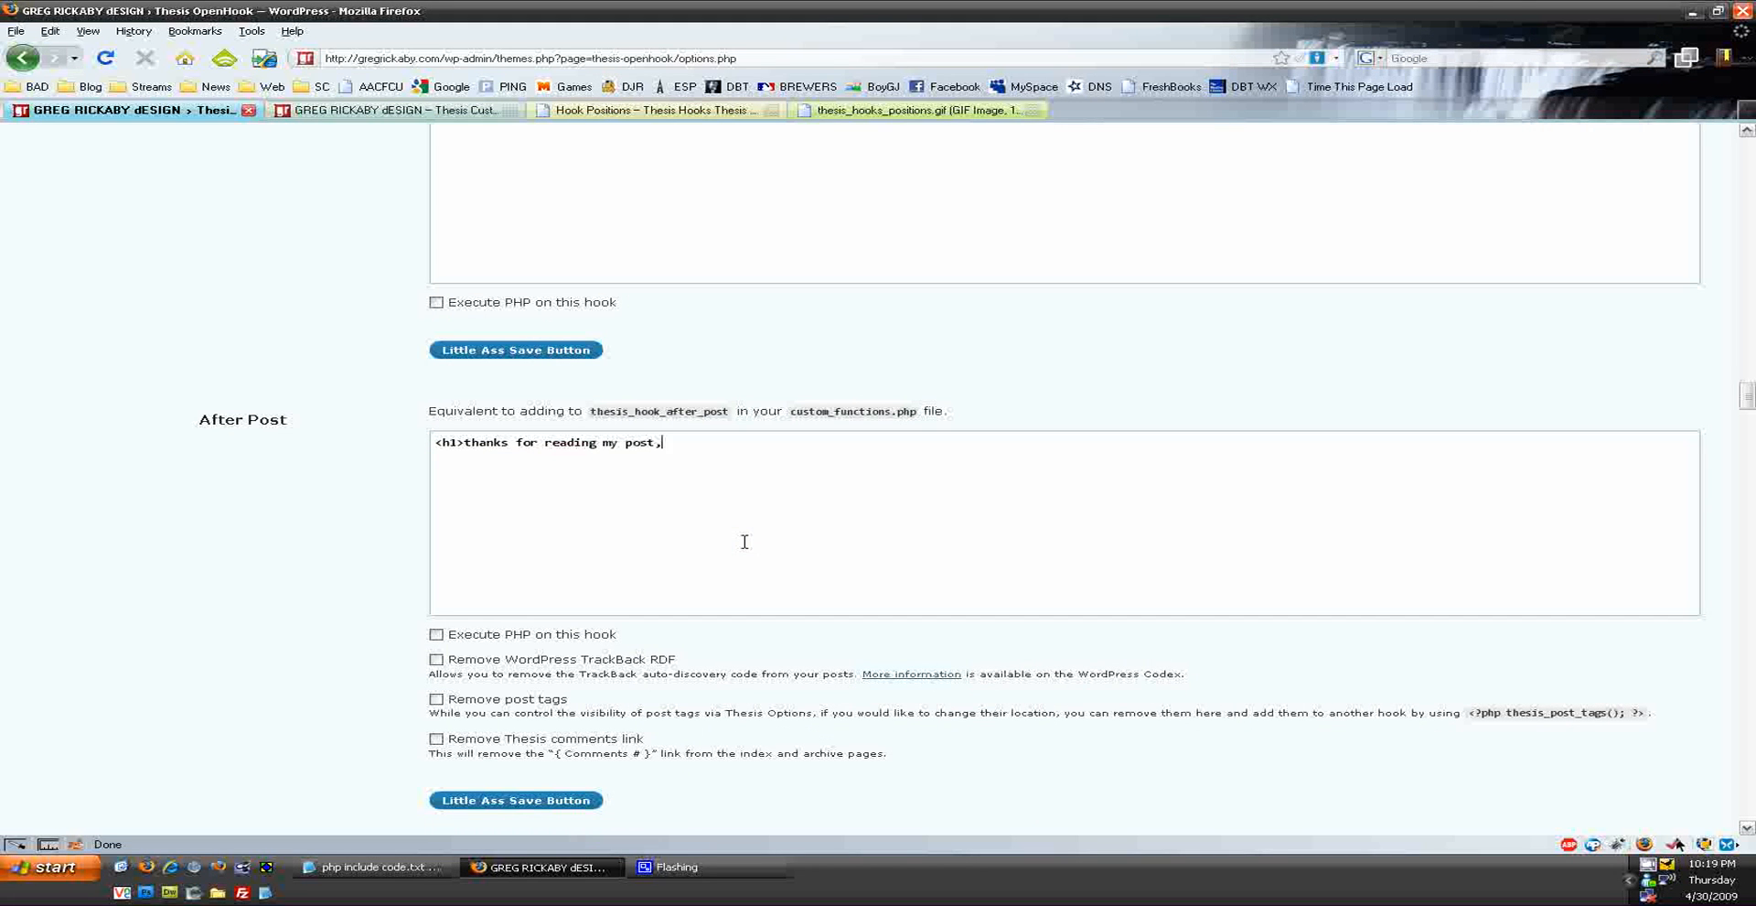
{"action": "type", "text": "have a swell eve"}
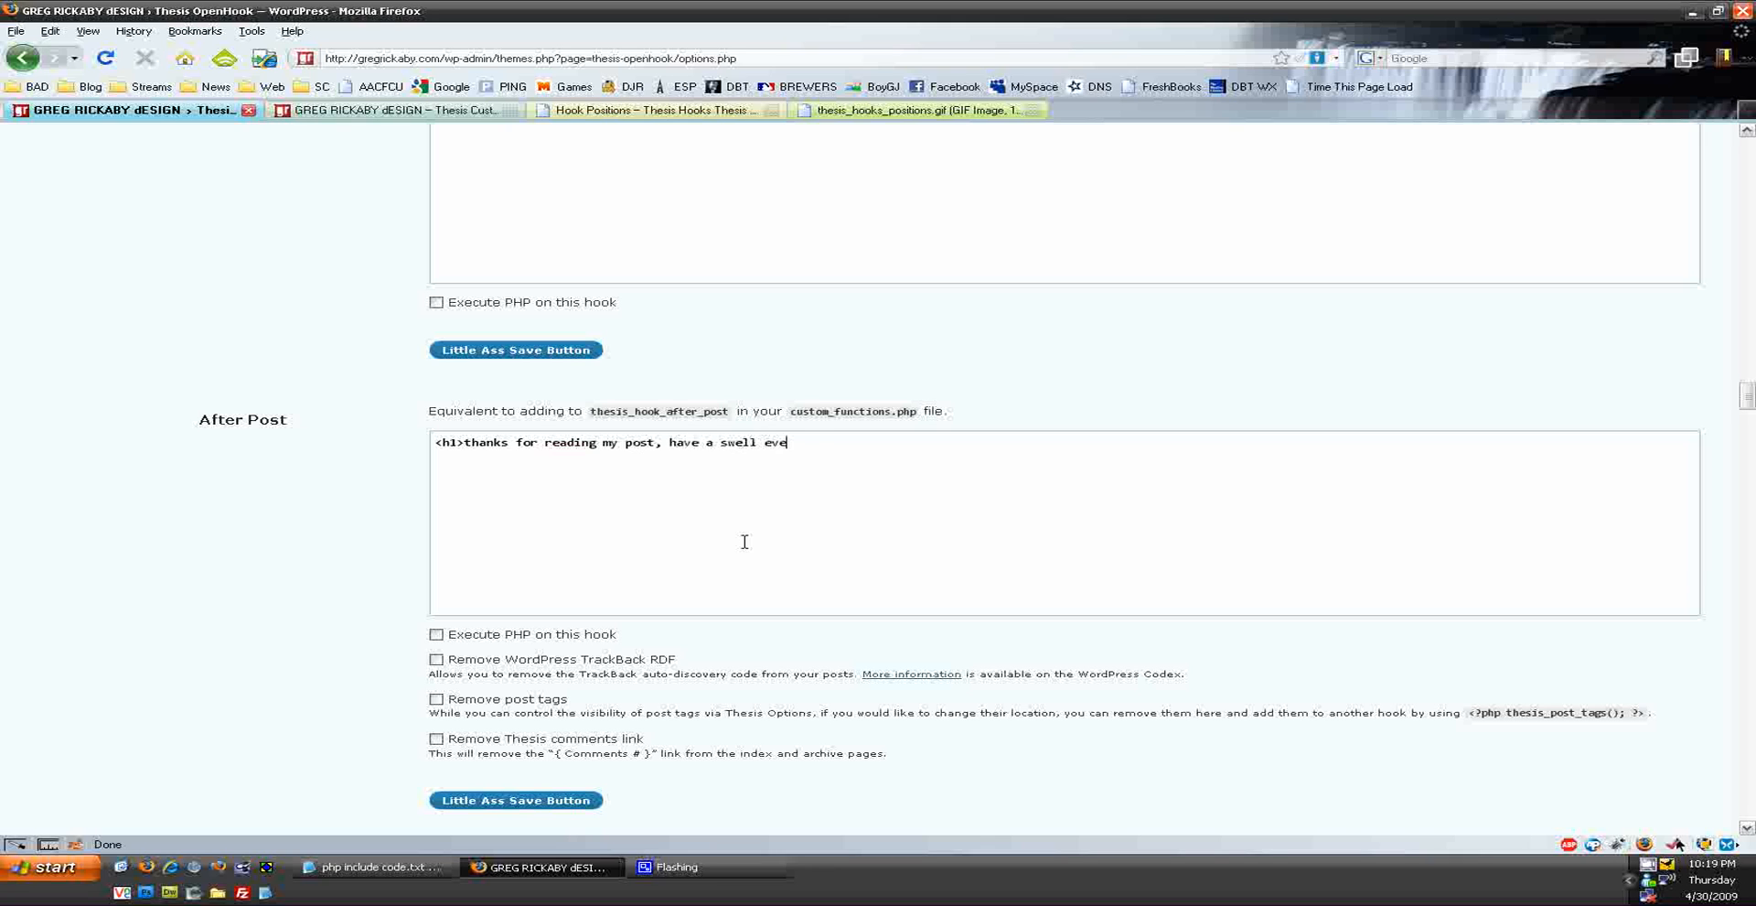
{"action": "type", "text": "ening!</h1>"}
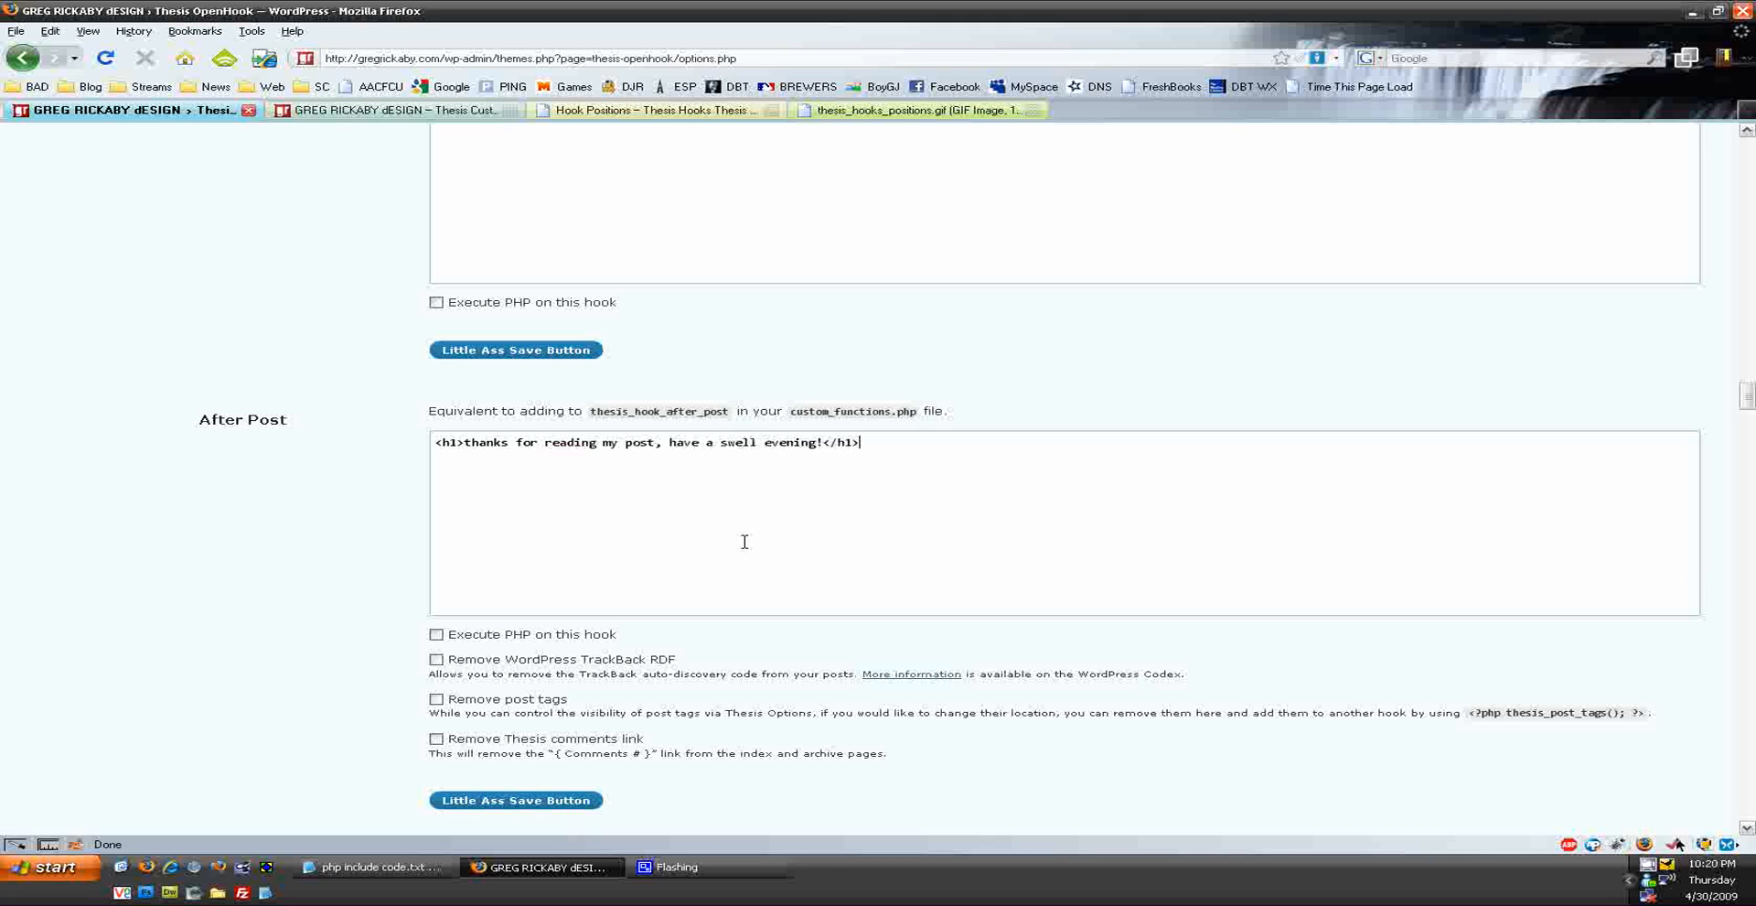
{"action": "left_click", "coordinate": [516, 350]}
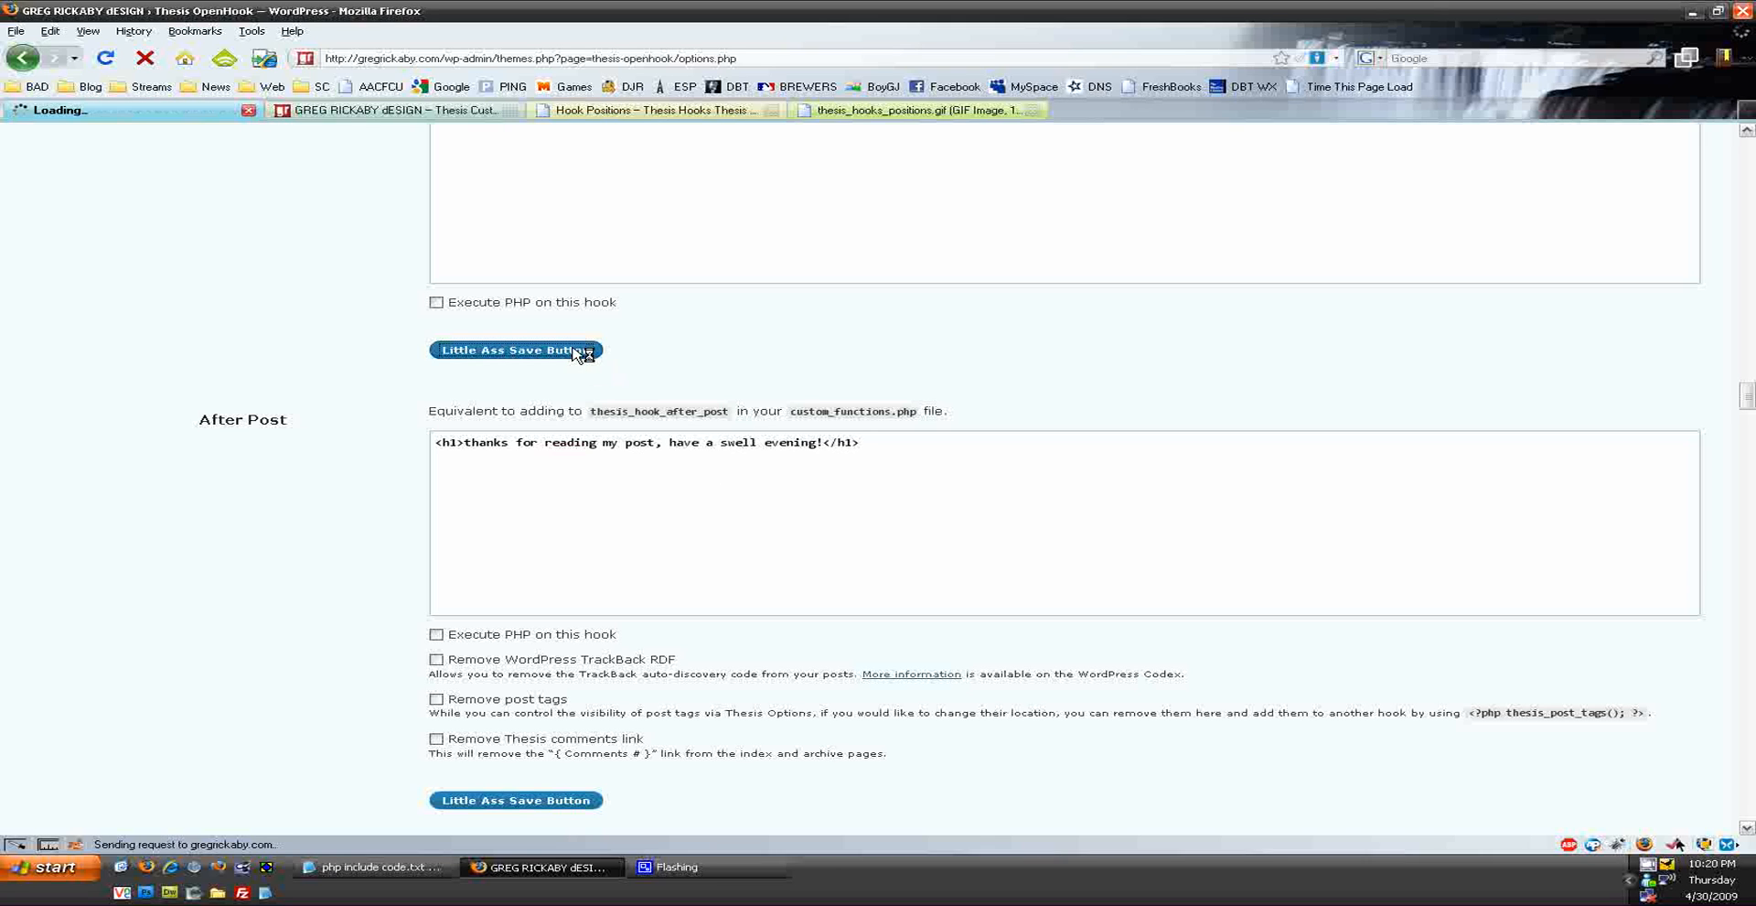
{"action": "left_click", "coordinate": [516, 350]}
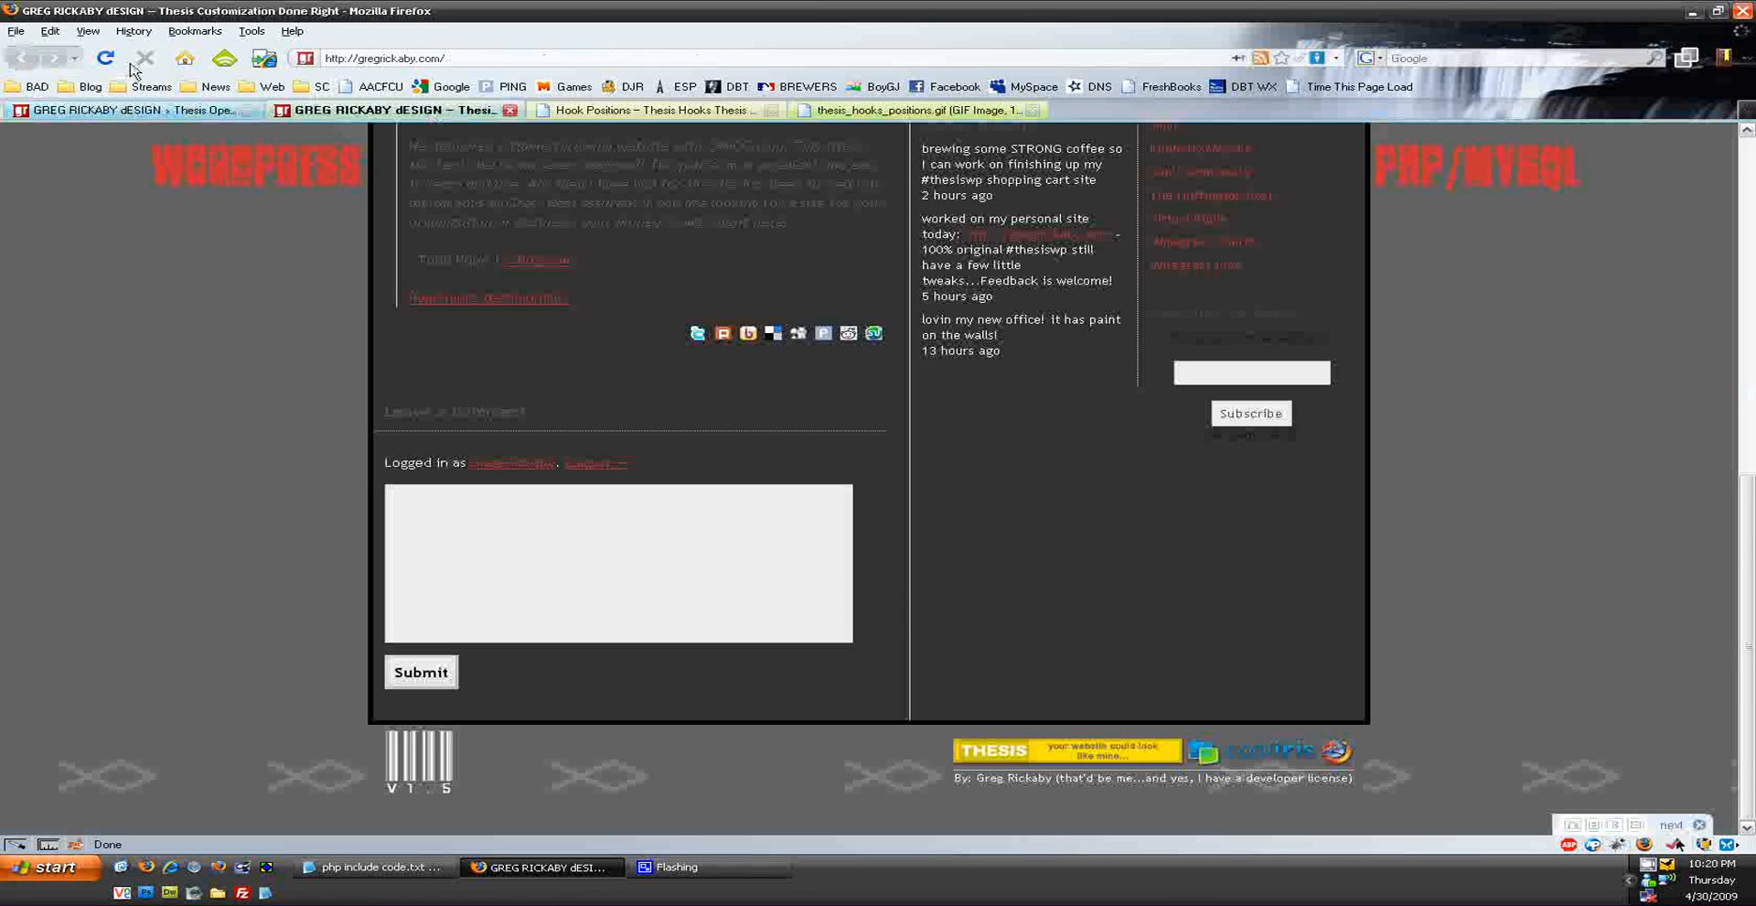
{"action": "left_click", "coordinate": [106, 59]}
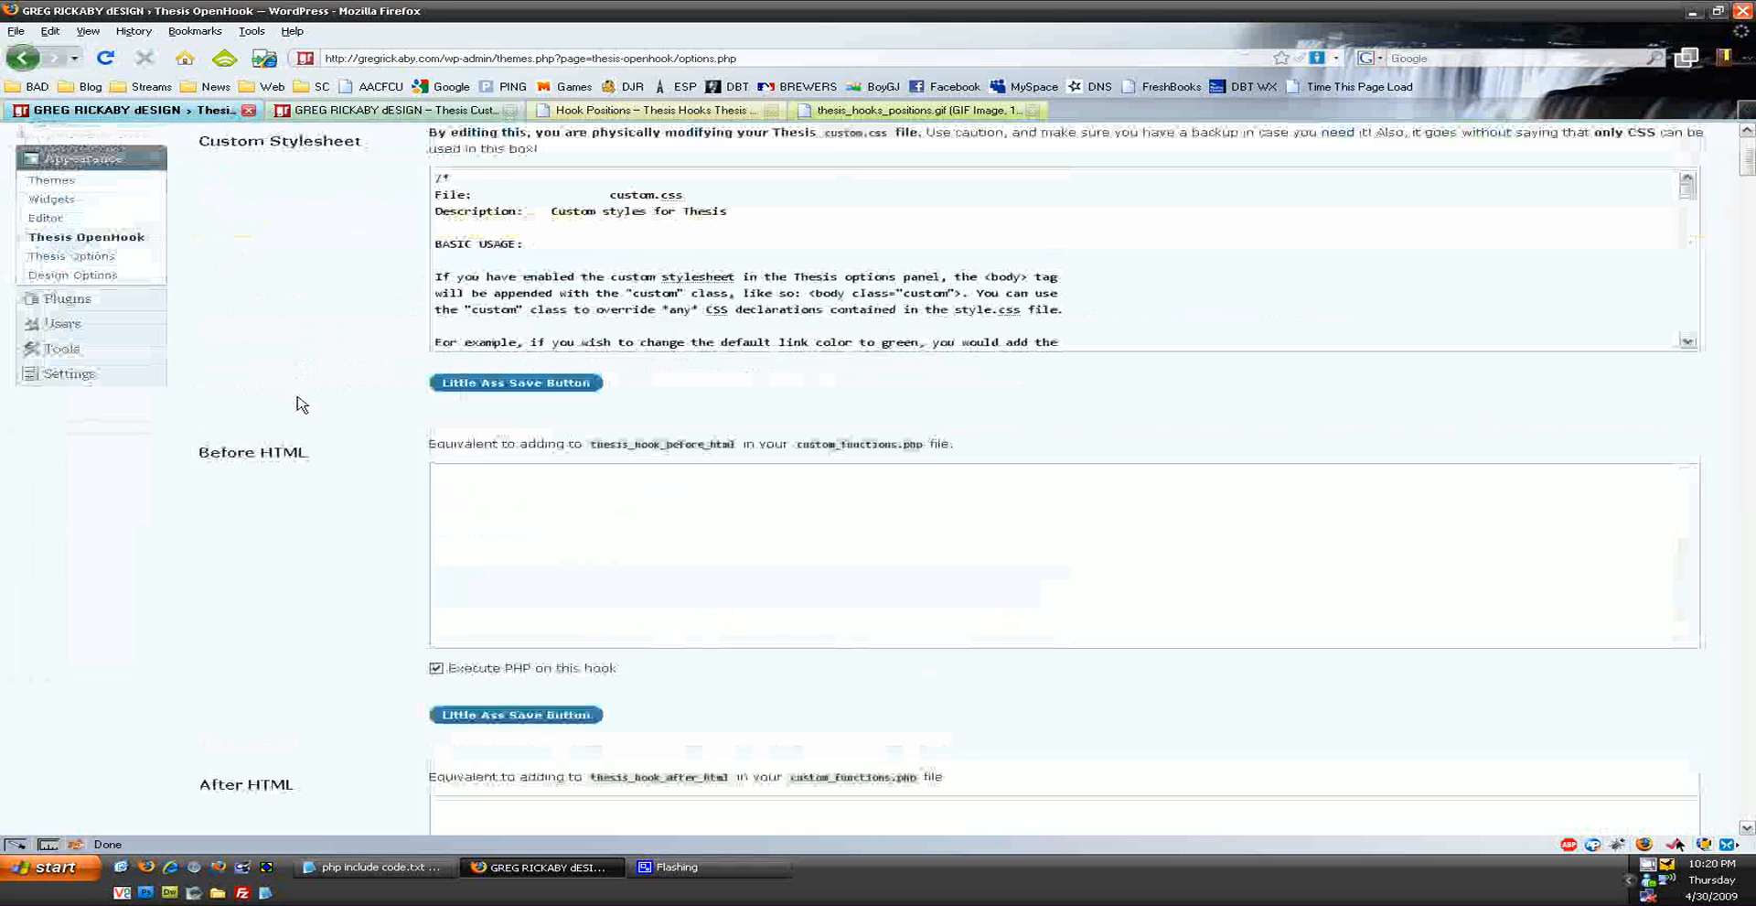
- Save the gallery.php PHP include in the Before HTML hook and switch to the live site
{"action": "scroll", "scroll_direction": "down", "scroll_amount": 3}
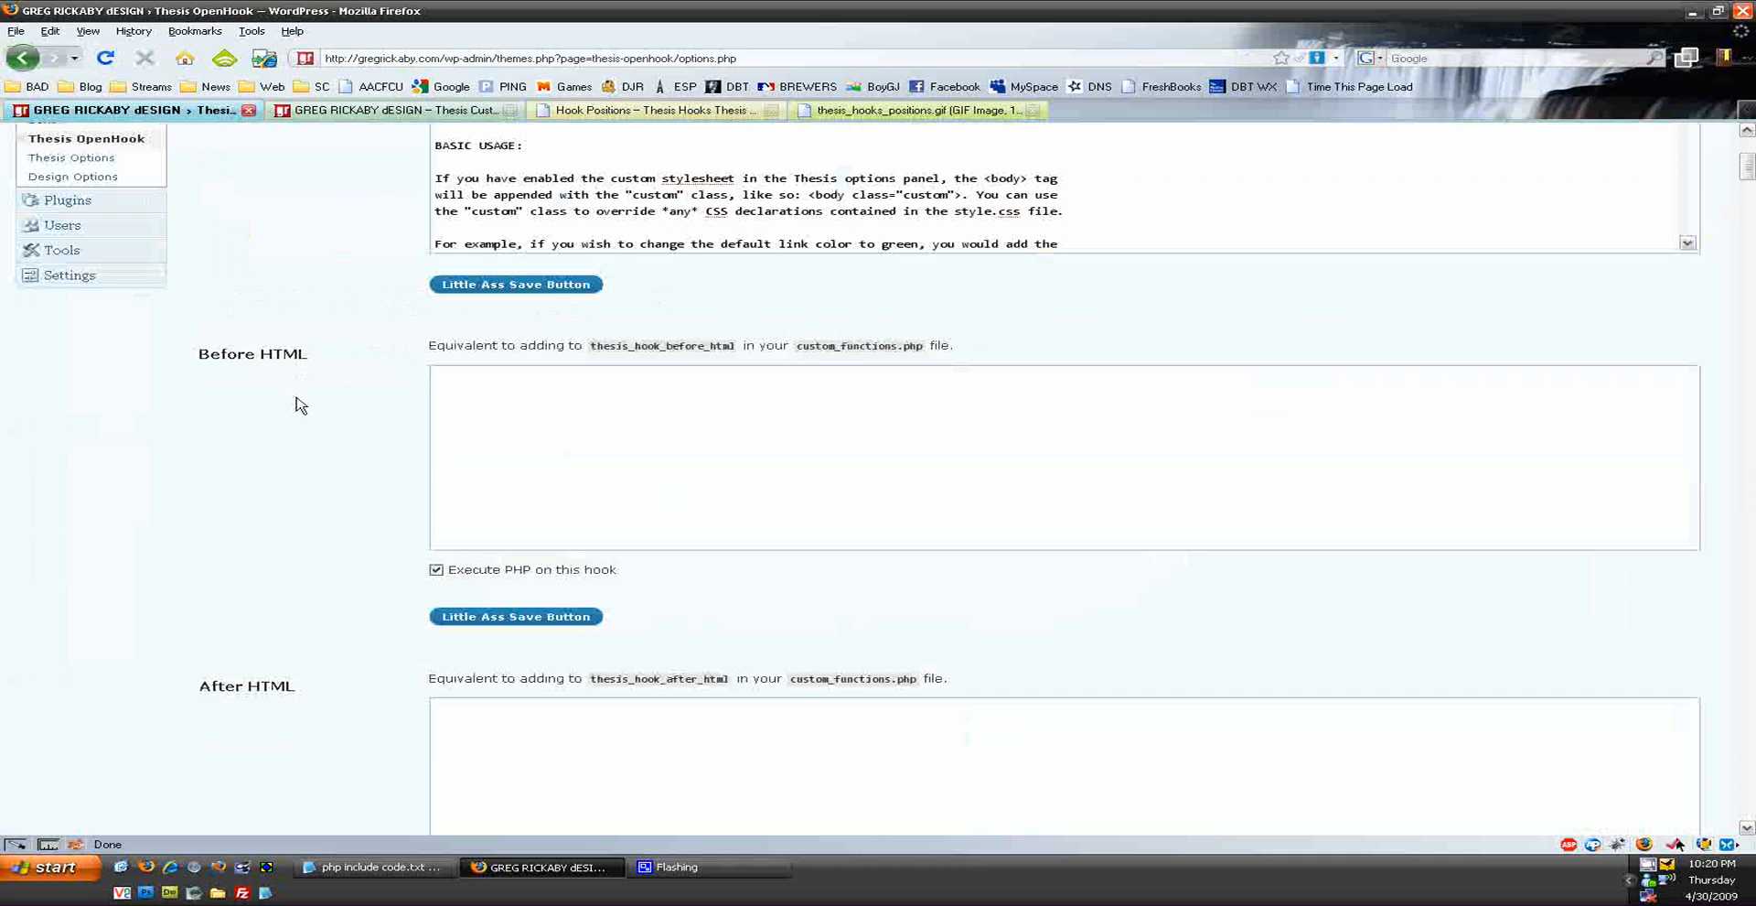
{"action": "mouse_move", "coordinate": [383, 606]}
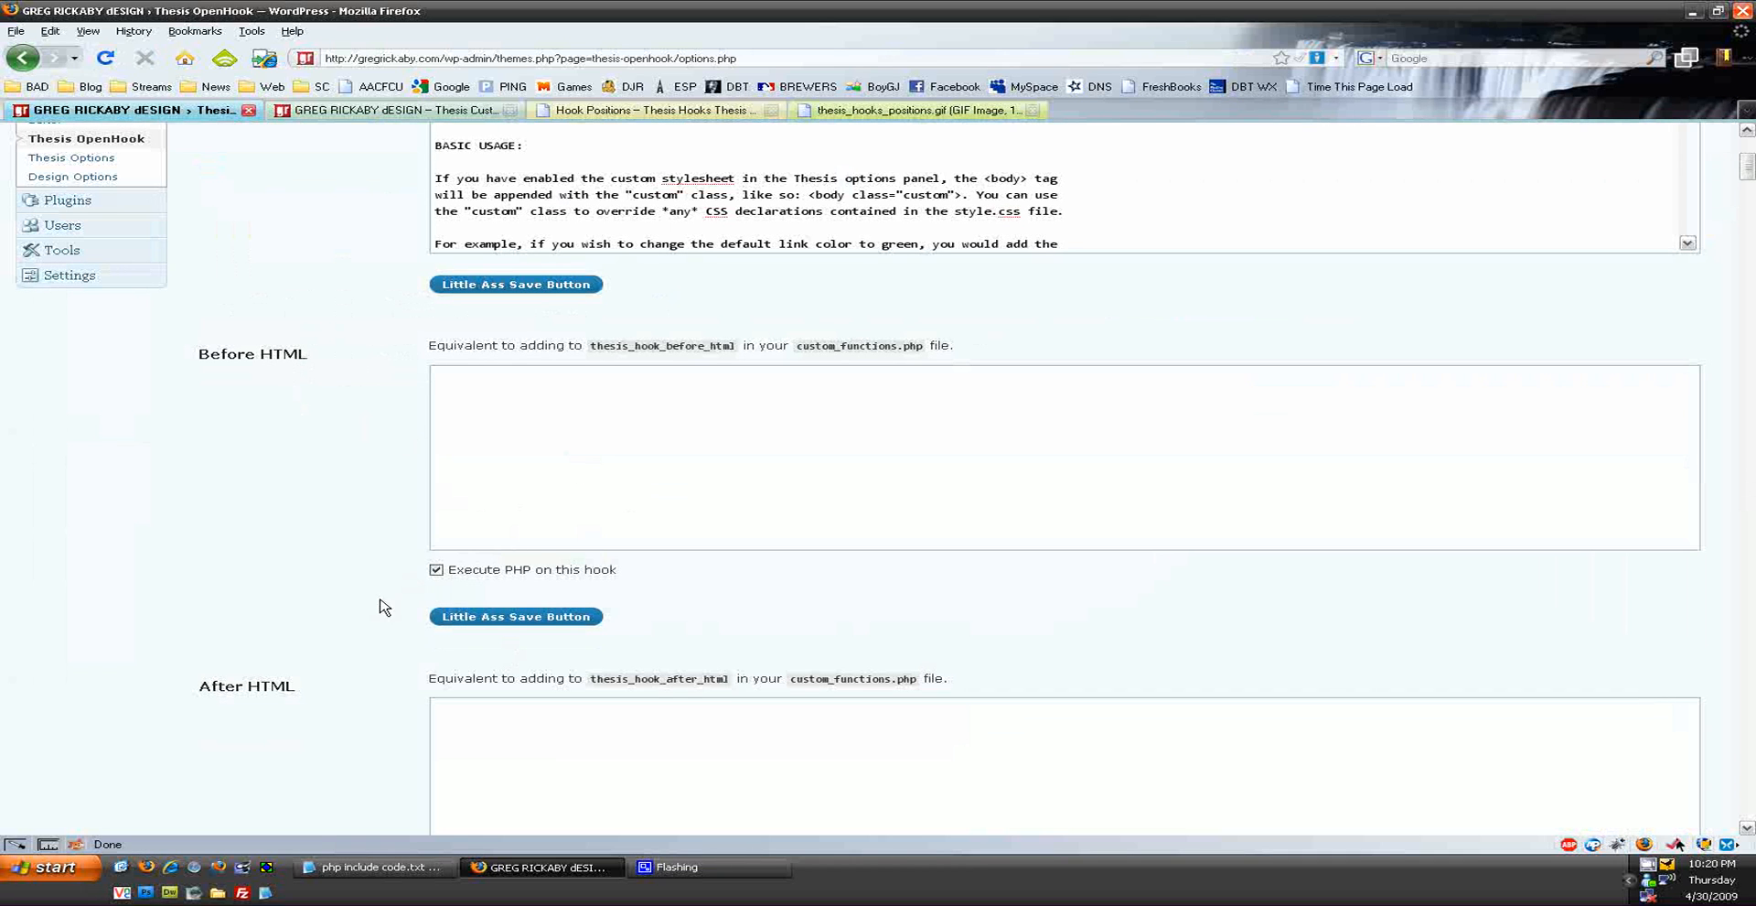
{"action": "left_click", "coordinate": [373, 867]}
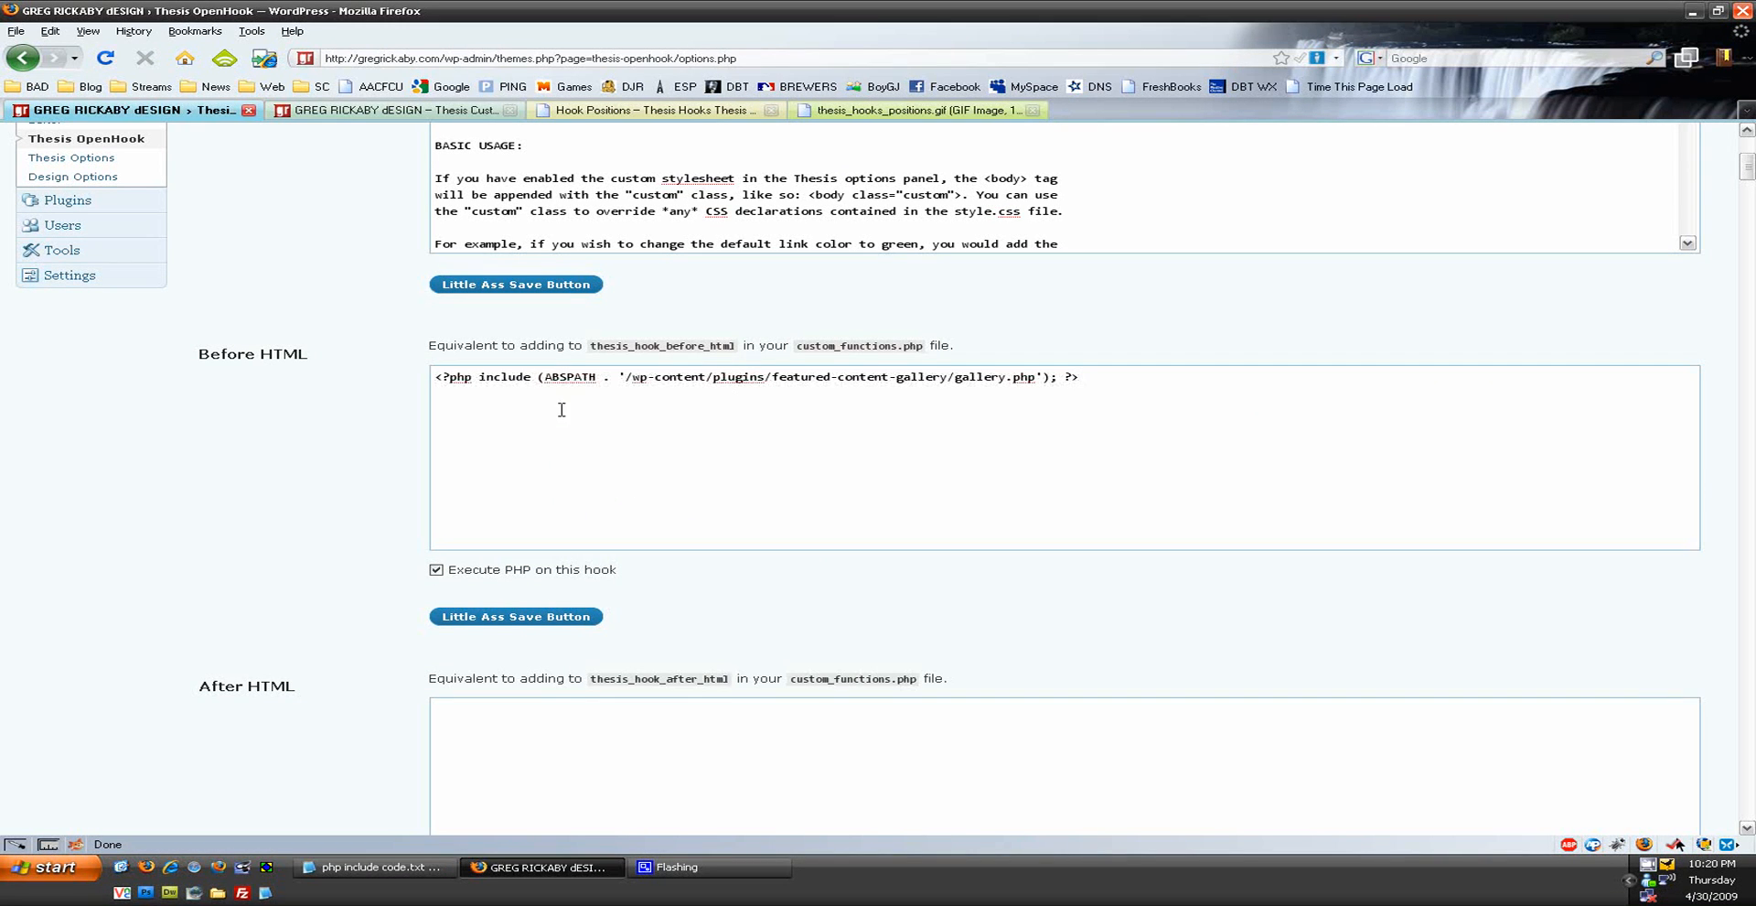
{"action": "mouse_move", "coordinate": [951, 396]}
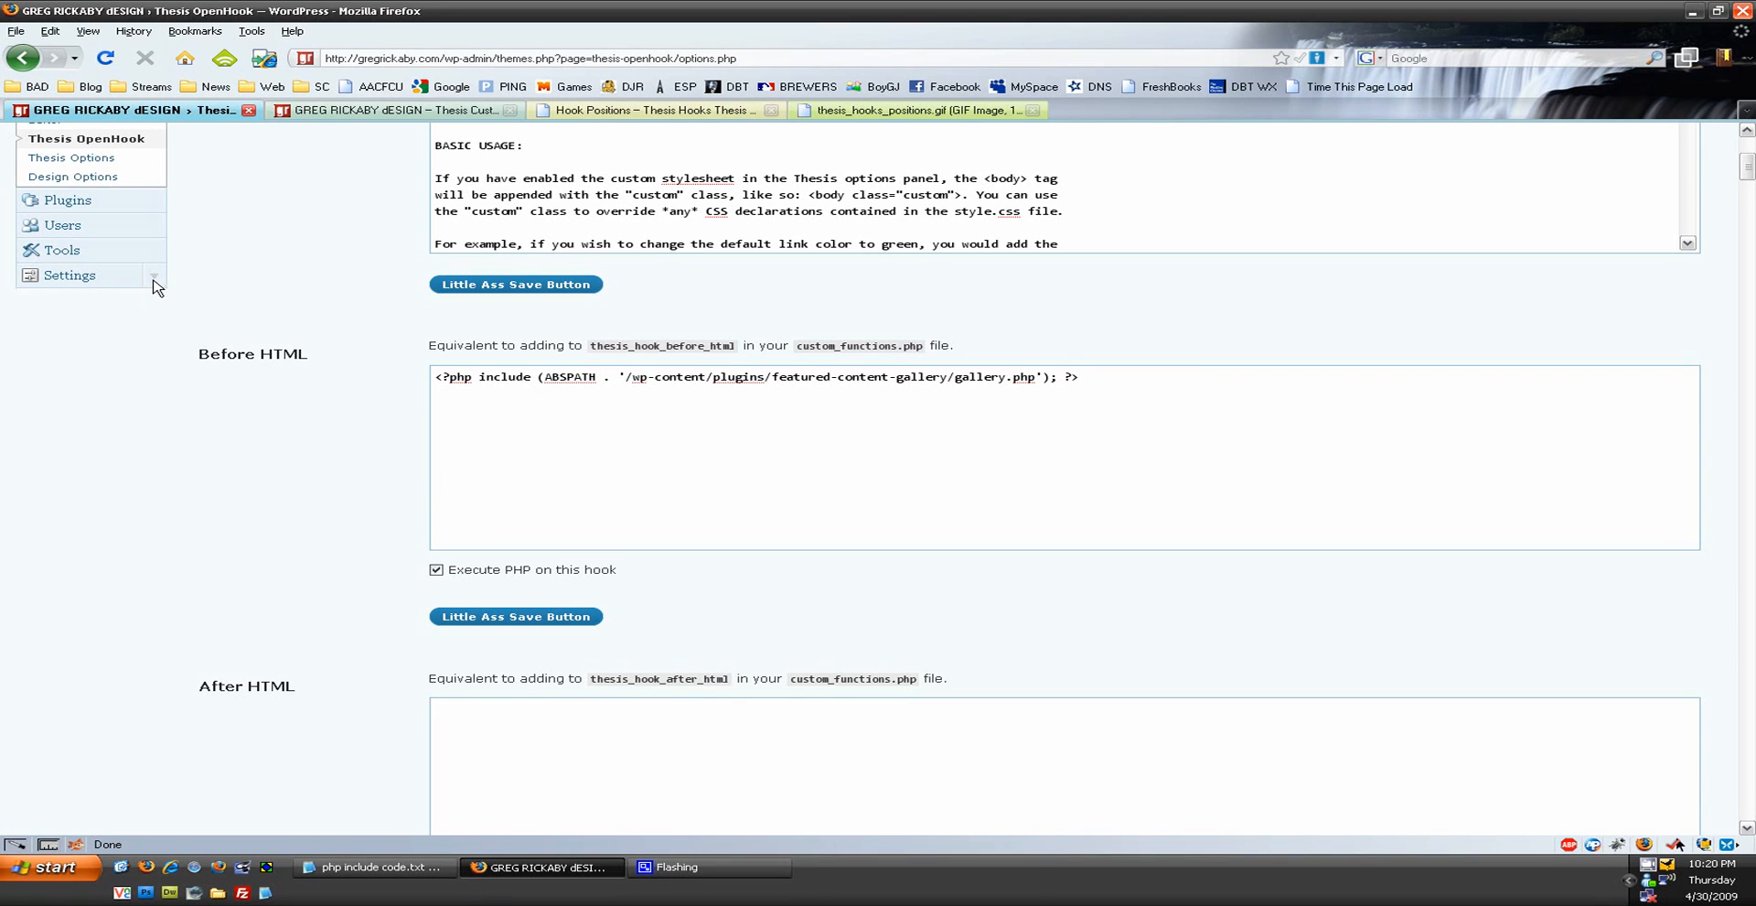
{"action": "left_click", "coordinate": [69, 274]}
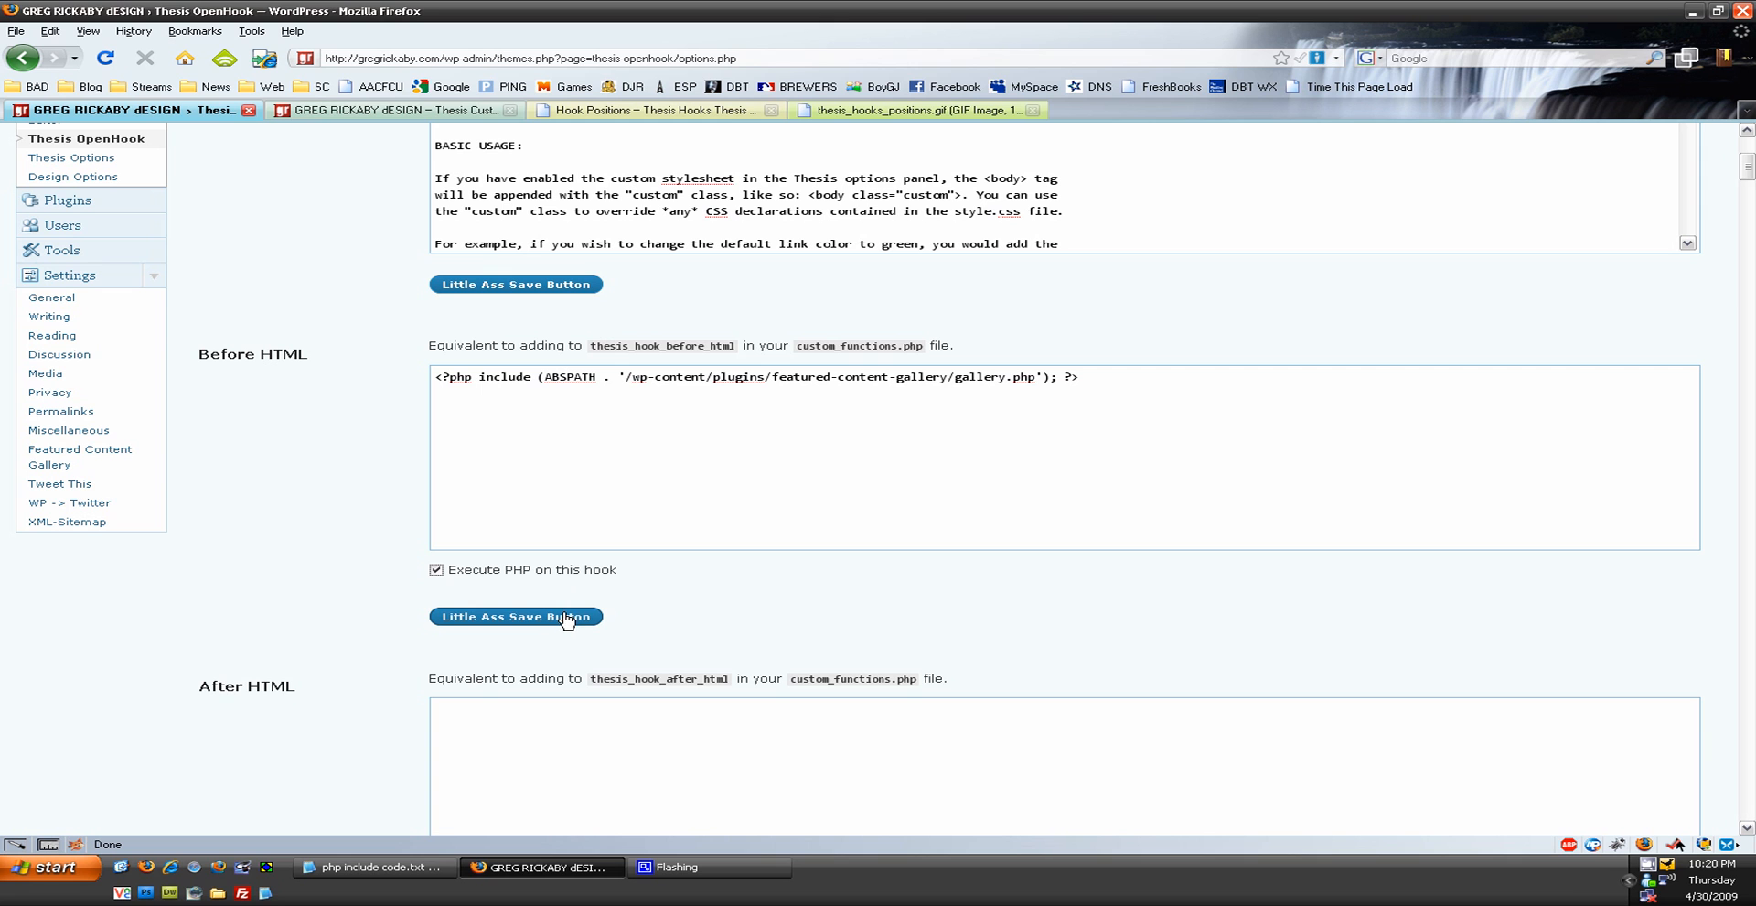
{"action": "left_click", "coordinate": [516, 615]}
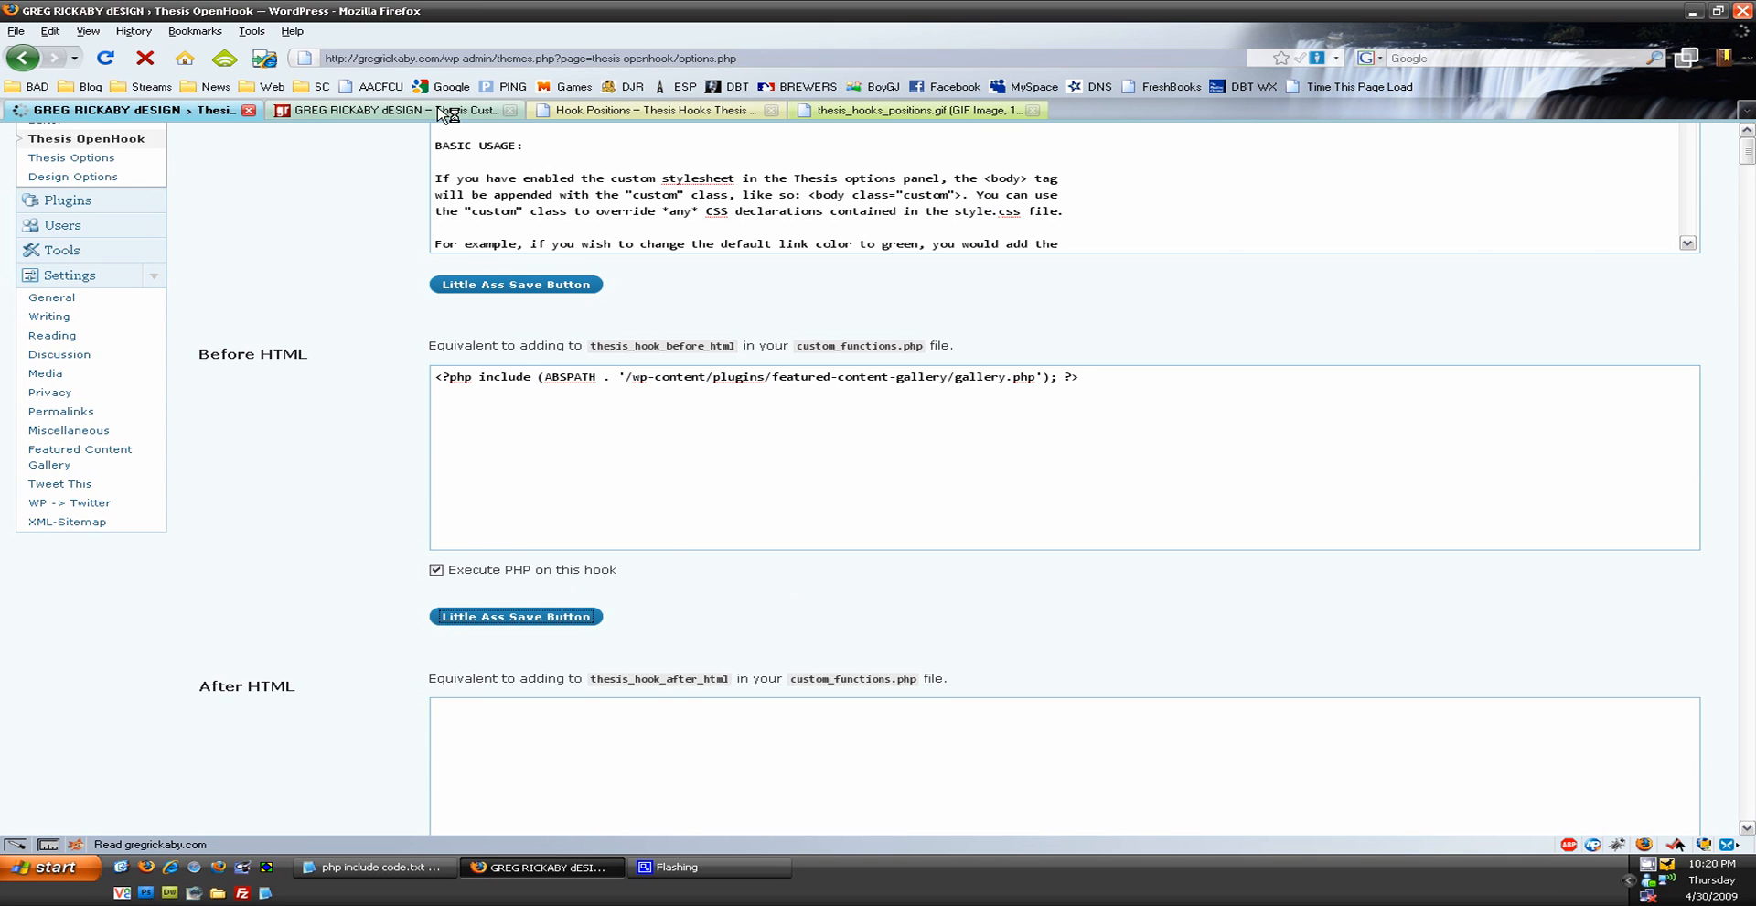
{"action": "left_click", "coordinate": [386, 110]}
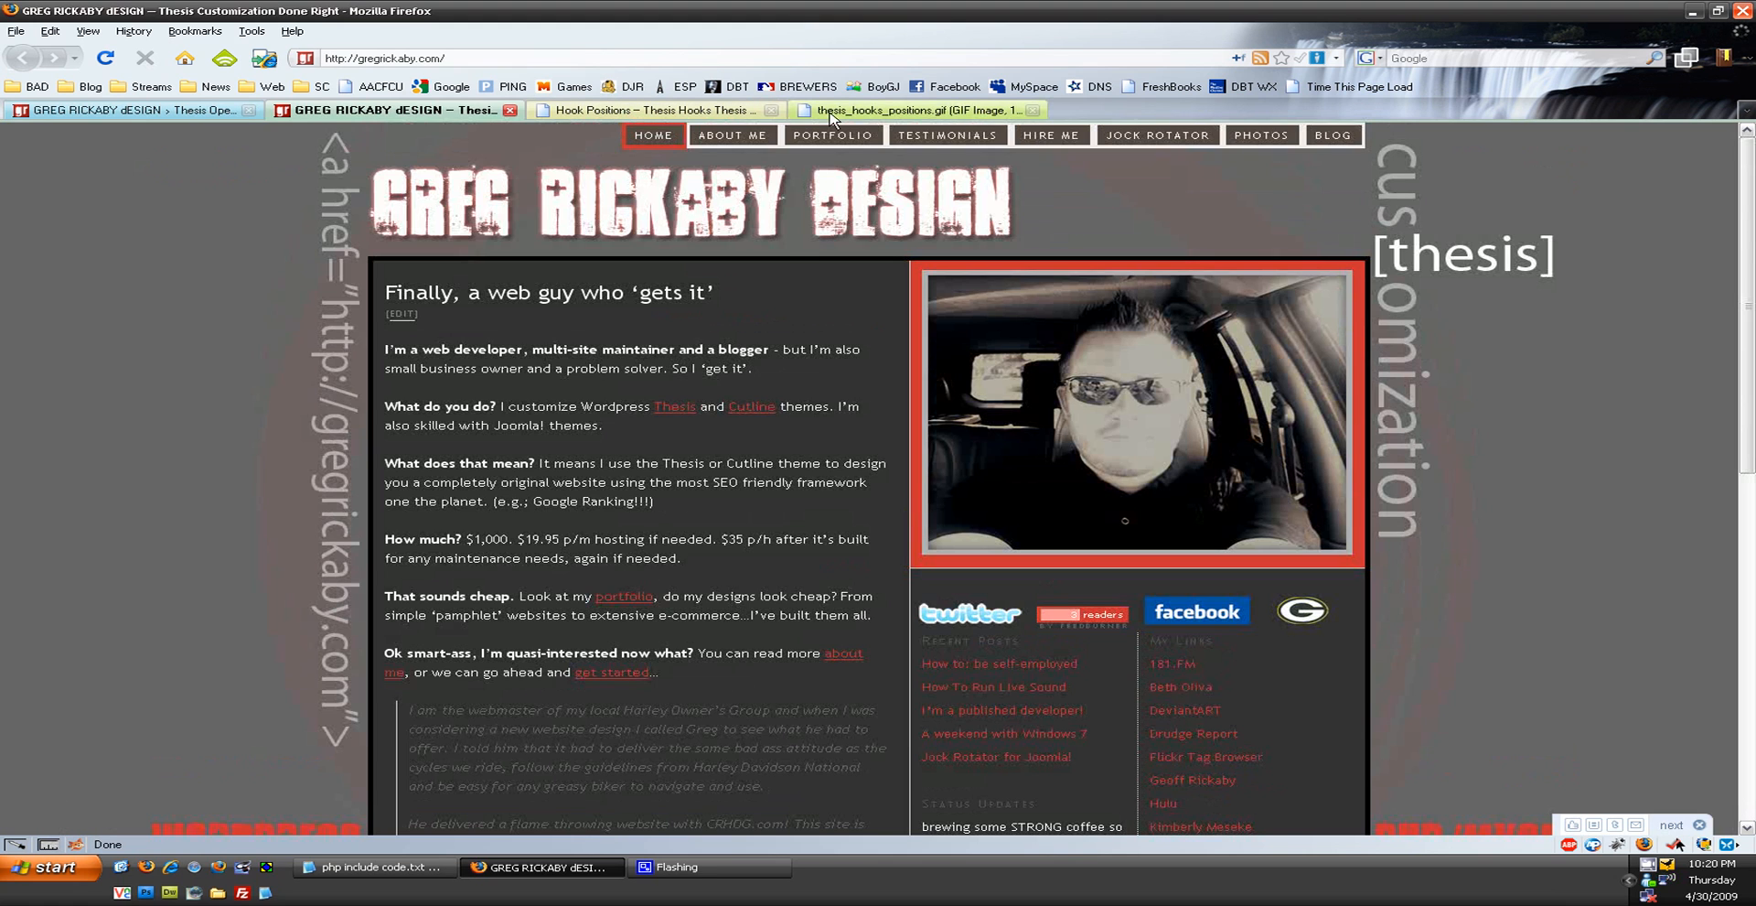
- Check the hook positions diagram, then go back to the Thesis OpenHook settings
{"action": "left_click", "coordinate": [908, 110]}
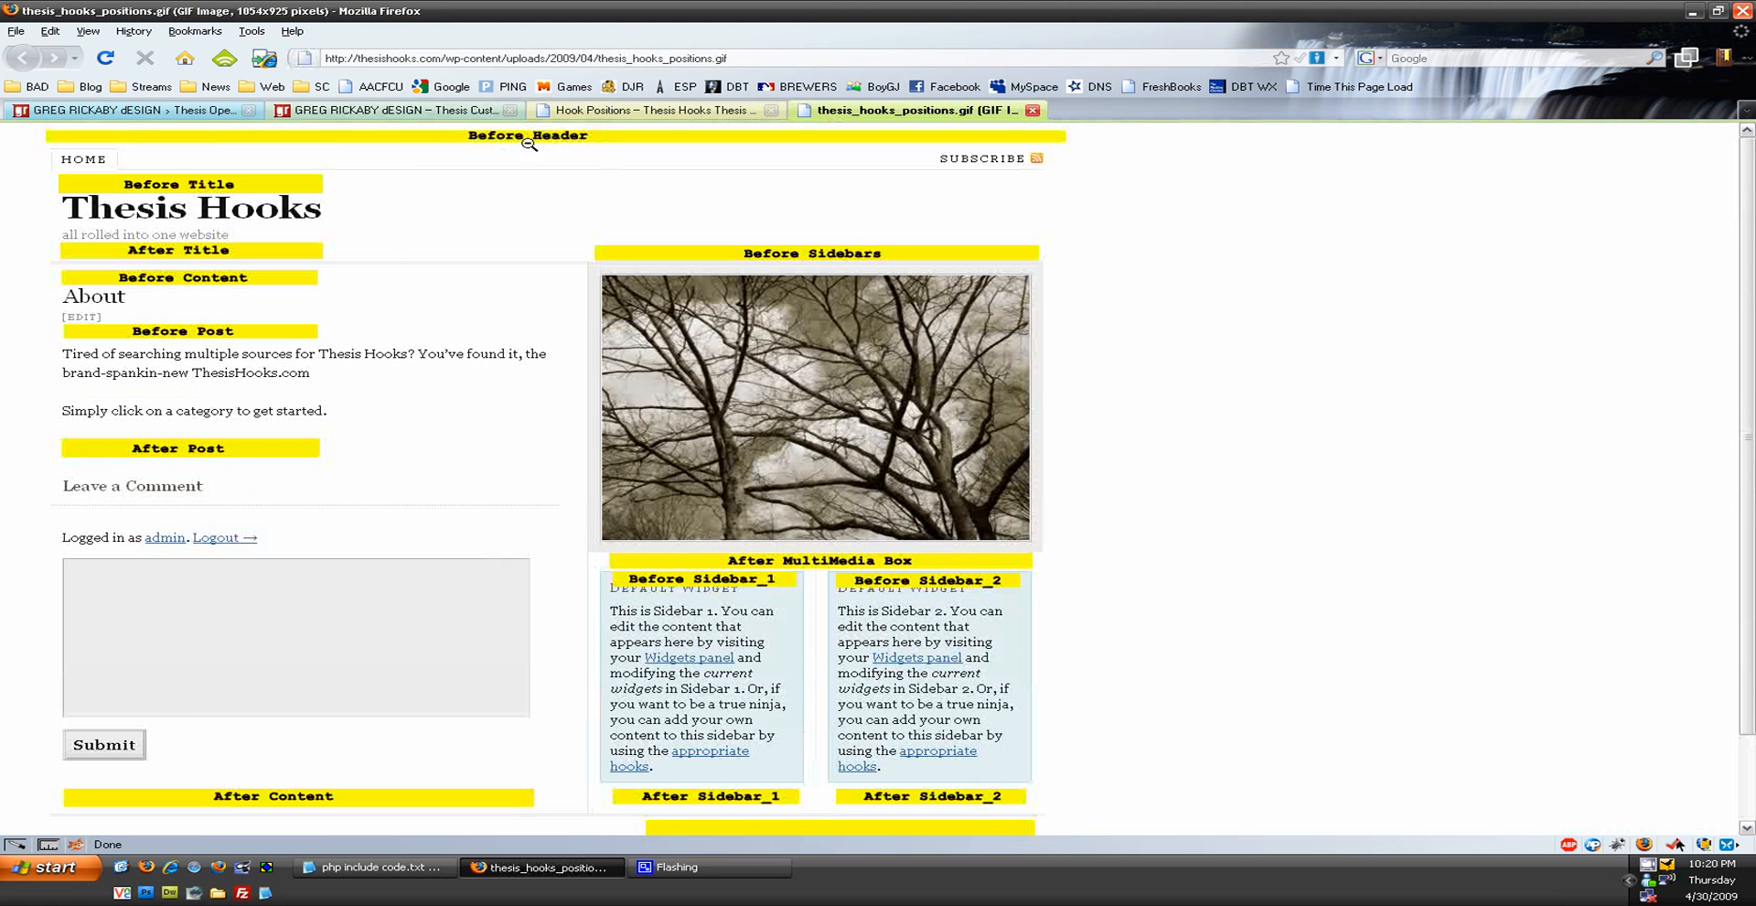
{"action": "mouse_move", "coordinate": [862, 187]}
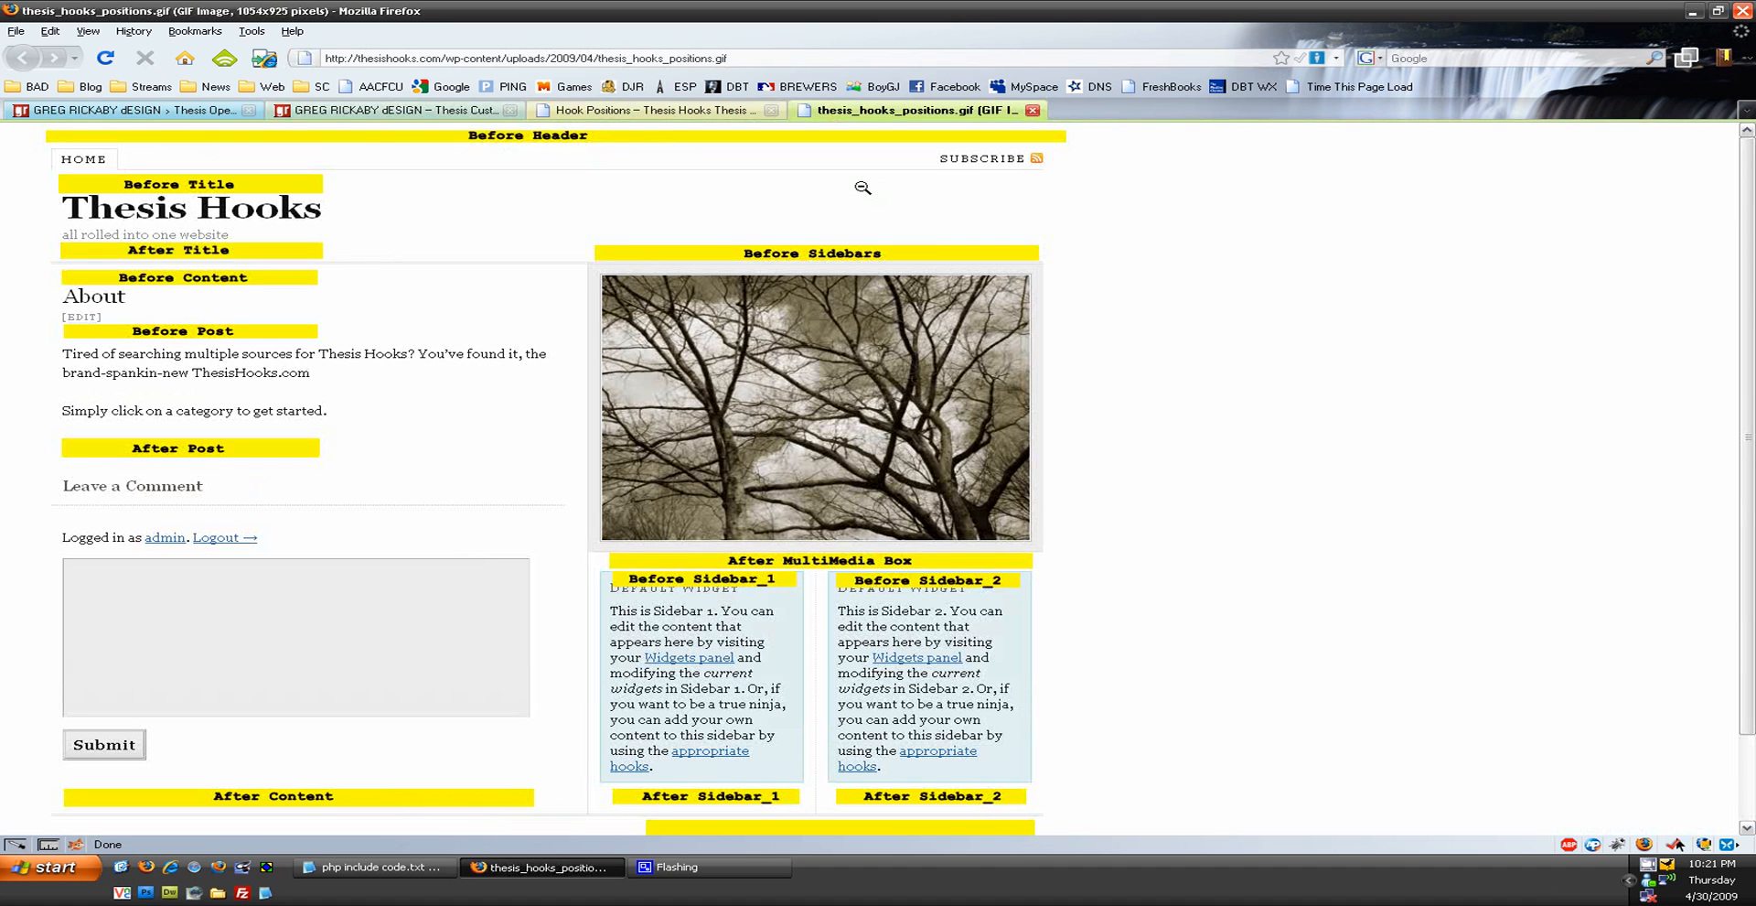
{"action": "left_click", "coordinate": [386, 110]}
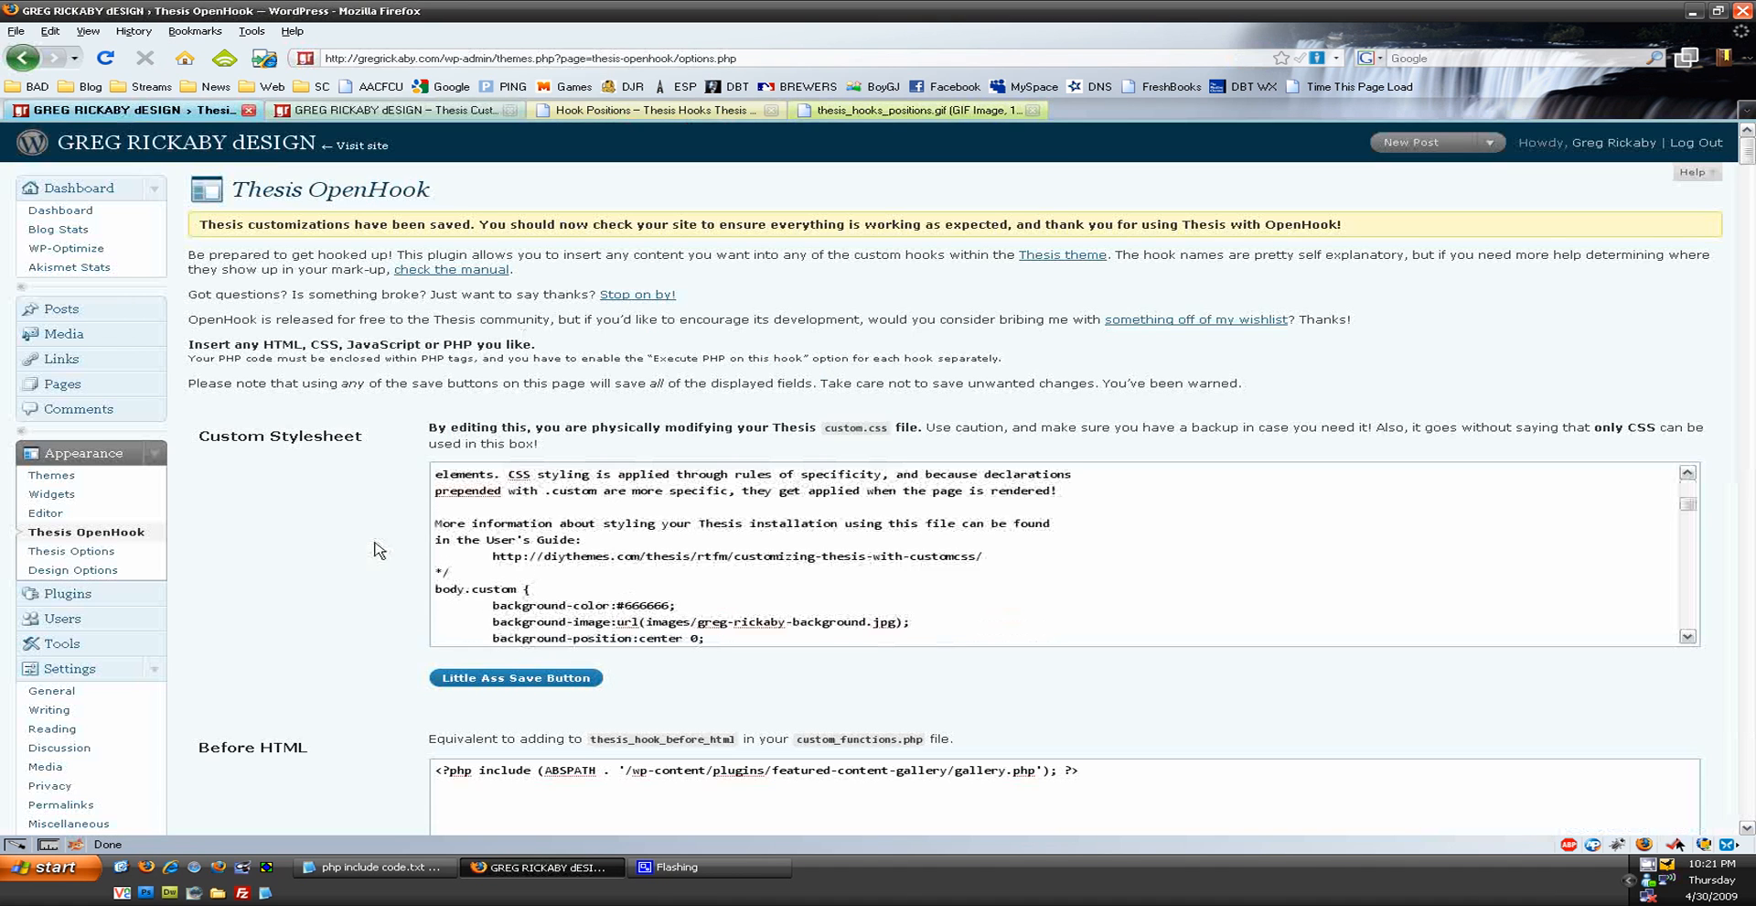
- Paste the gallery include into Before Title and enable Execute PHP on that hook
{"action": "left_click", "coordinate": [353, 147]}
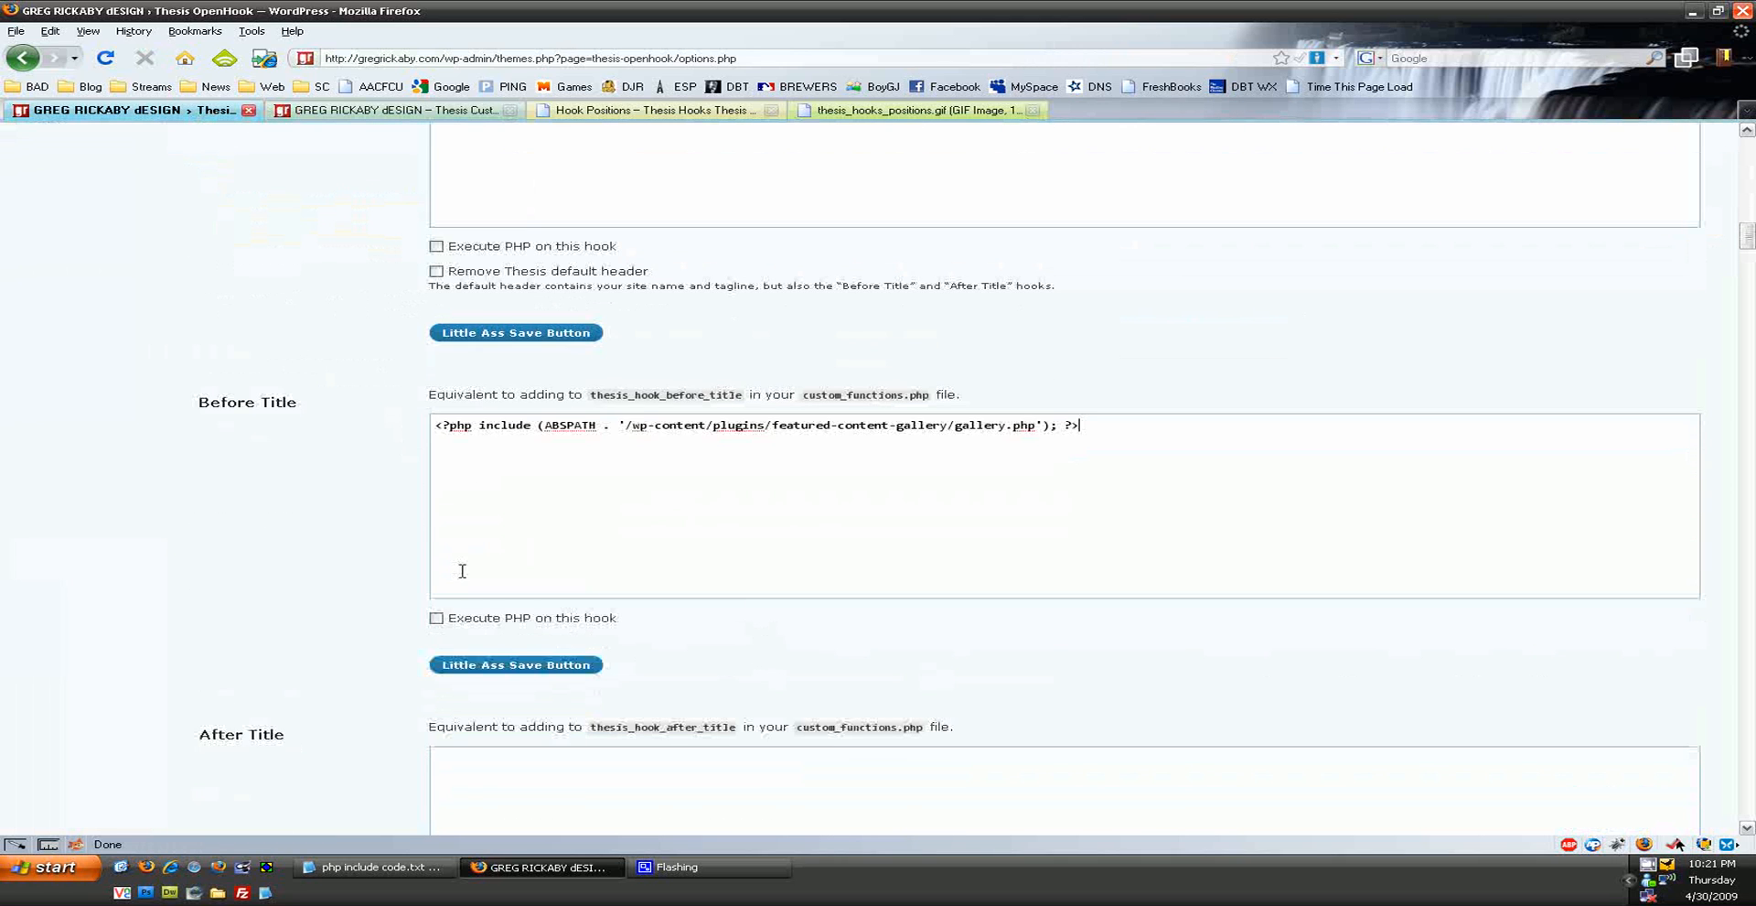
{"action": "left_click", "coordinate": [436, 619]}
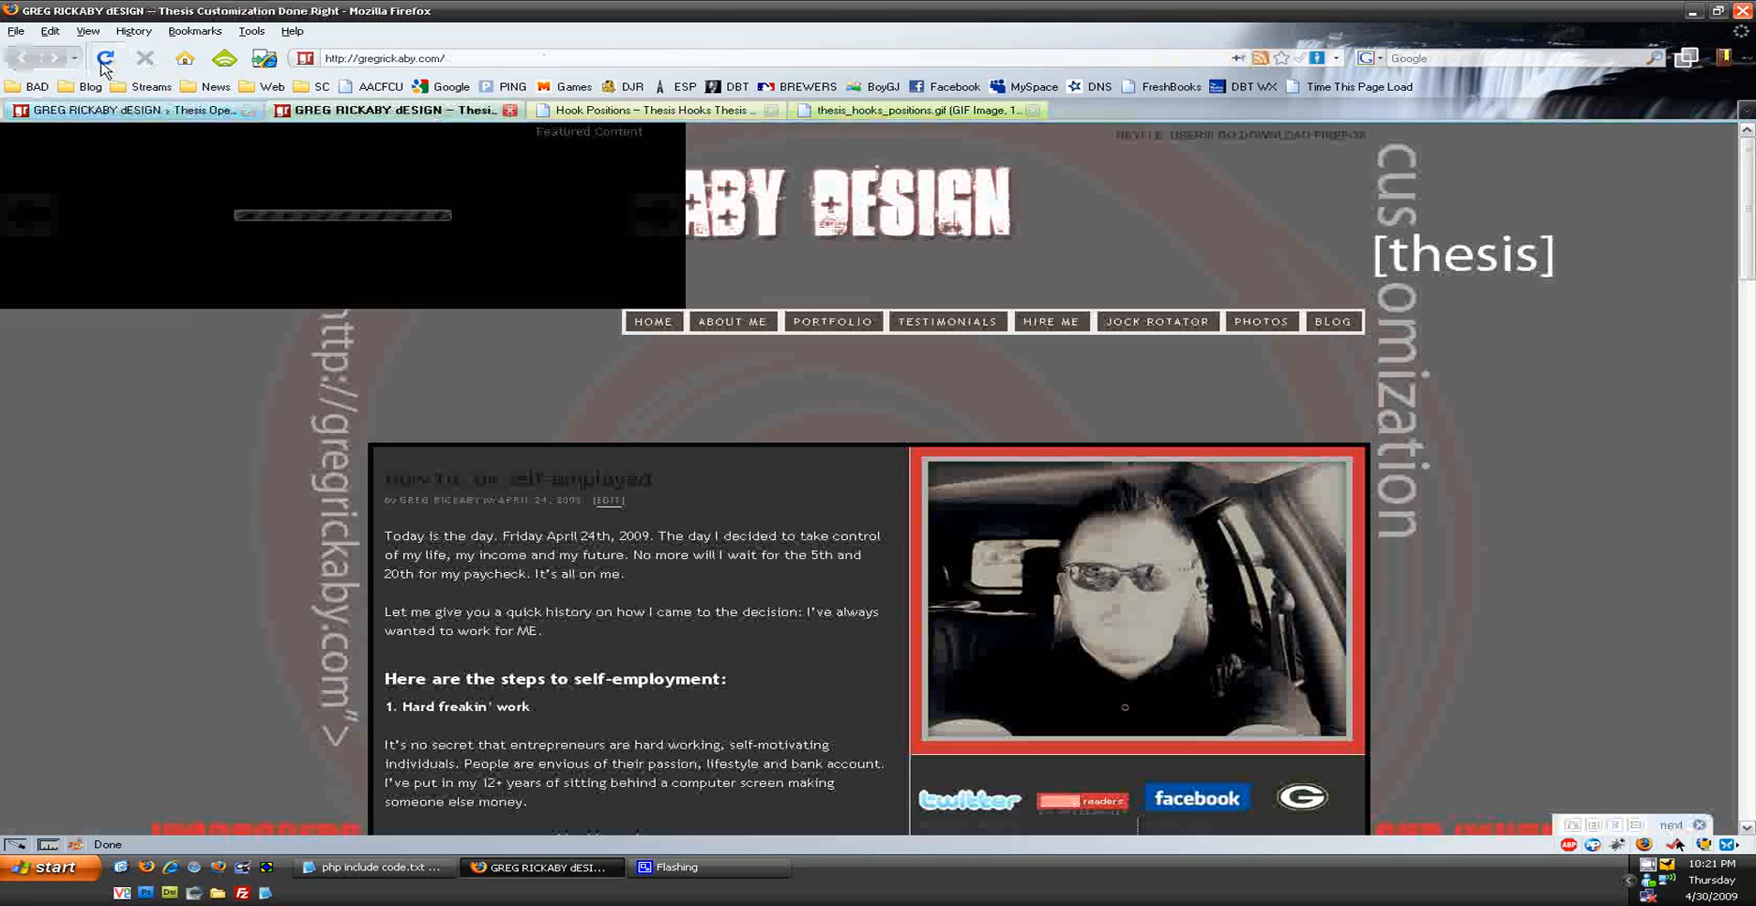
{"action": "mouse_move", "coordinate": [1051, 322]}
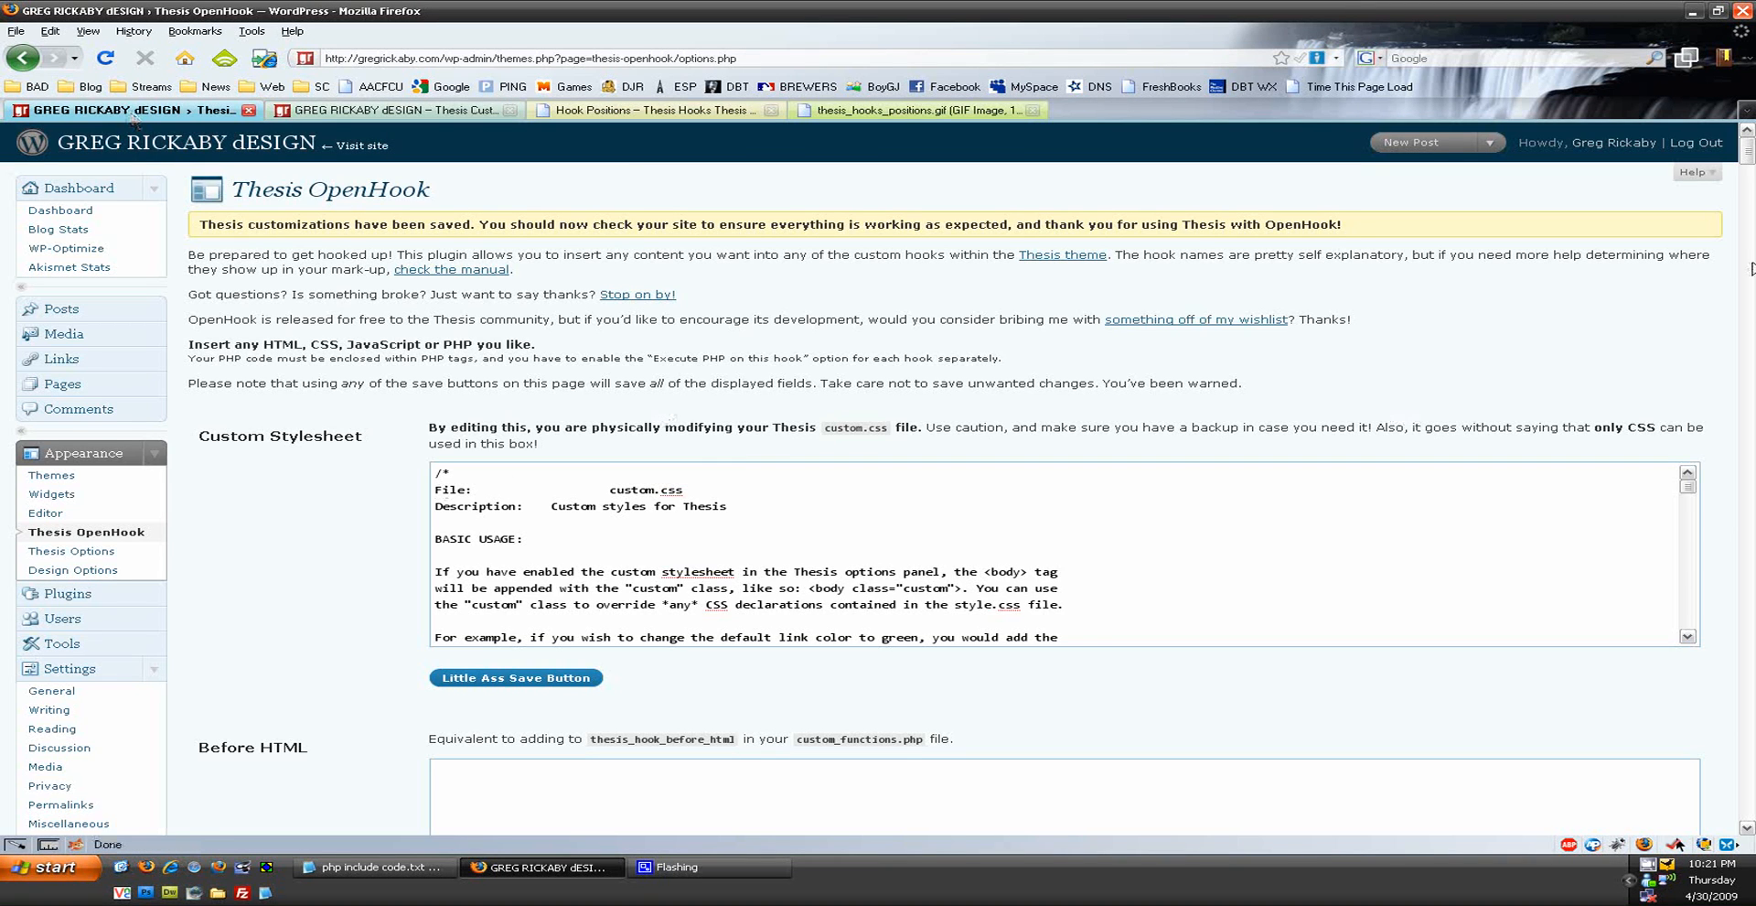
- Scroll the Thesis OpenHook settings down to the After Title hook
{"action": "scroll", "scroll_direction": "down", "scroll_amount": 3}
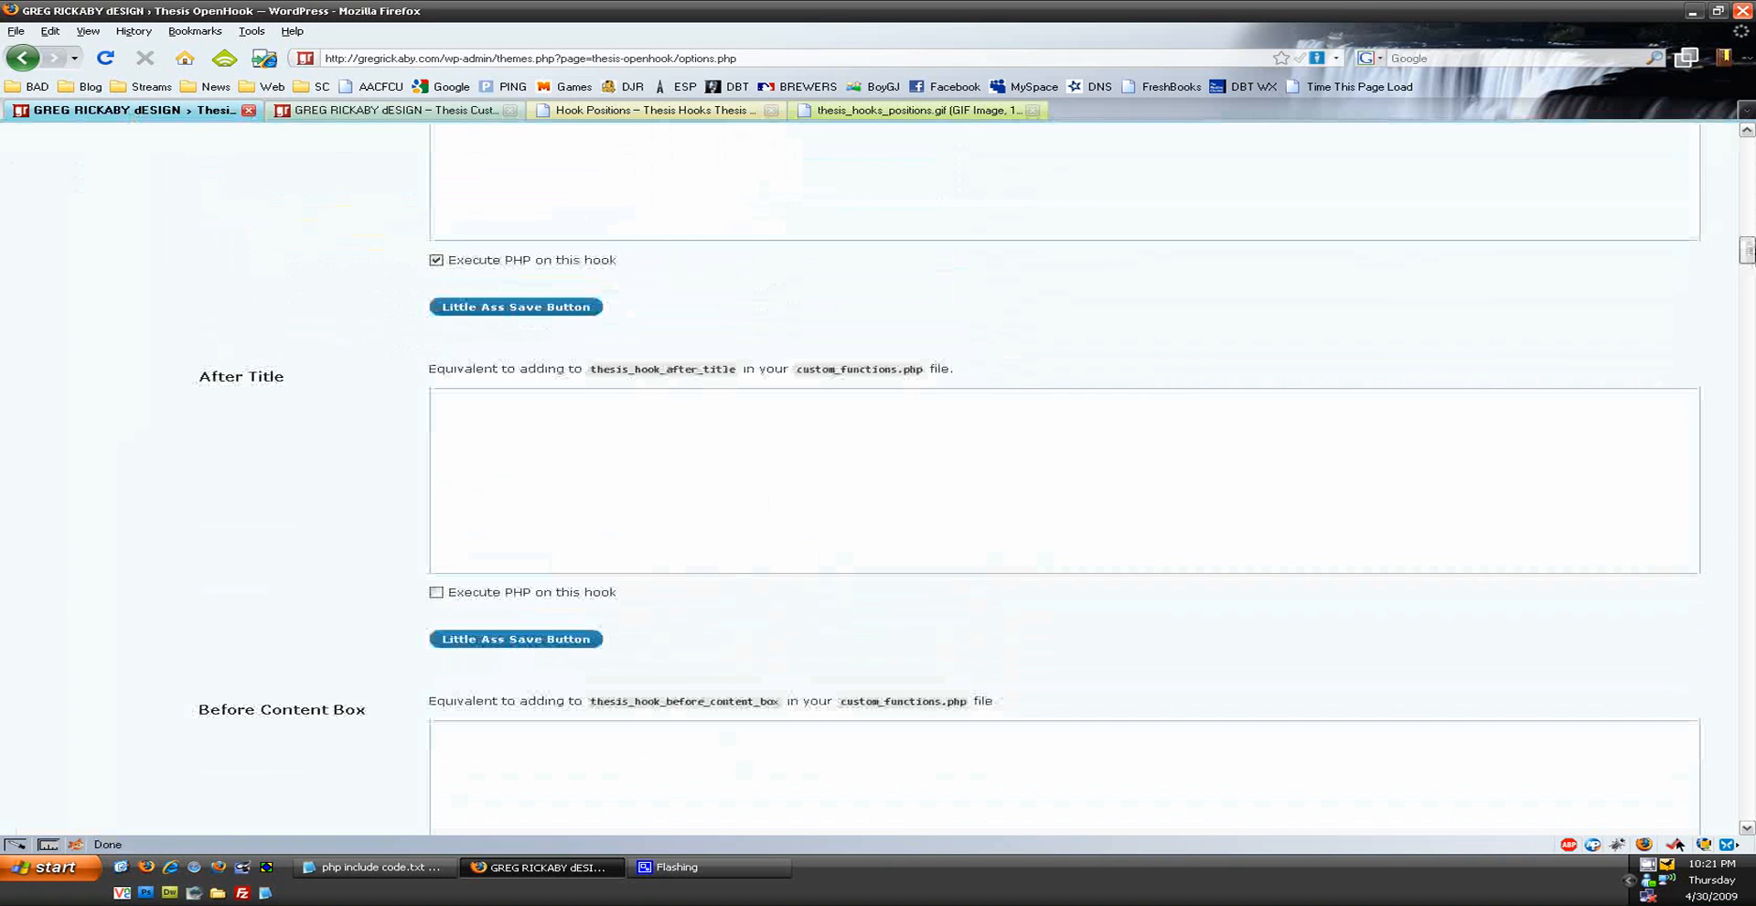
{"action": "mouse_move", "coordinate": [671, 868]}
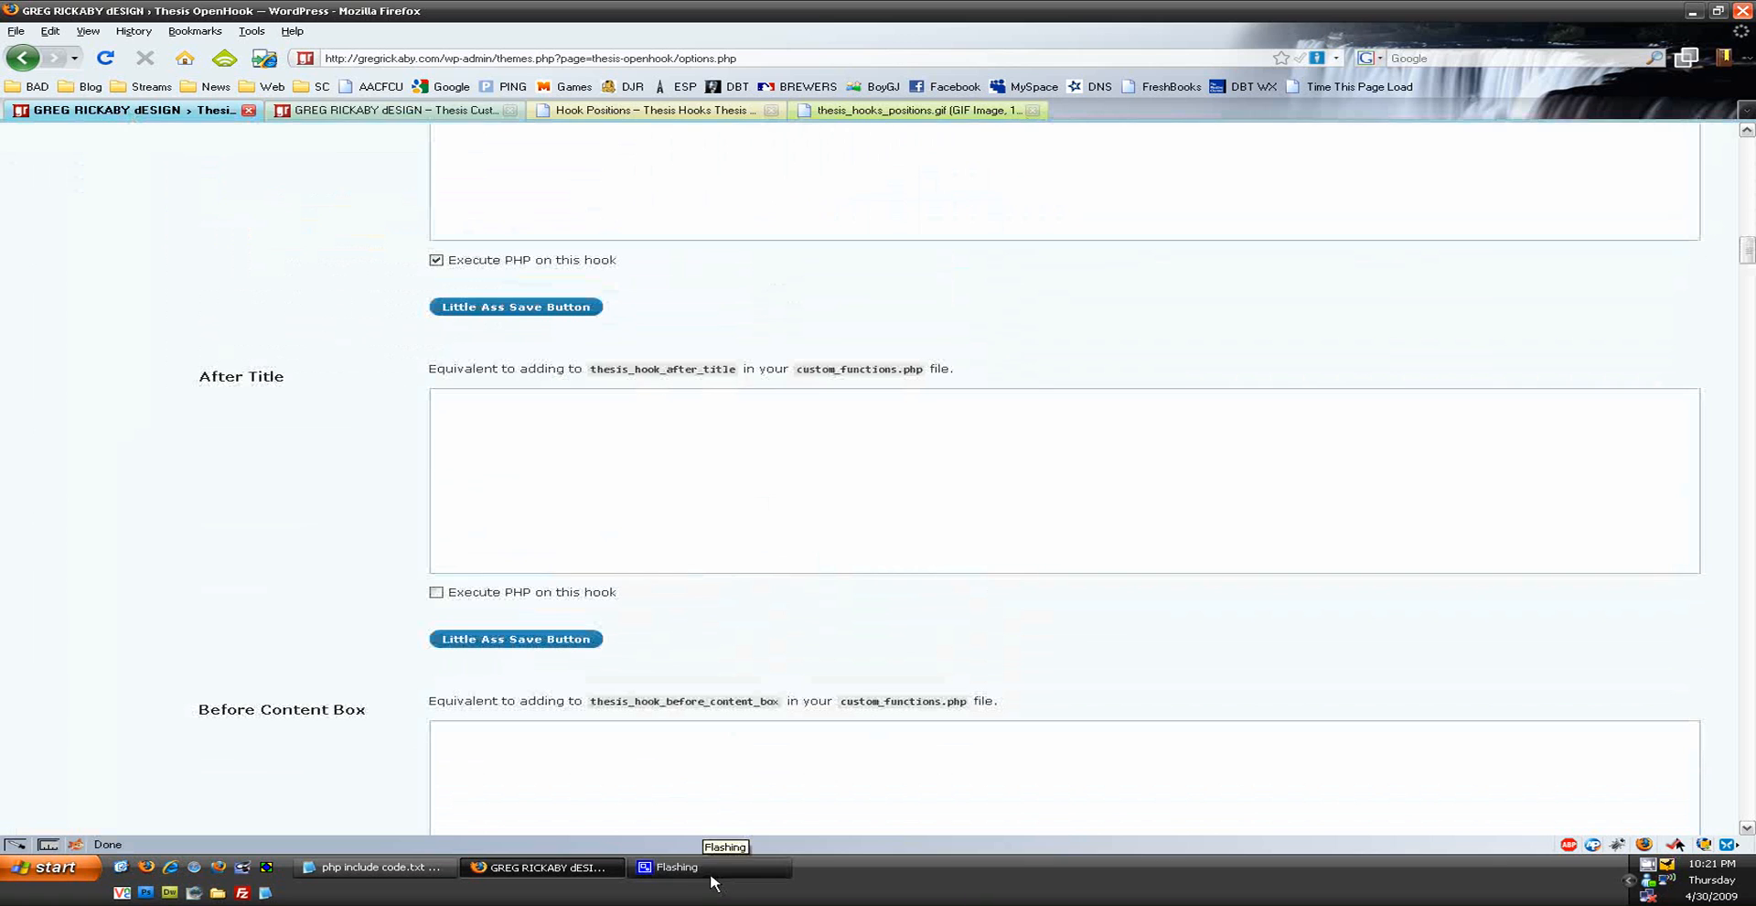
{"action": "left_click", "coordinate": [1645, 844]}
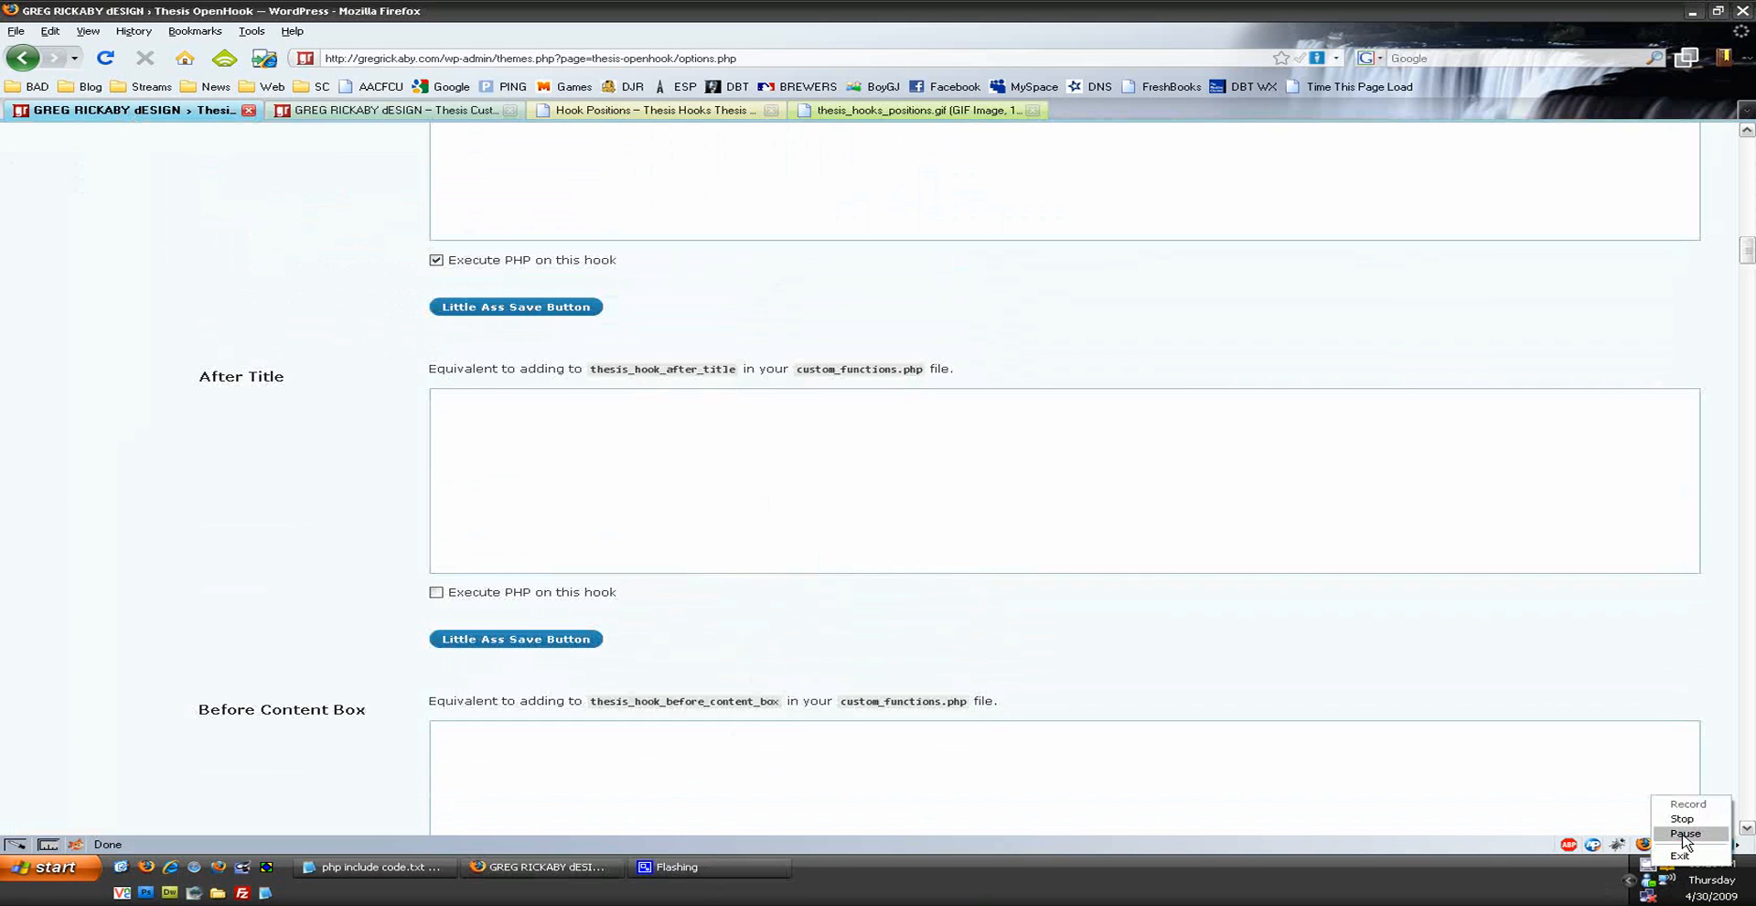